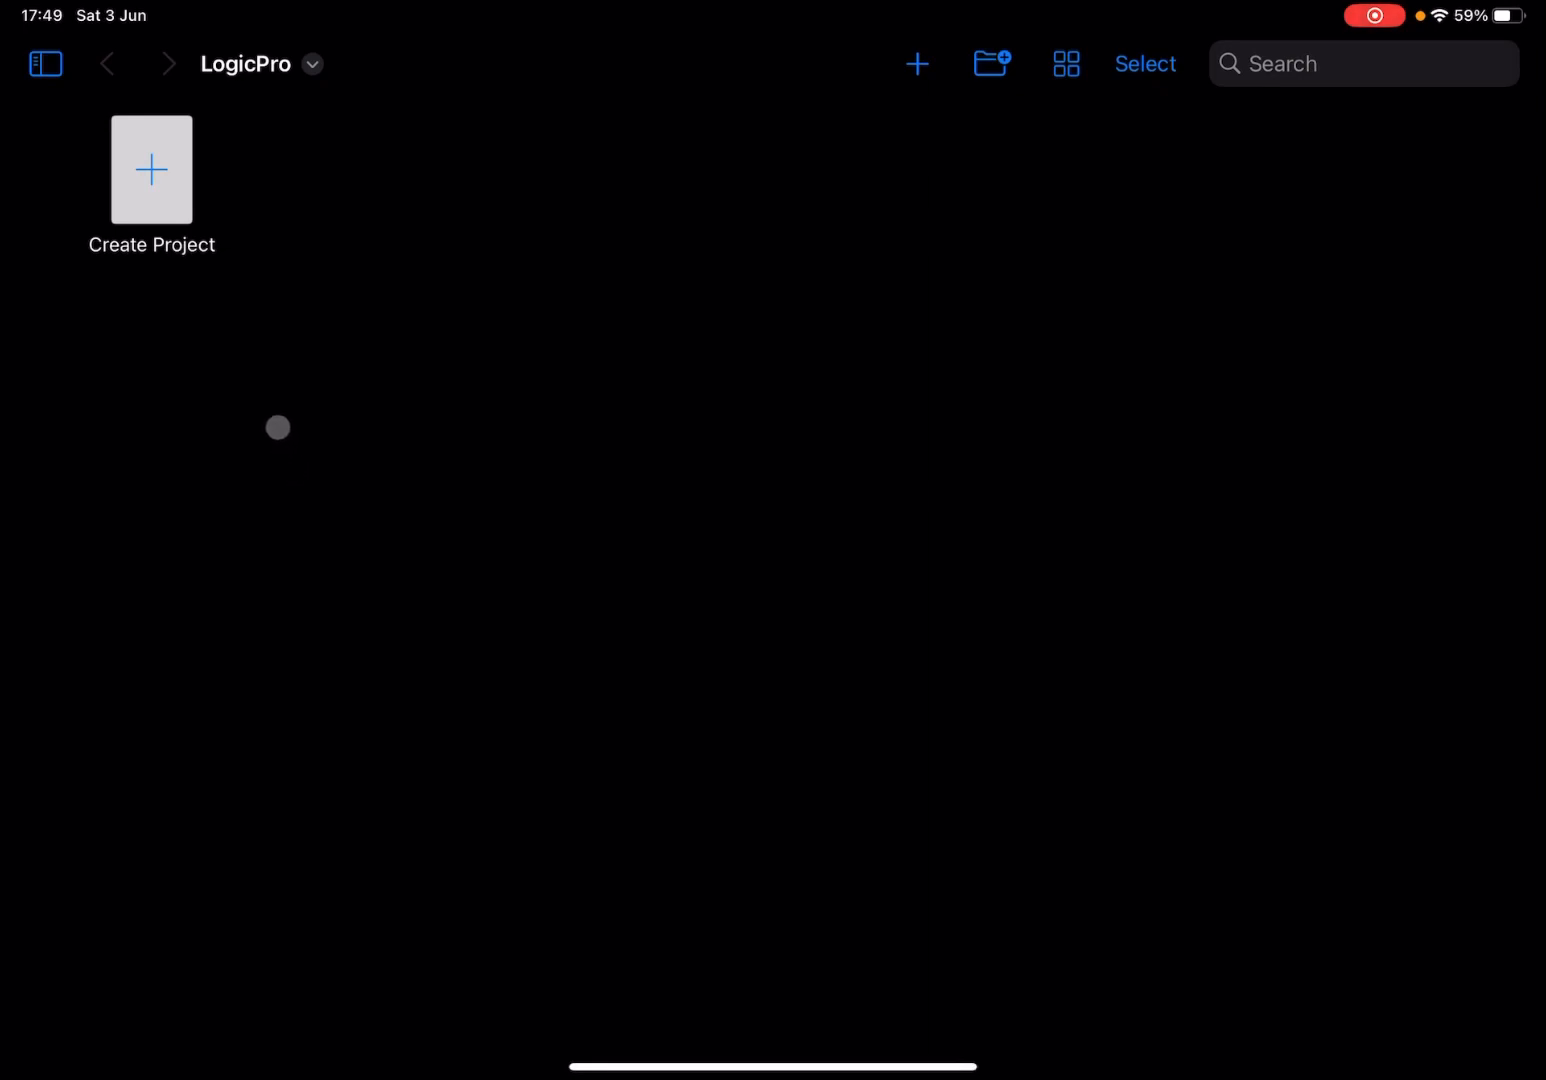
{"action": "mouse_move", "coordinate": [181, 343]}
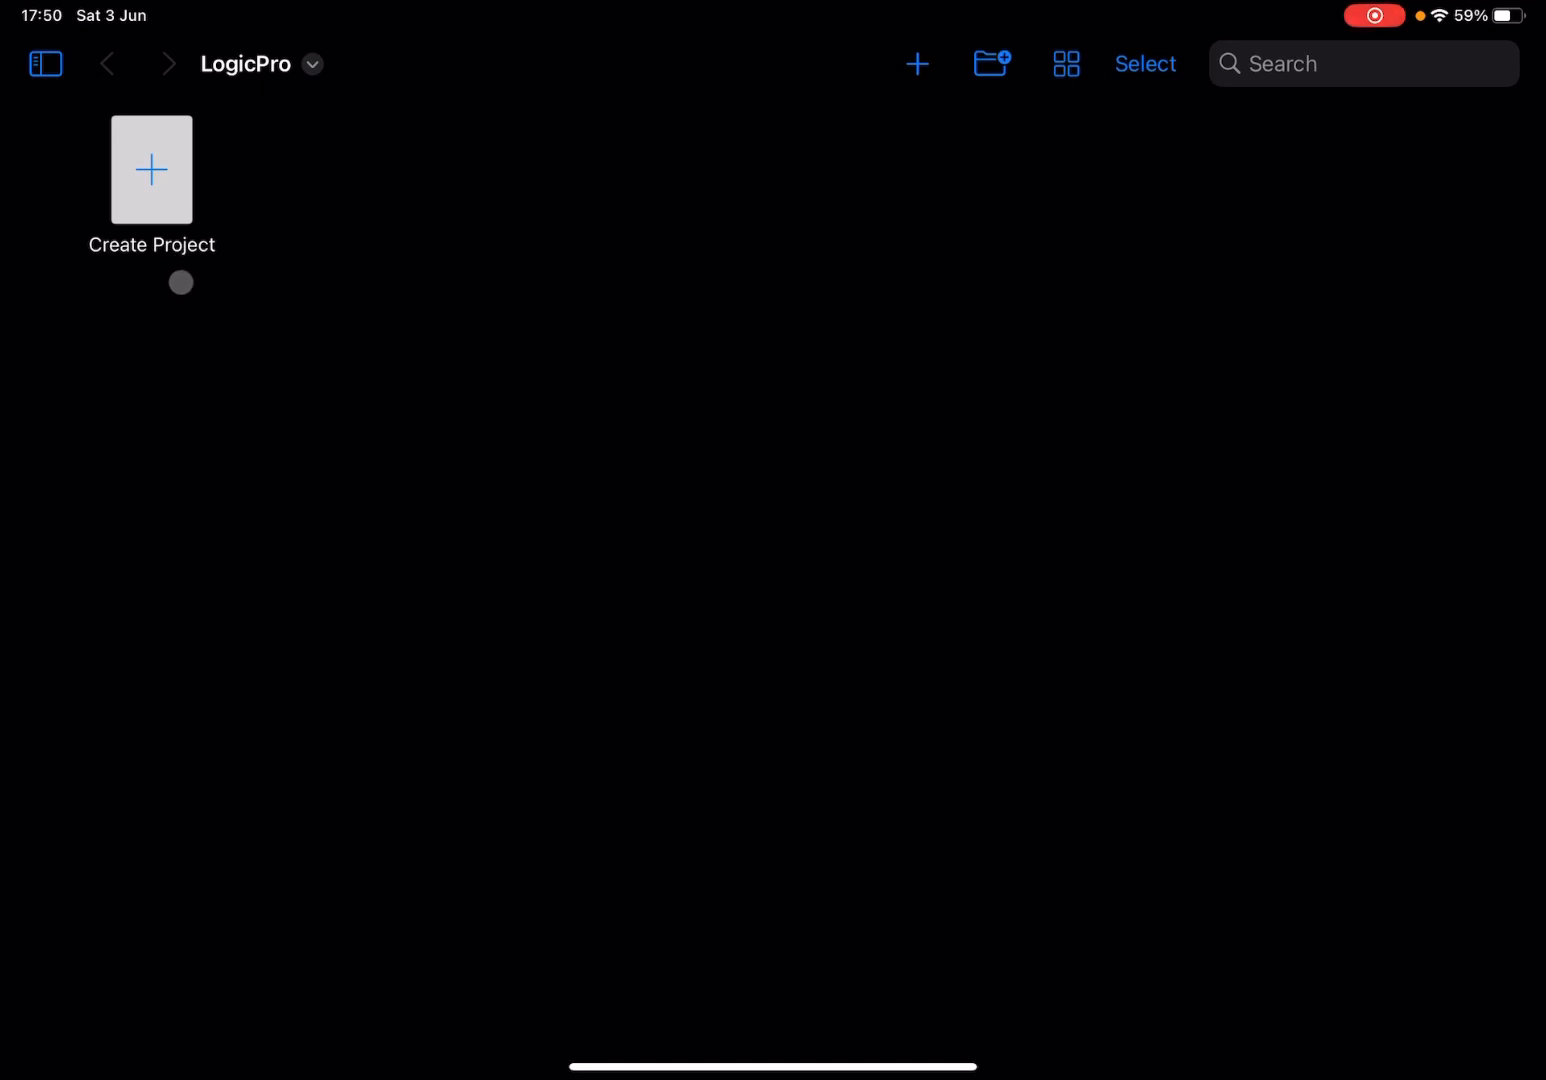
Step: Start a new project with one default audio track, Audio 1
{"action": "left_click", "coordinate": [151, 170]}
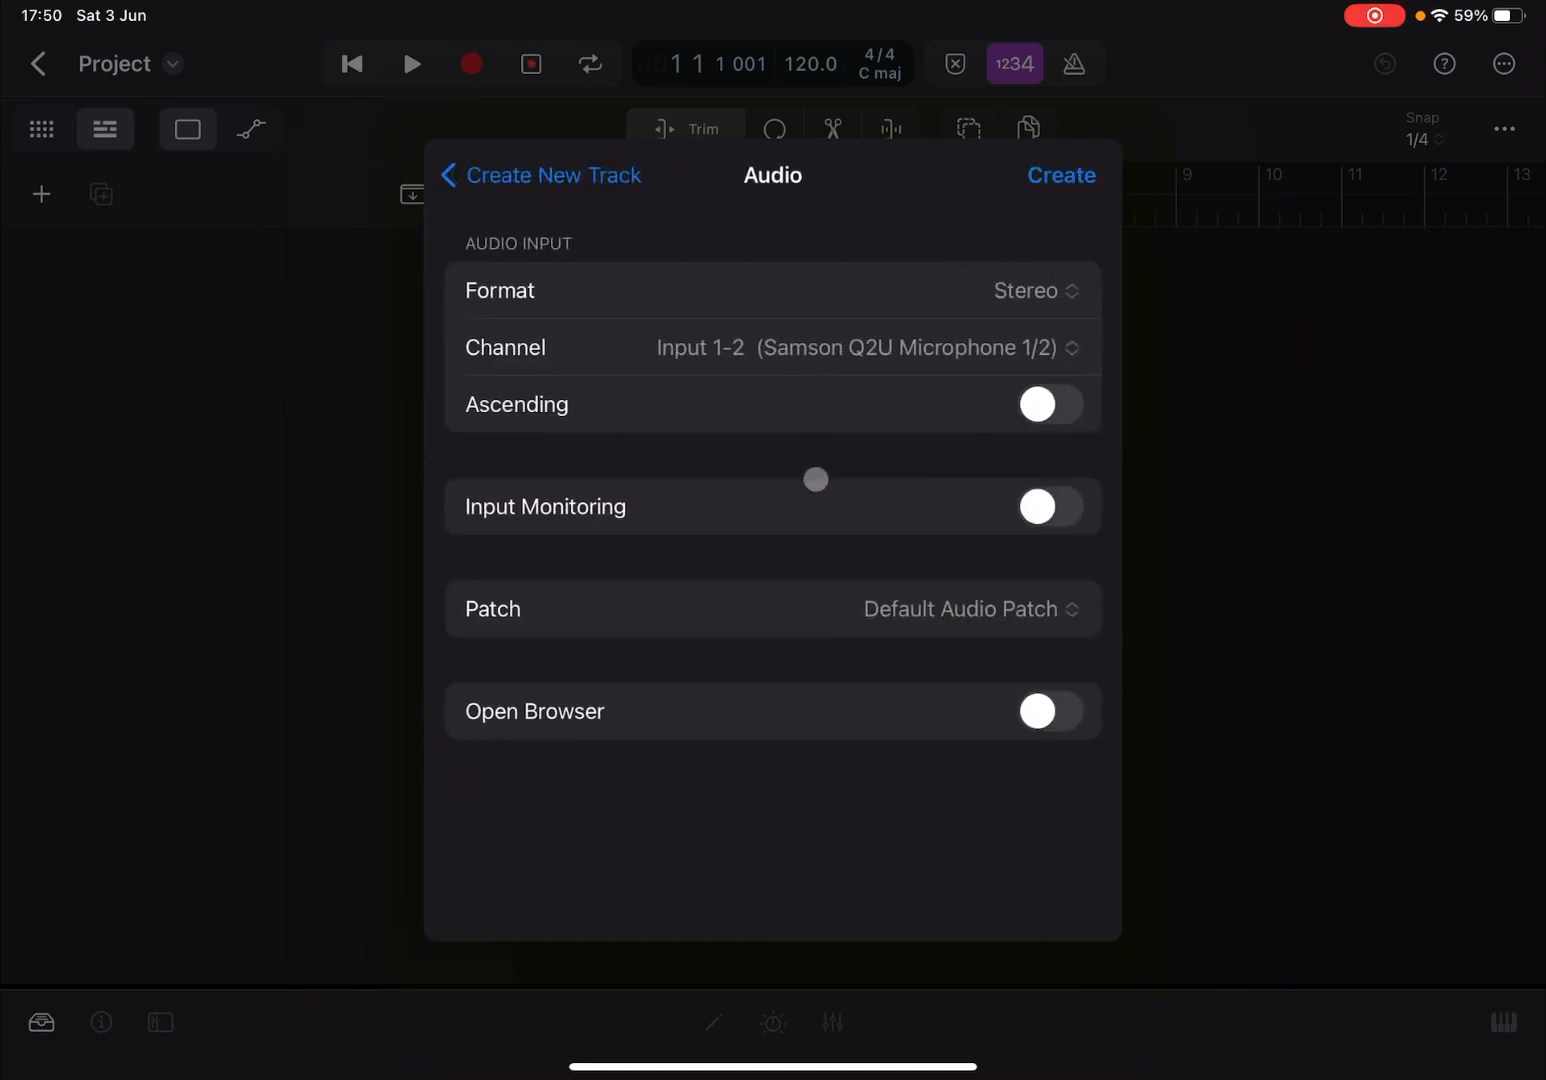
{"action": "mouse_move", "coordinate": [1010, 161]}
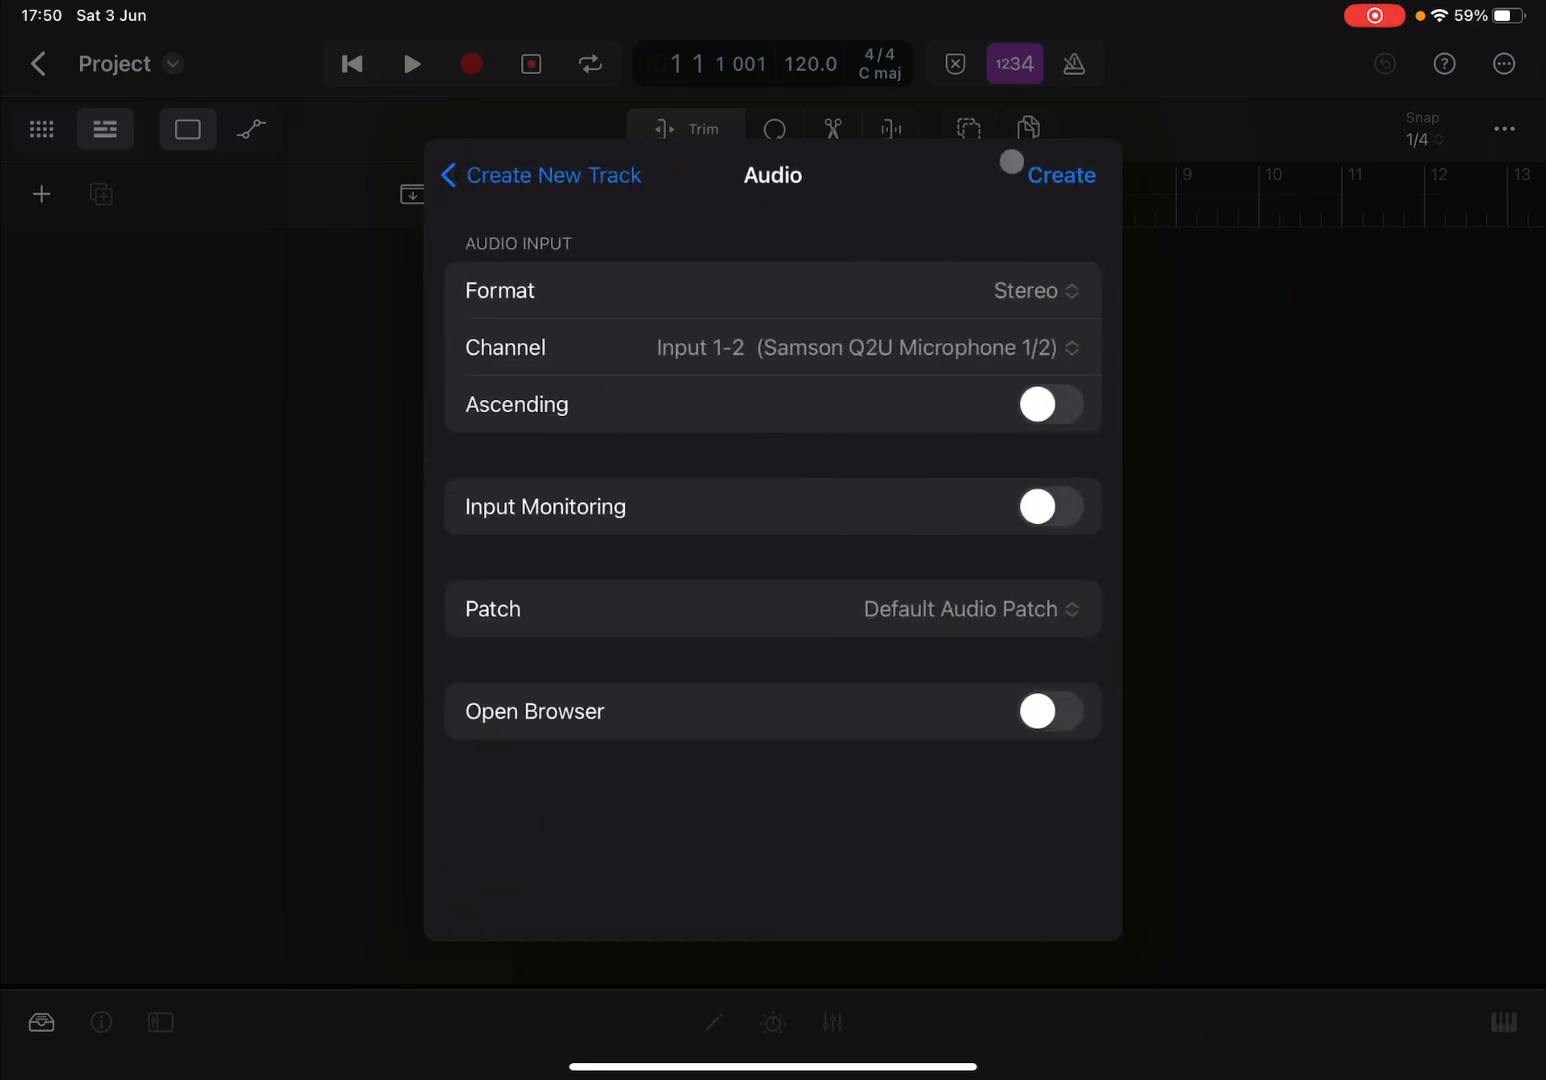
{"action": "left_click", "coordinate": [1063, 175]}
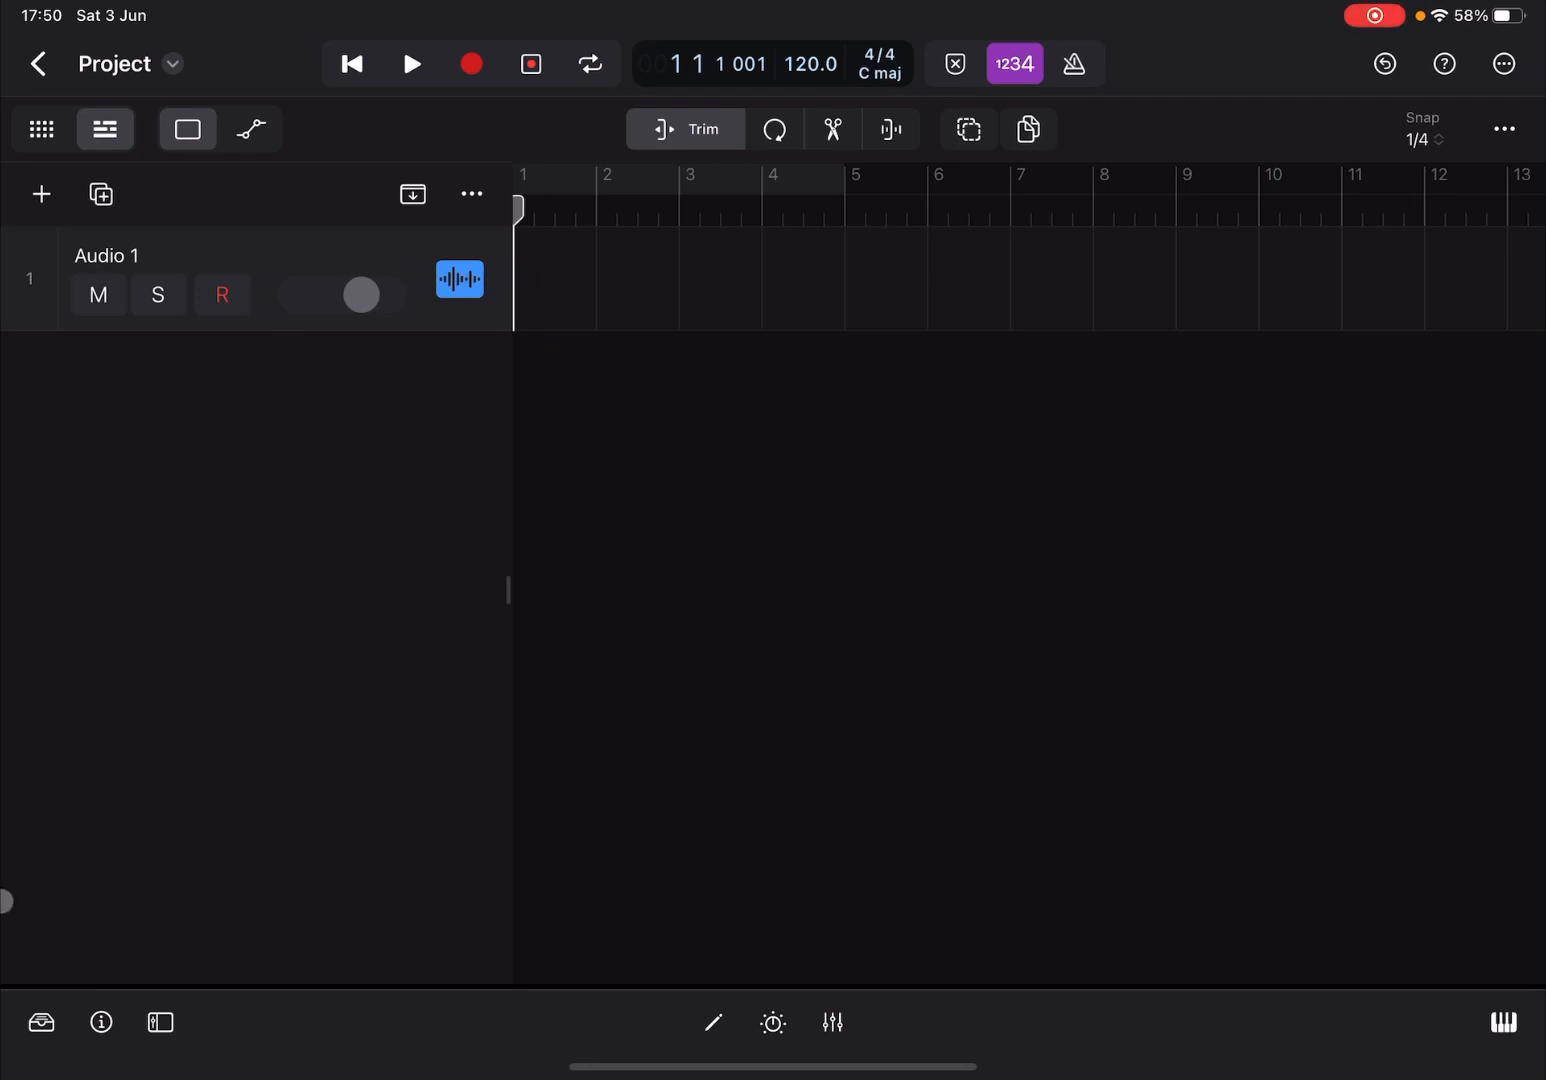
Step: Filter Loops by Synth and Pad and add Afloat Pad, setting 98 bpm in C minor
{"action": "left_click", "coordinate": [40, 1022]}
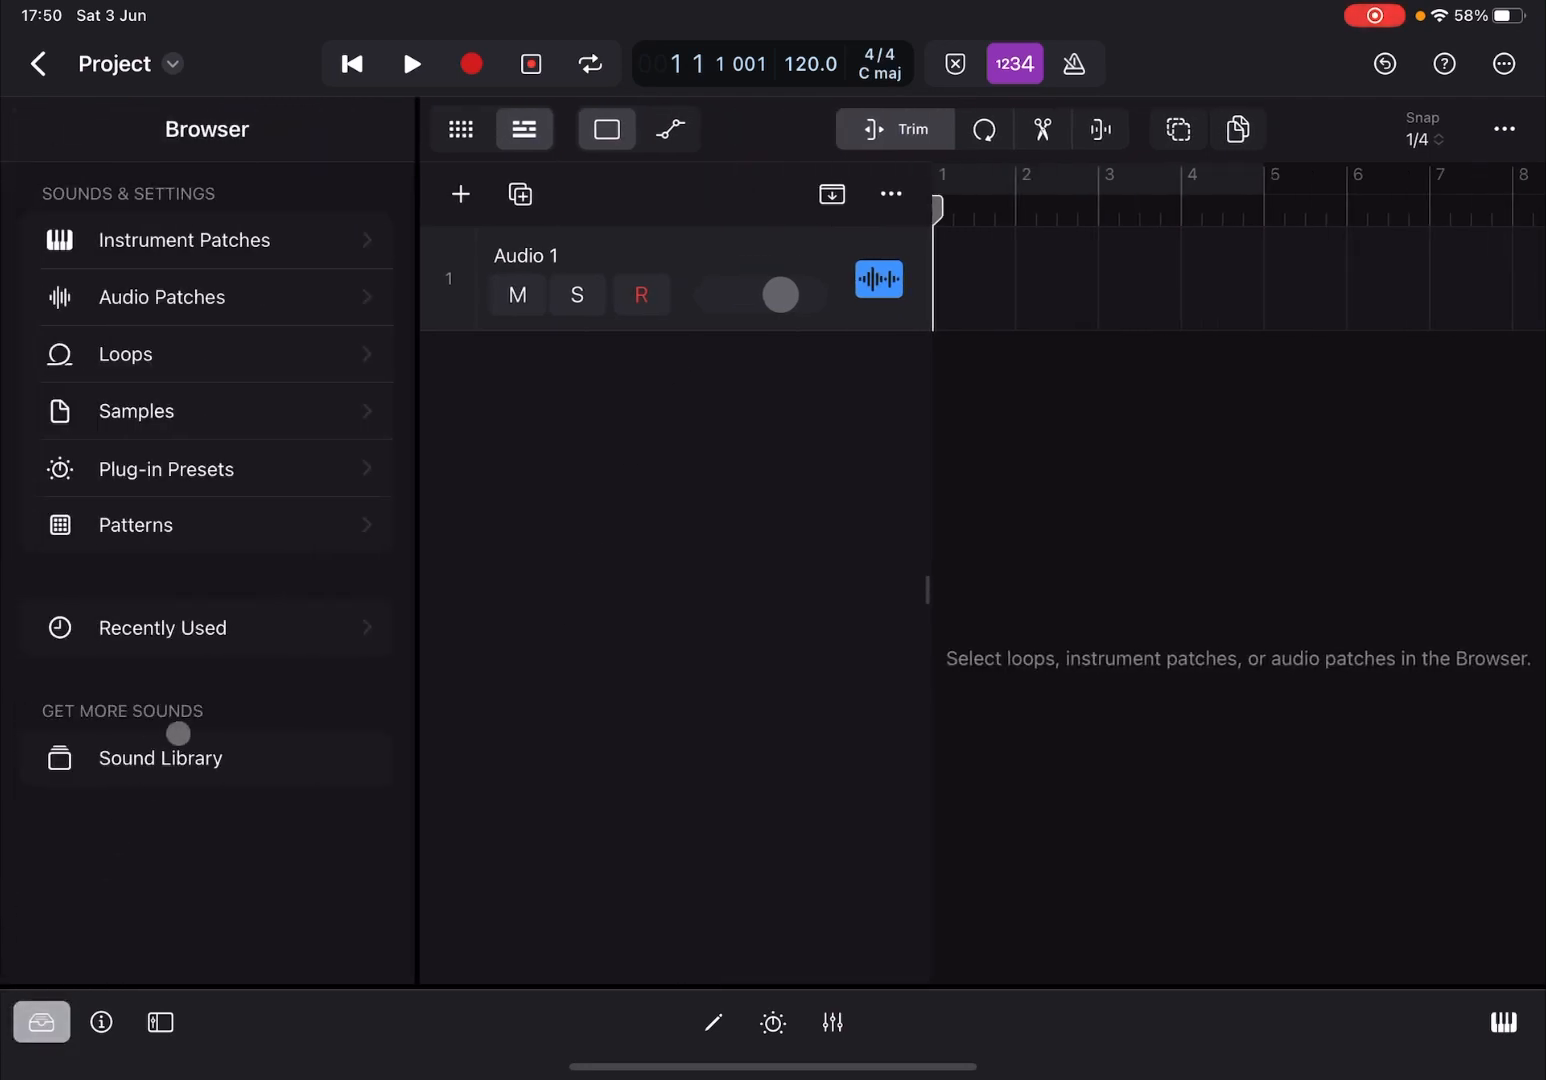
{"action": "left_click", "coordinate": [124, 354]}
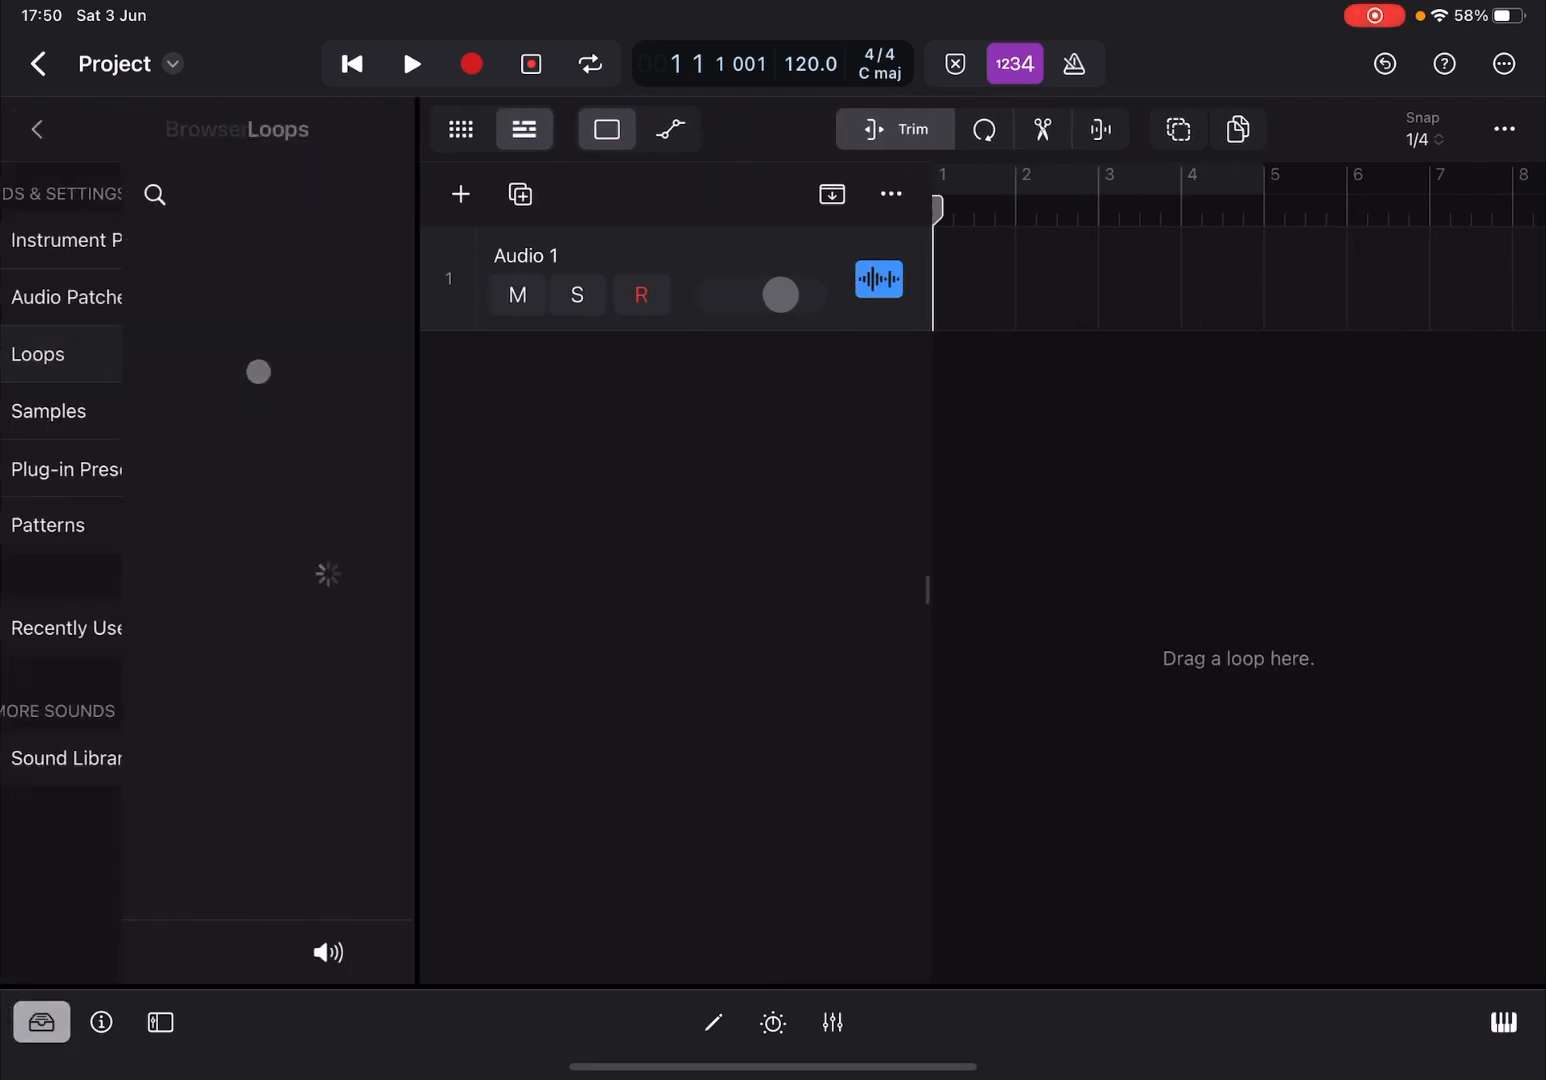
{"action": "left_click", "coordinate": [38, 354]}
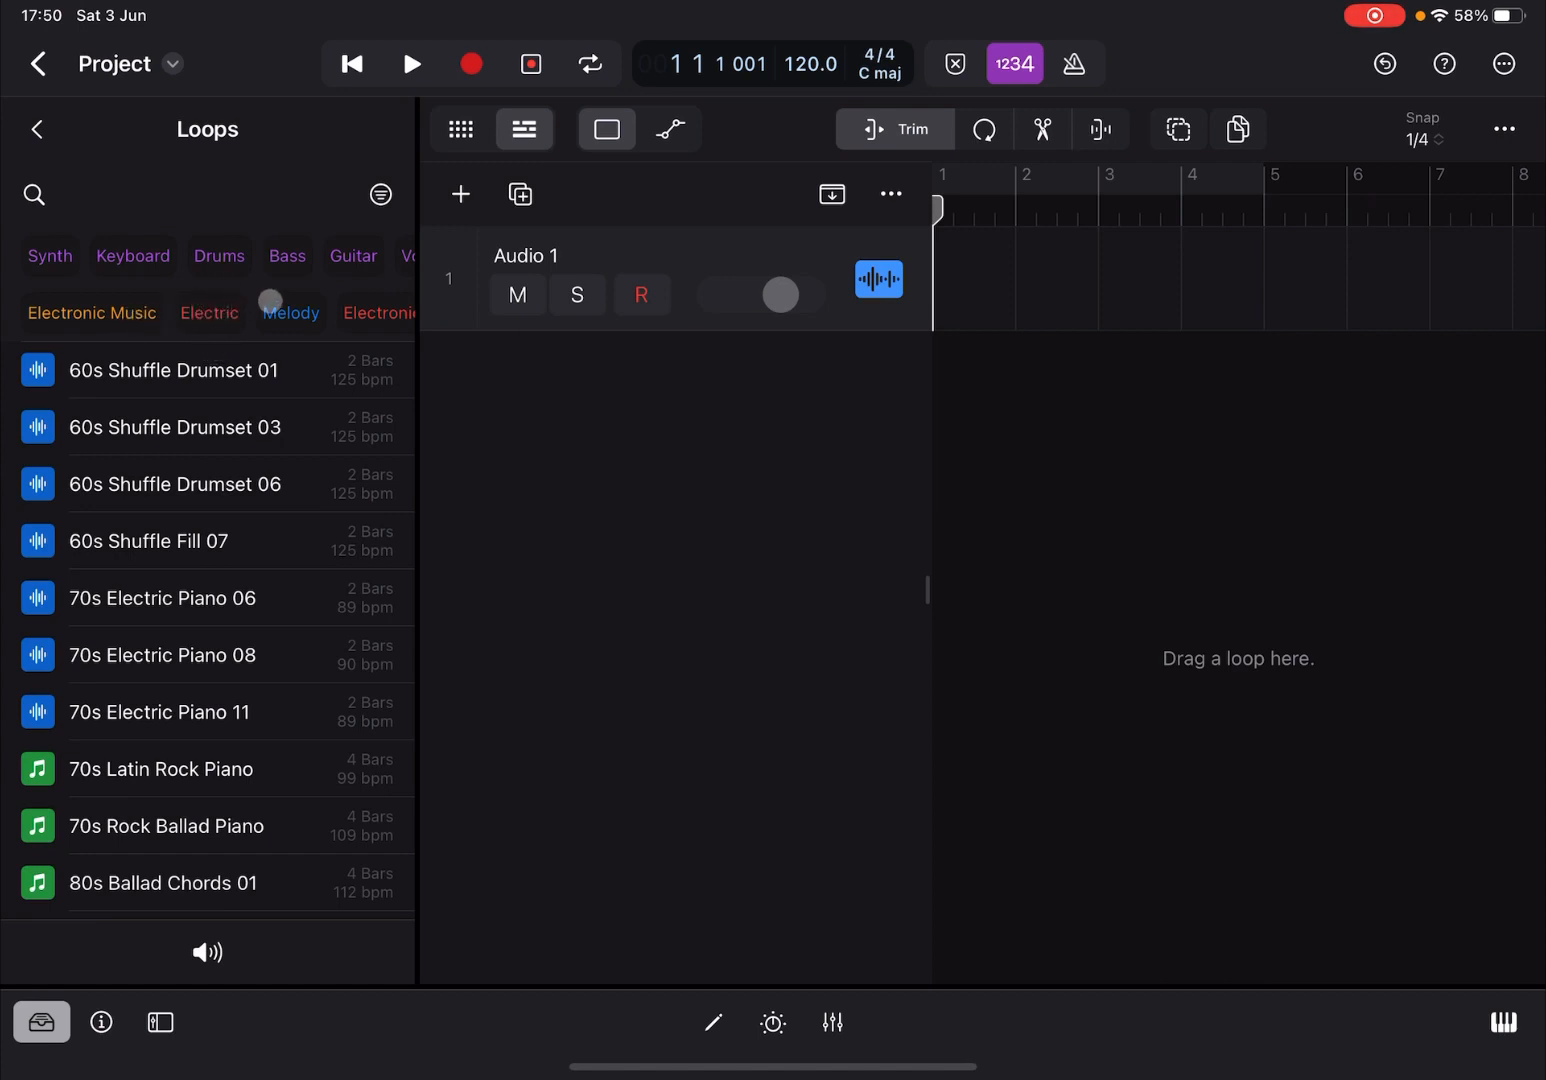
{"action": "scroll", "scroll_direction": "left", "scroll_amount": 3}
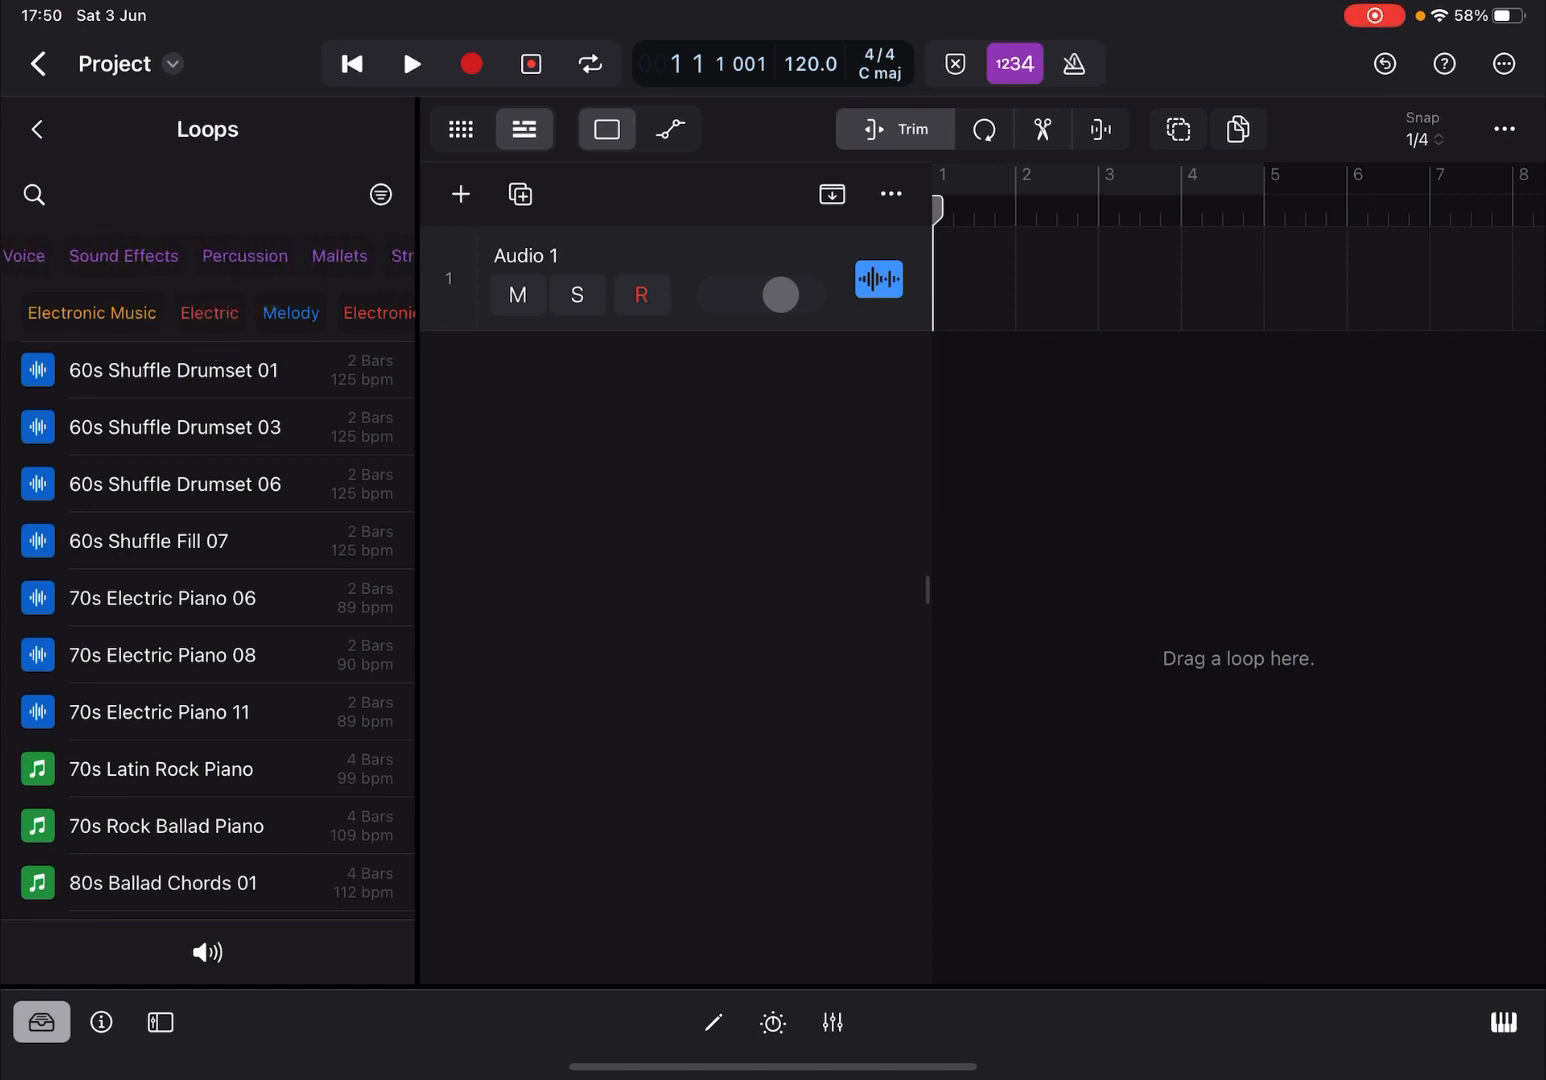
{"action": "scroll", "scroll_direction": "left", "scroll_amount": 3}
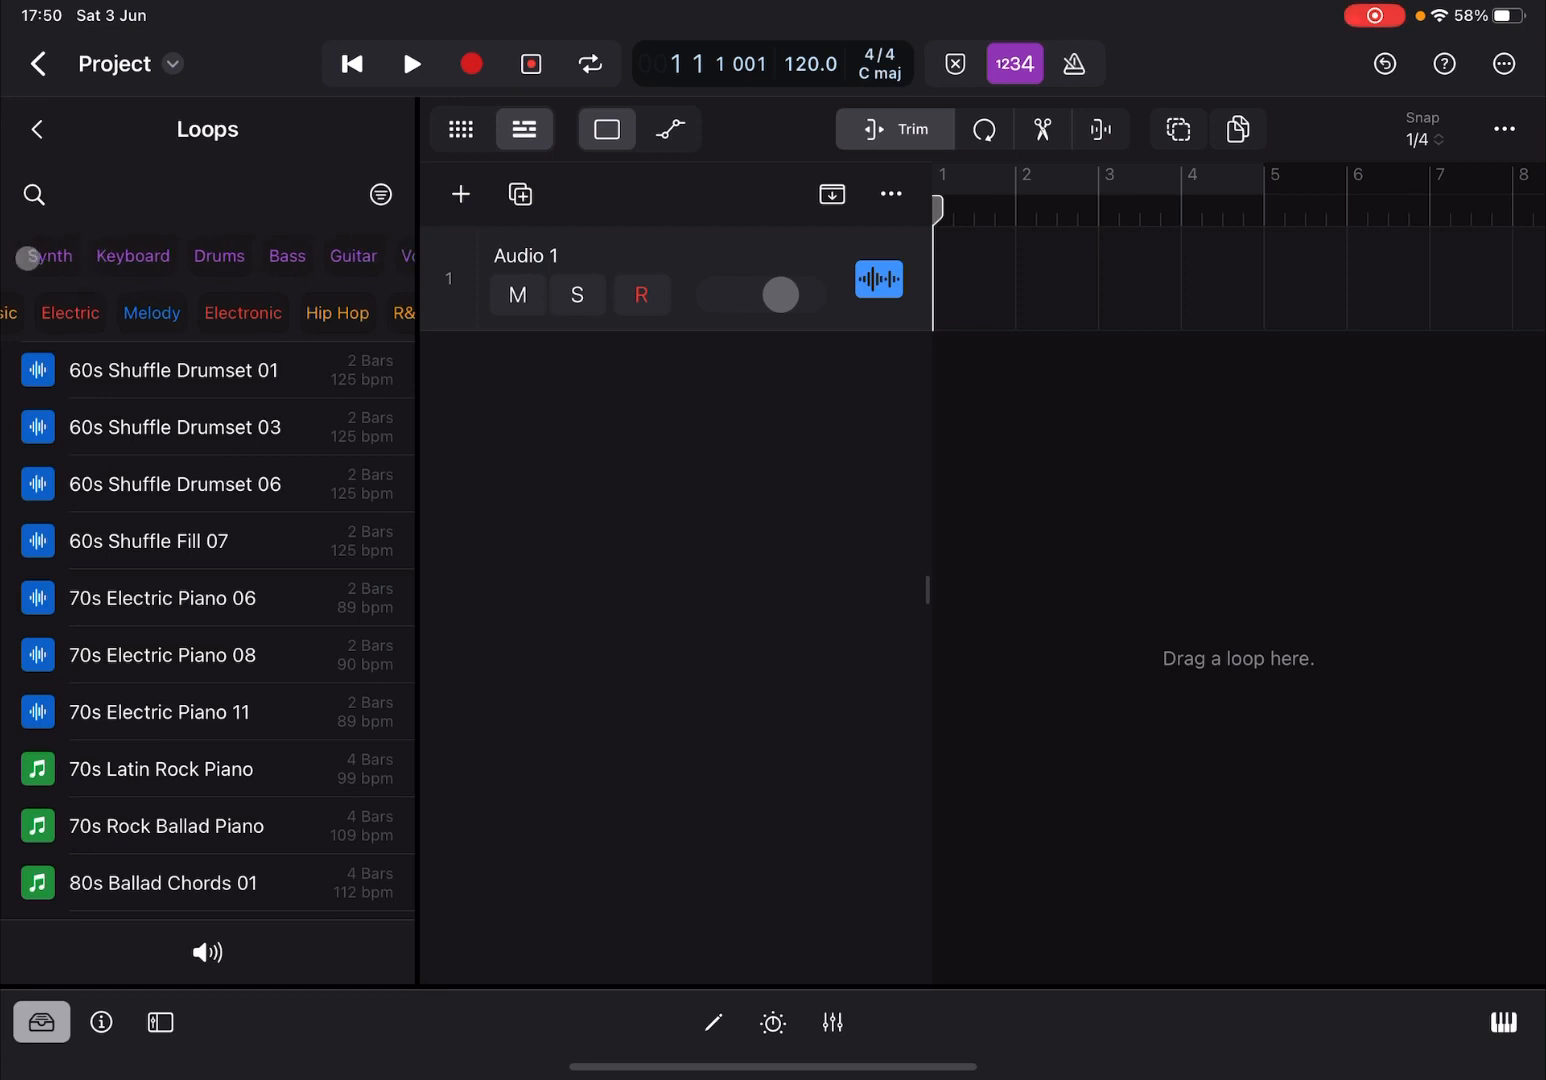
{"action": "left_click", "coordinate": [50, 256]}
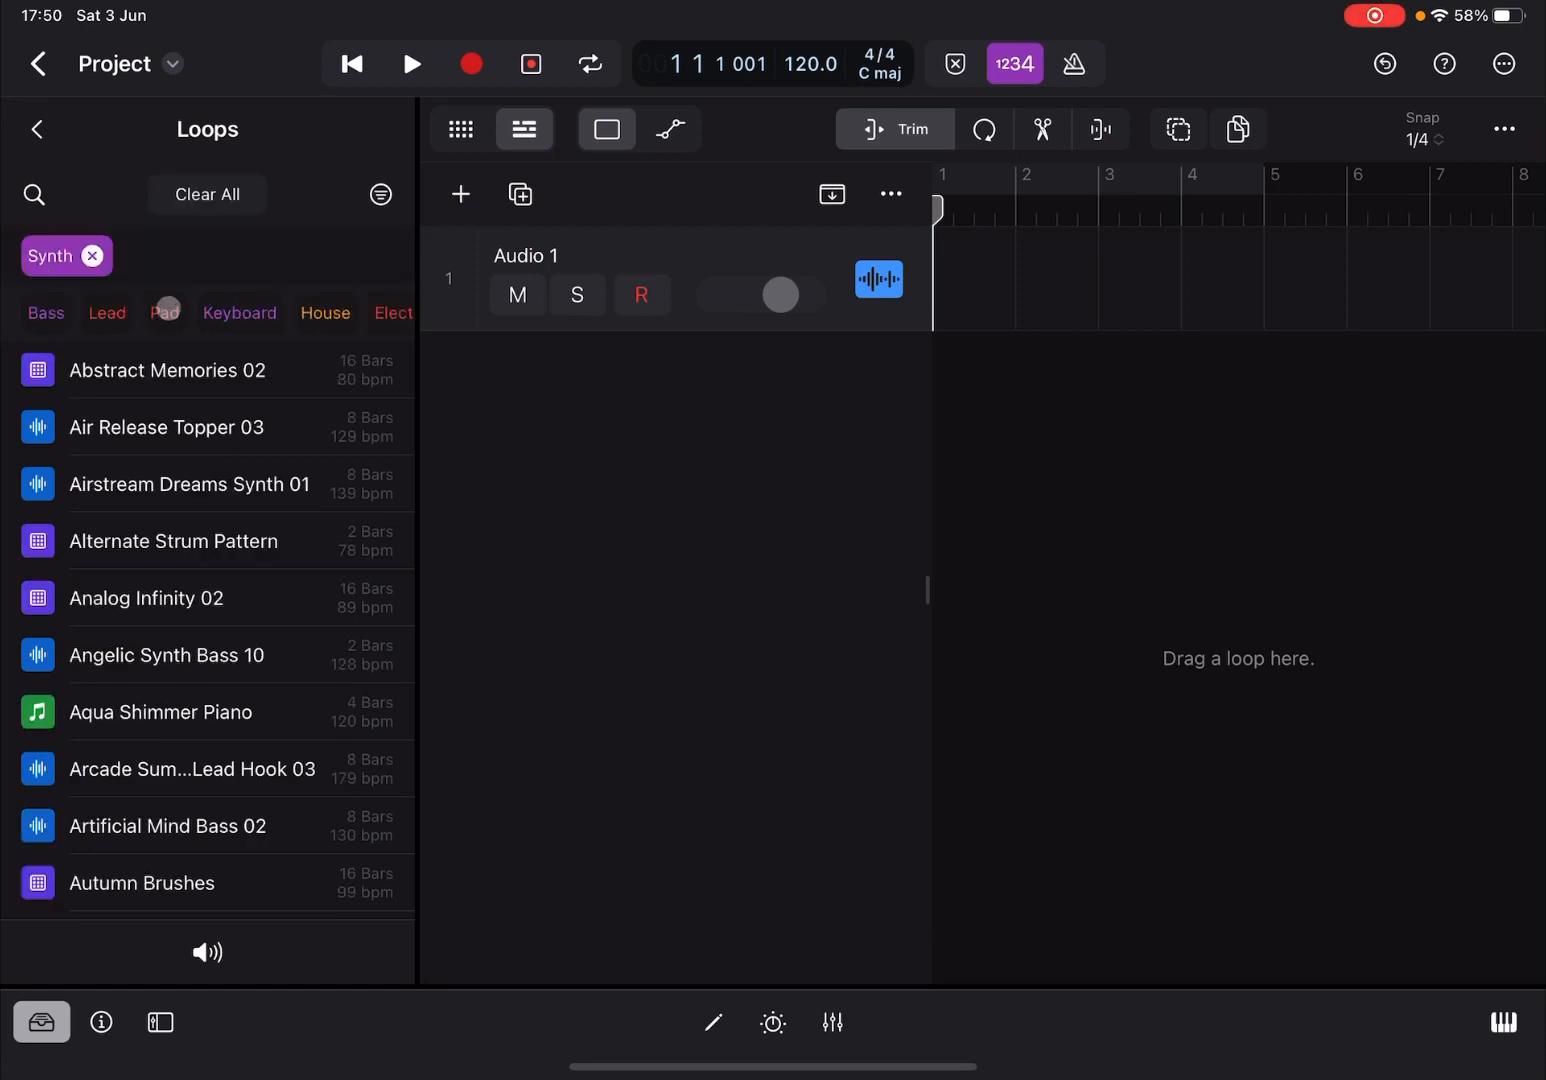
{"action": "left_click", "coordinate": [166, 312]}
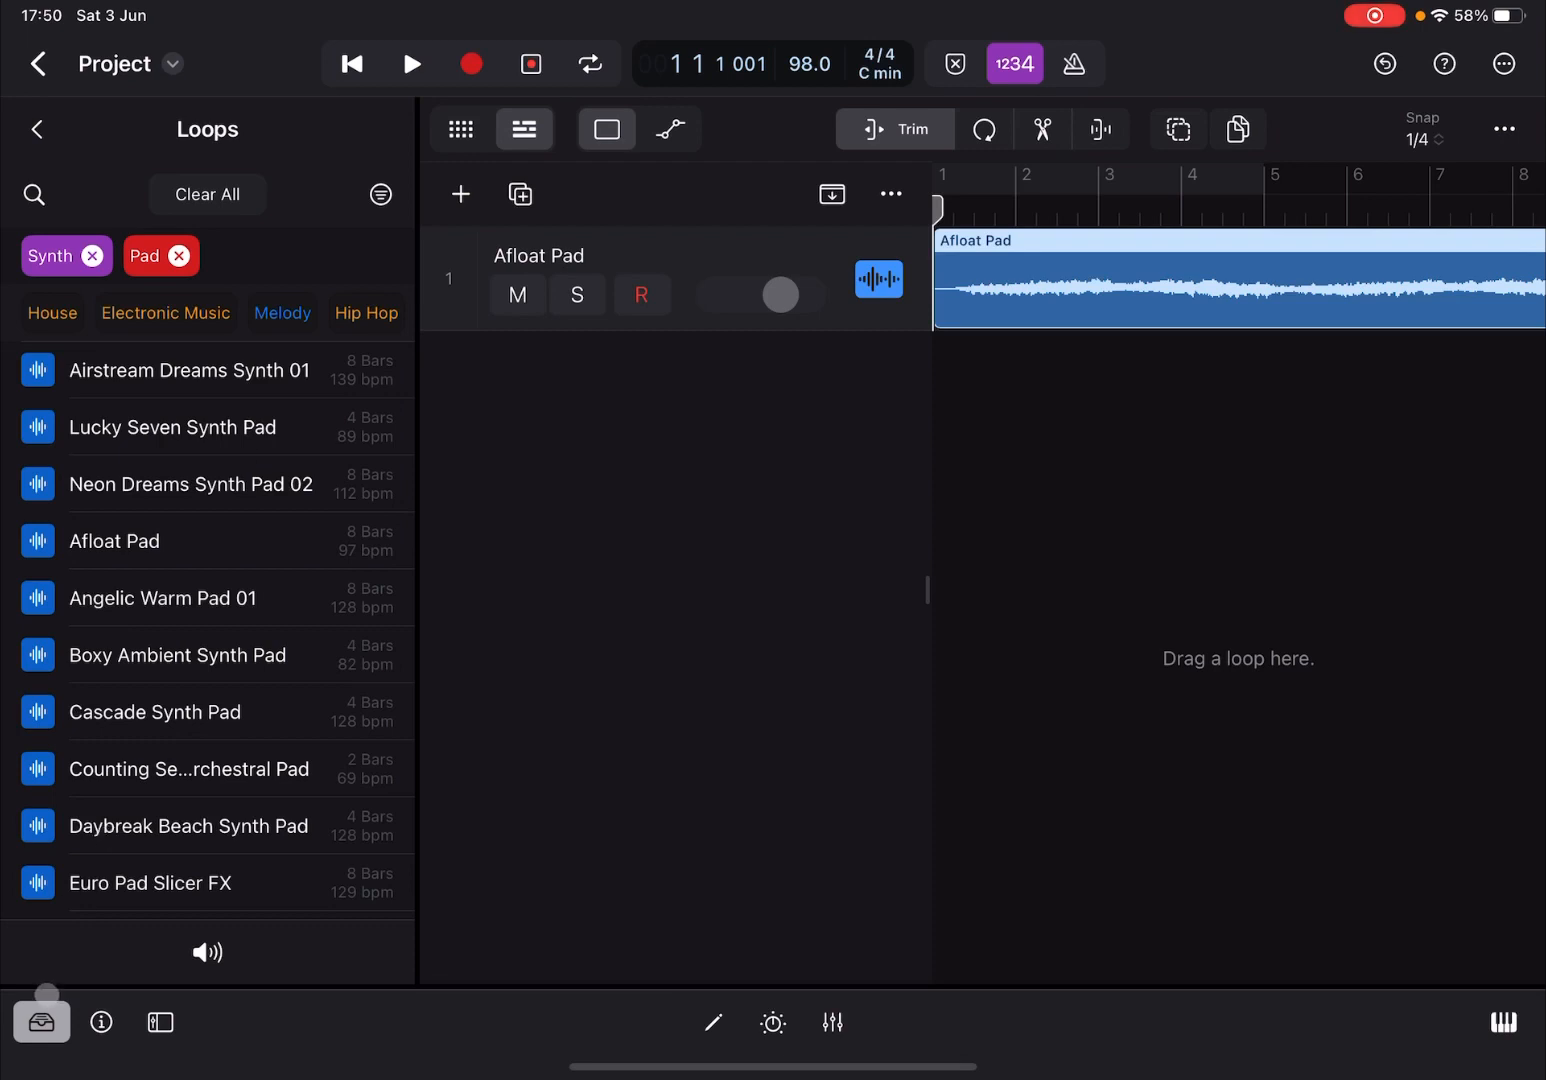
Step: Move the Afloat Pad region to bar 1, cycle bars 1–4, and play
{"action": "left_click", "coordinate": [37, 129]}
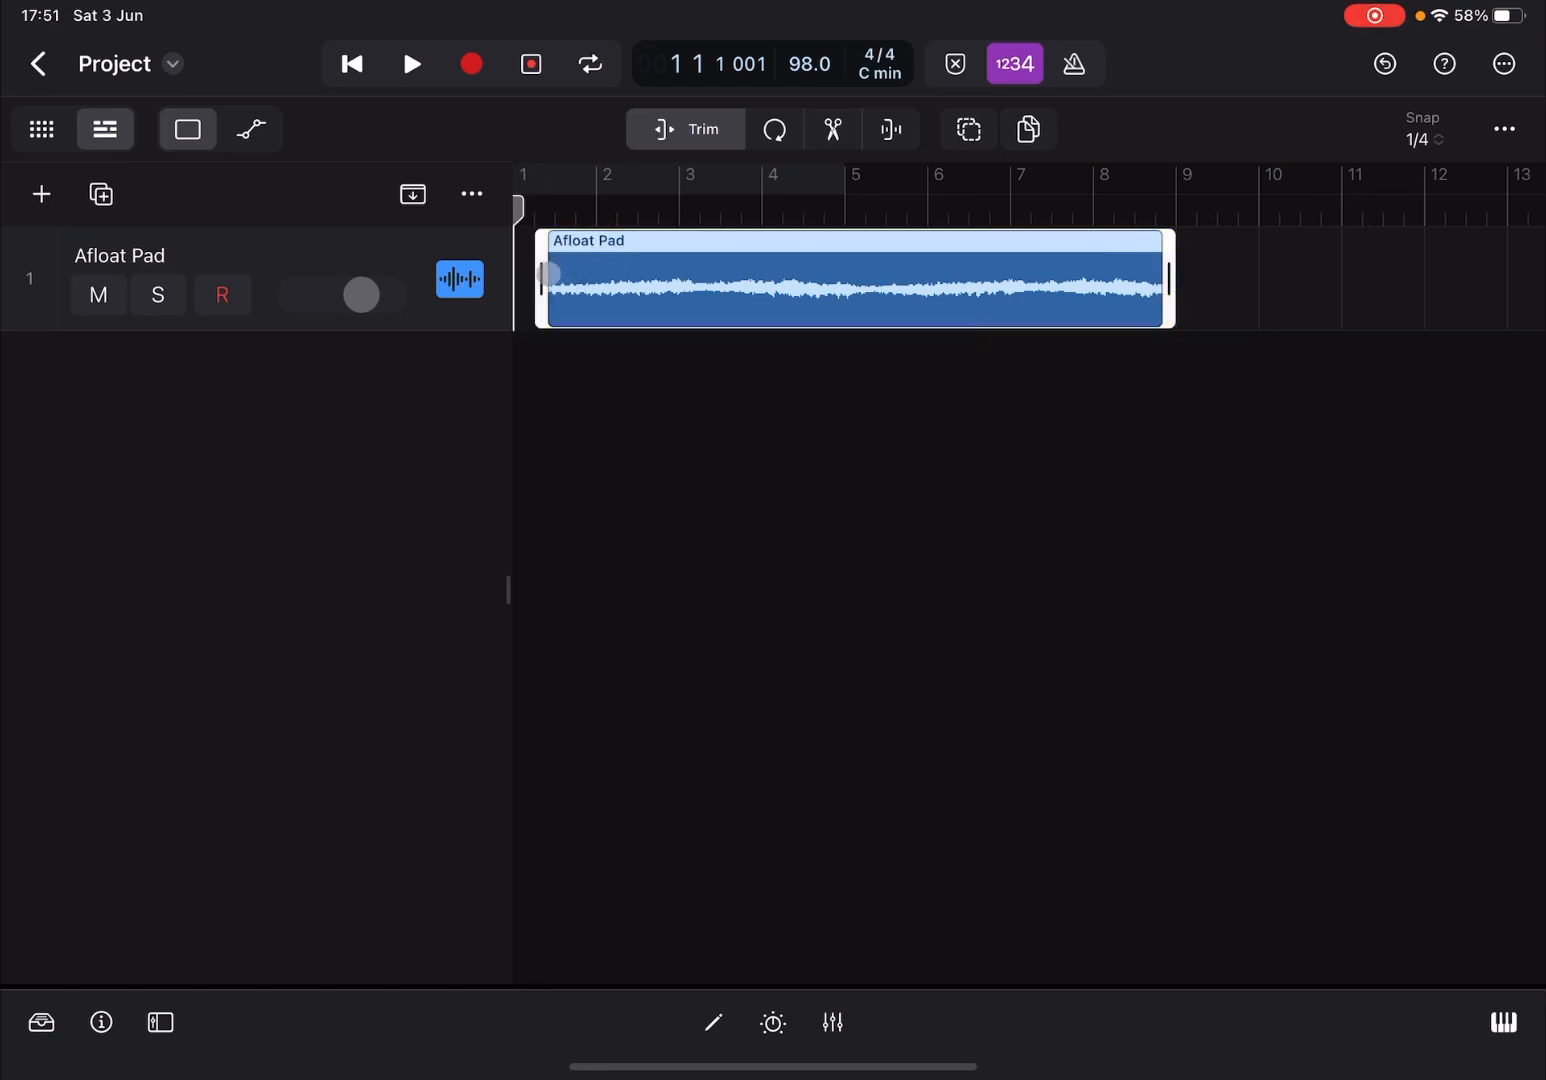
{"action": "left_click", "coordinate": [850, 280]}
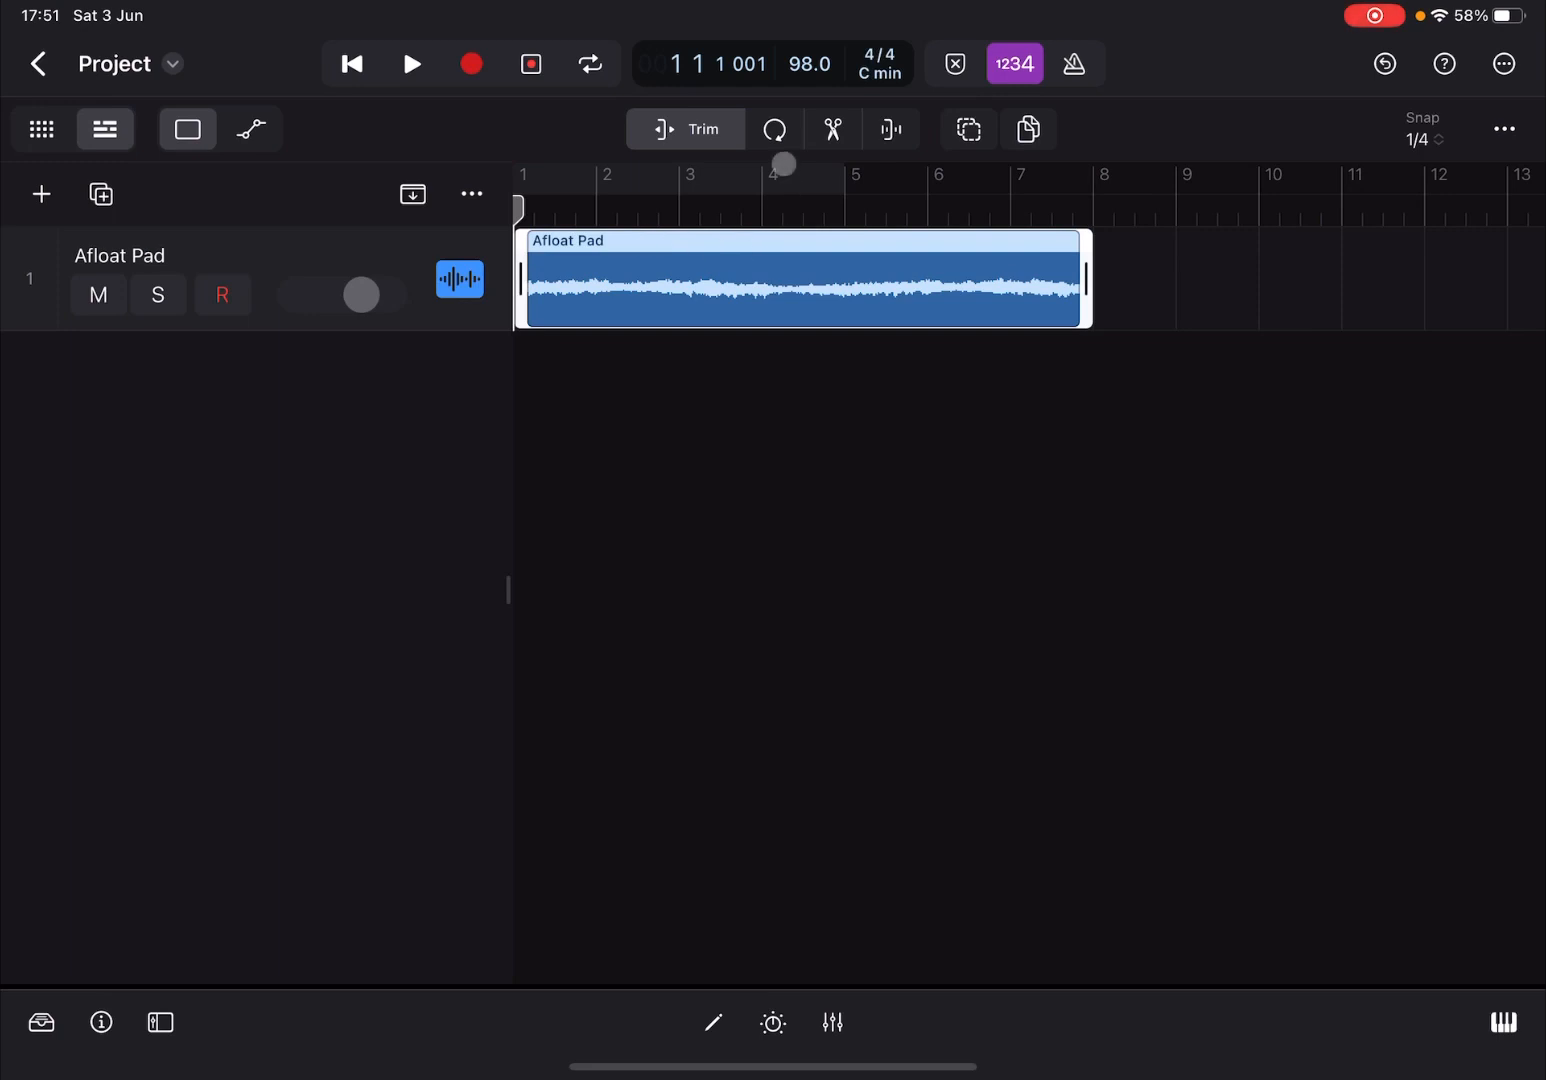
{"action": "left_click", "coordinate": [590, 63]}
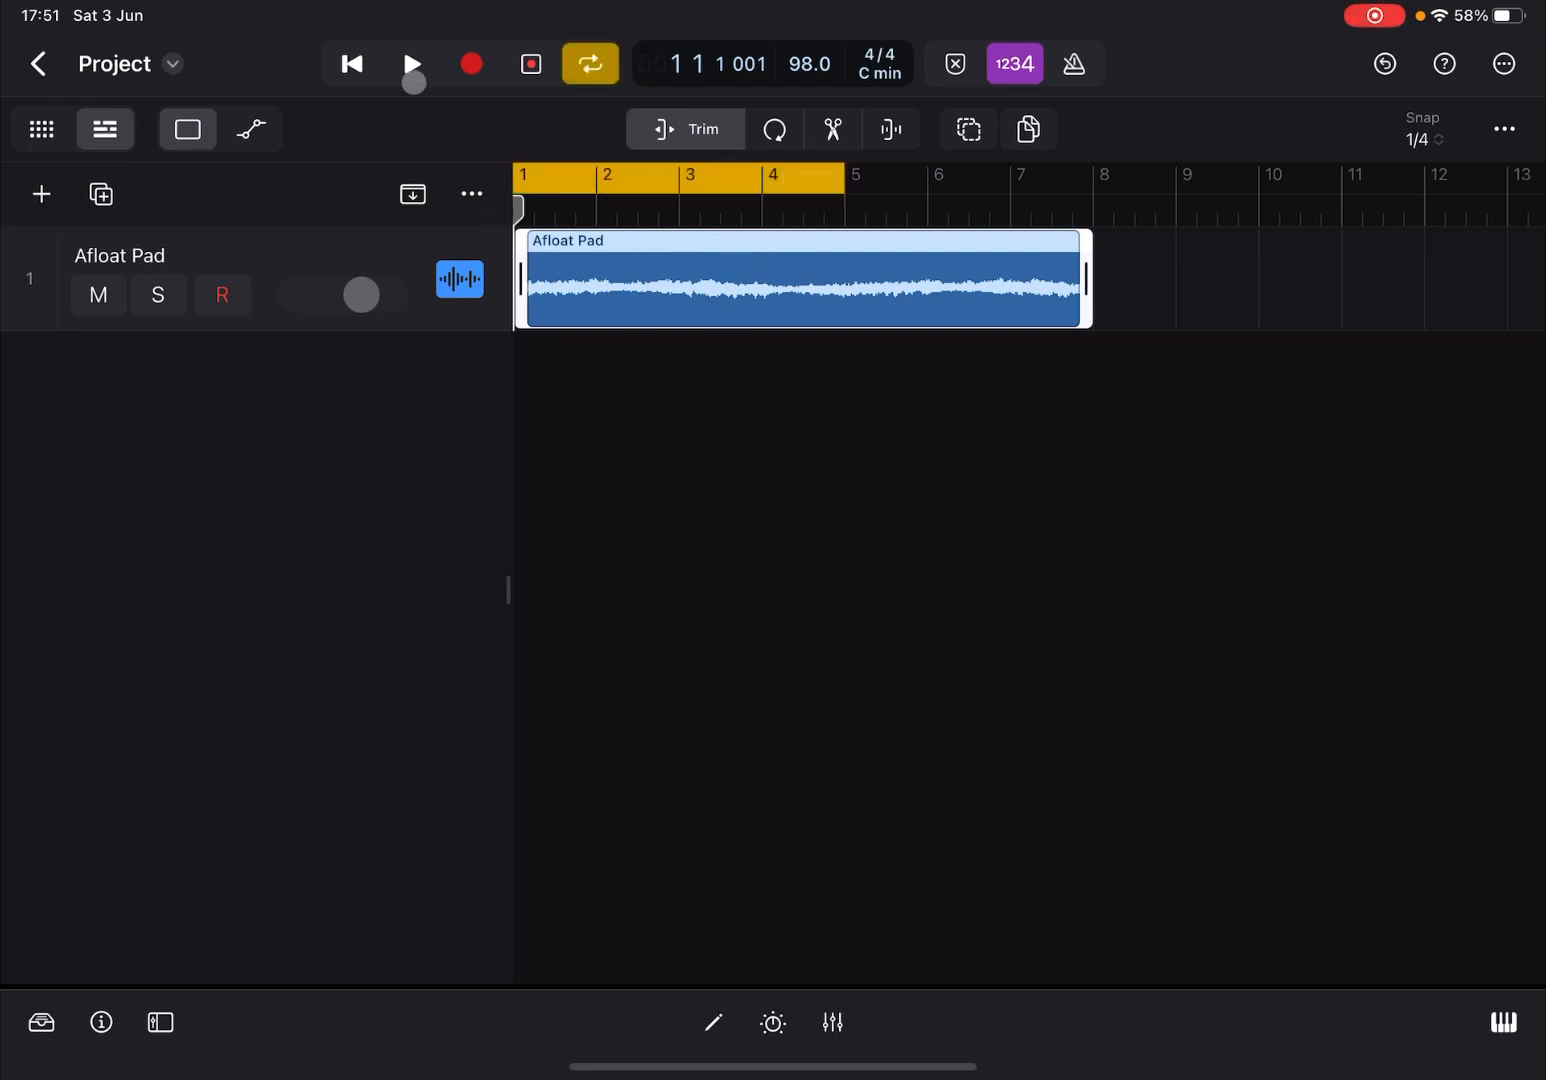
{"action": "left_click", "coordinate": [411, 63]}
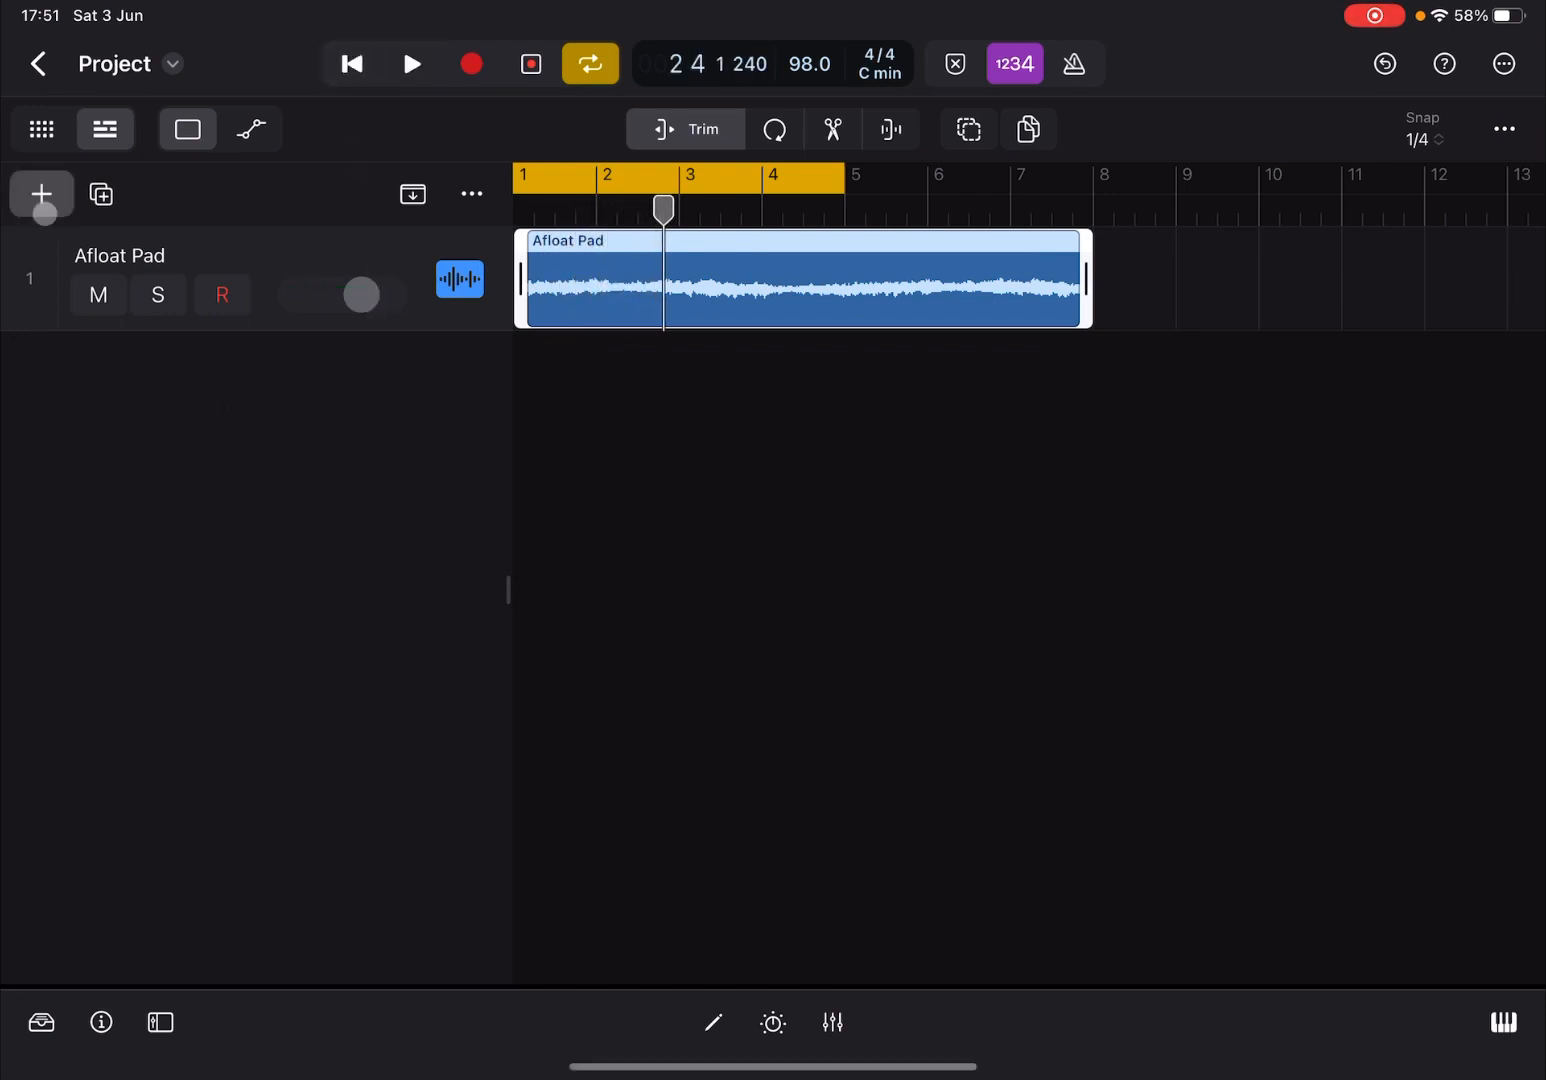
Step: Add a MIDI track, Inst 1, using the Drum Kit Designer instrument
{"action": "left_click", "coordinate": [41, 194]}
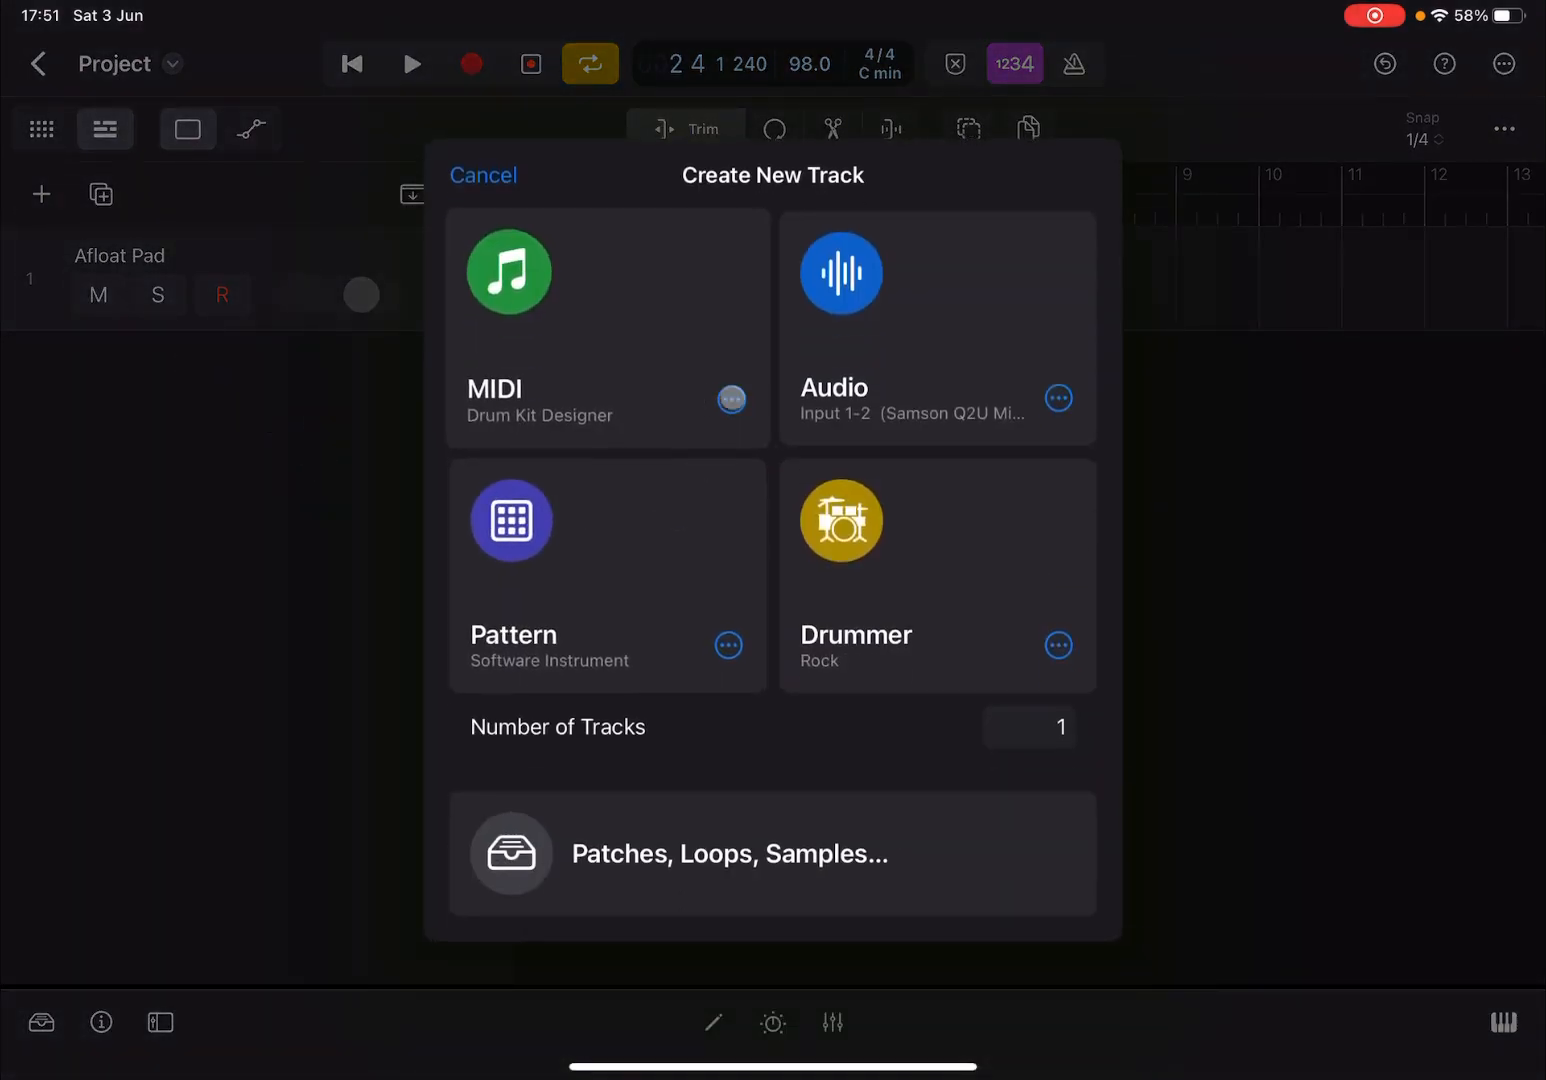
{"action": "left_click", "coordinate": [607, 327]}
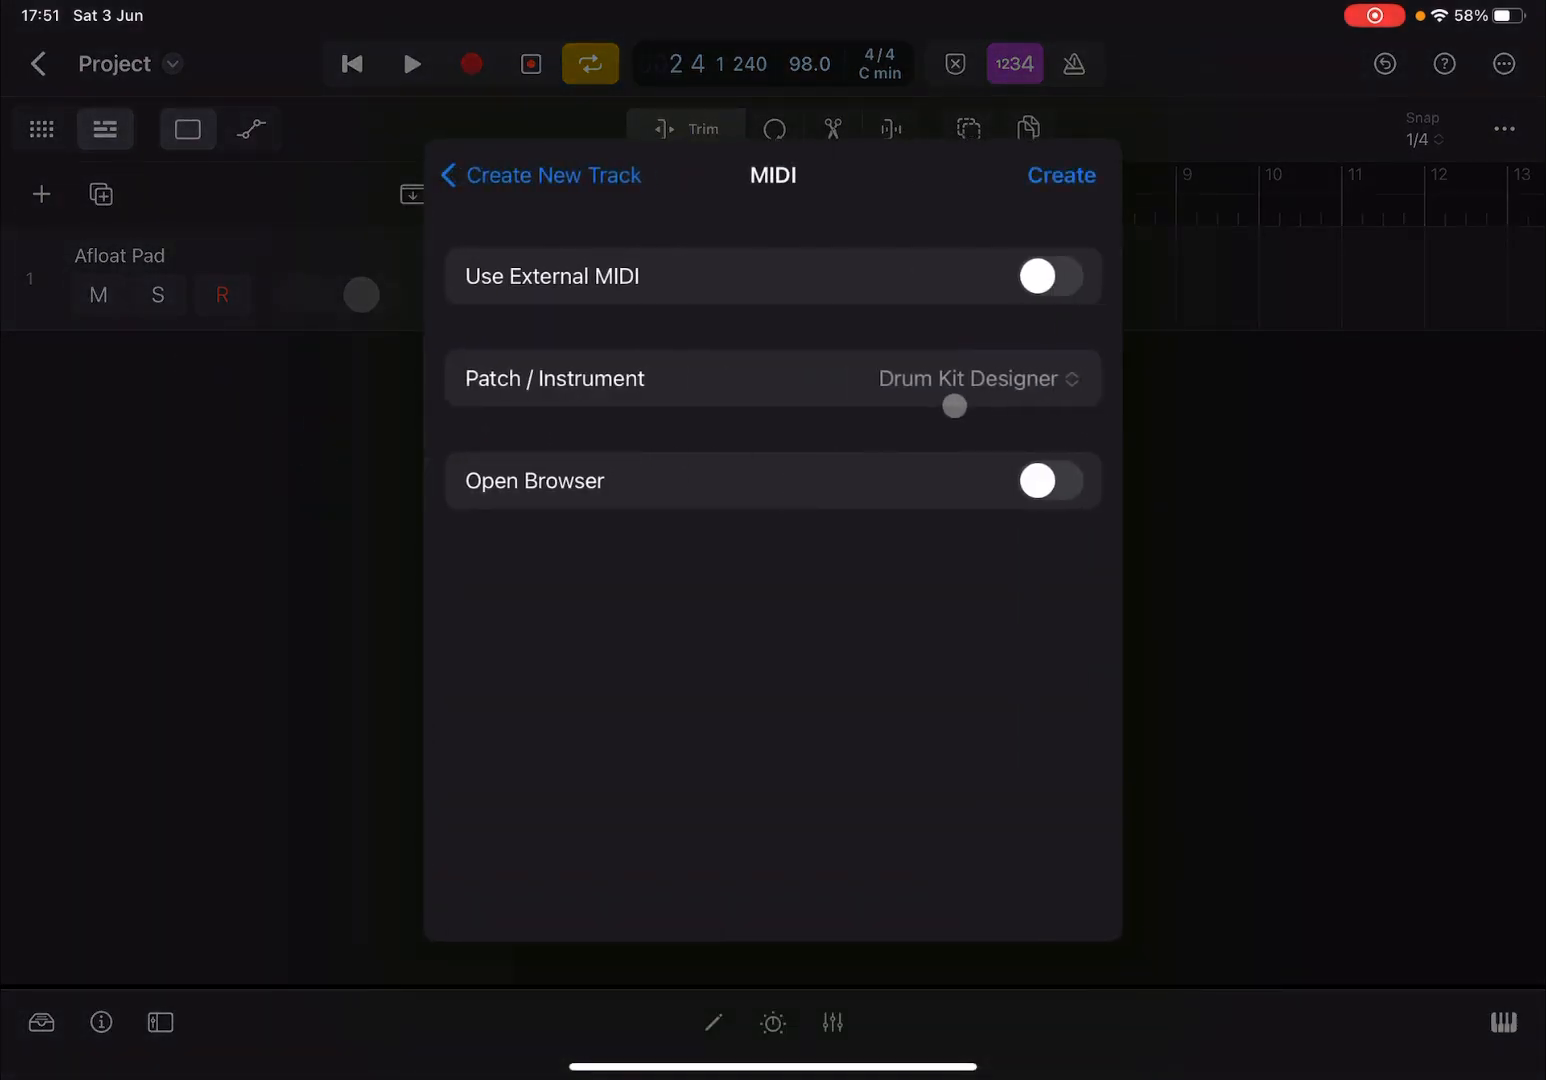
{"action": "left_click", "coordinate": [968, 378]}
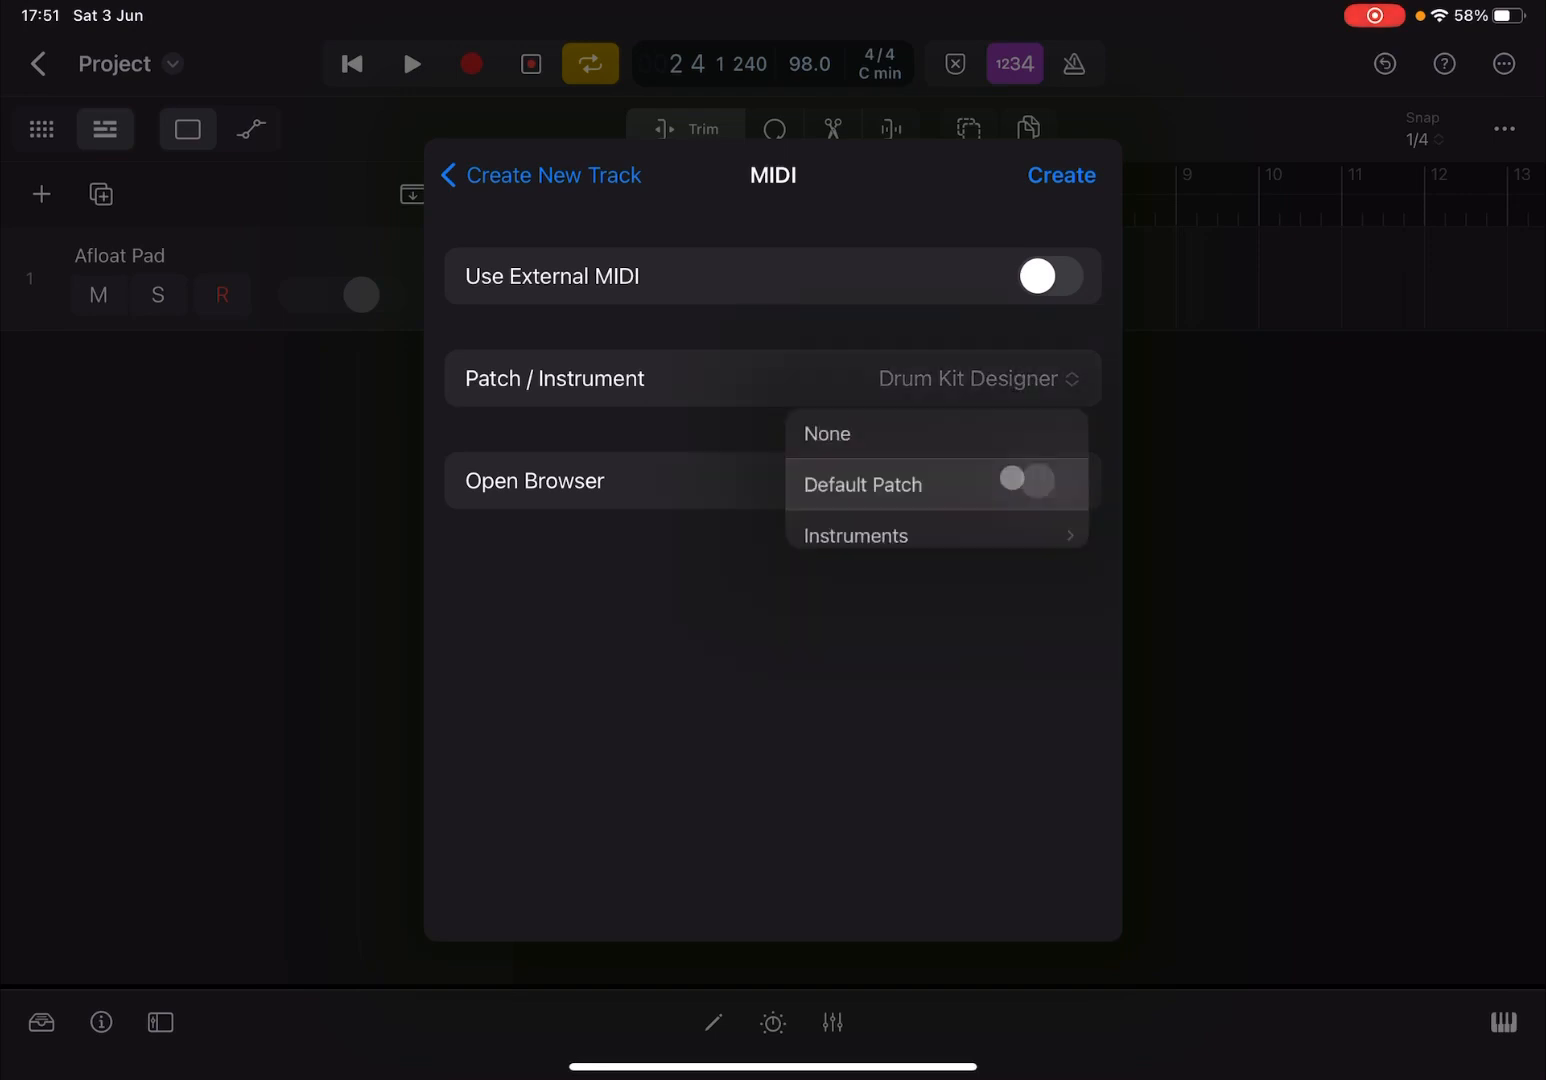
{"action": "left_click", "coordinate": [854, 535]}
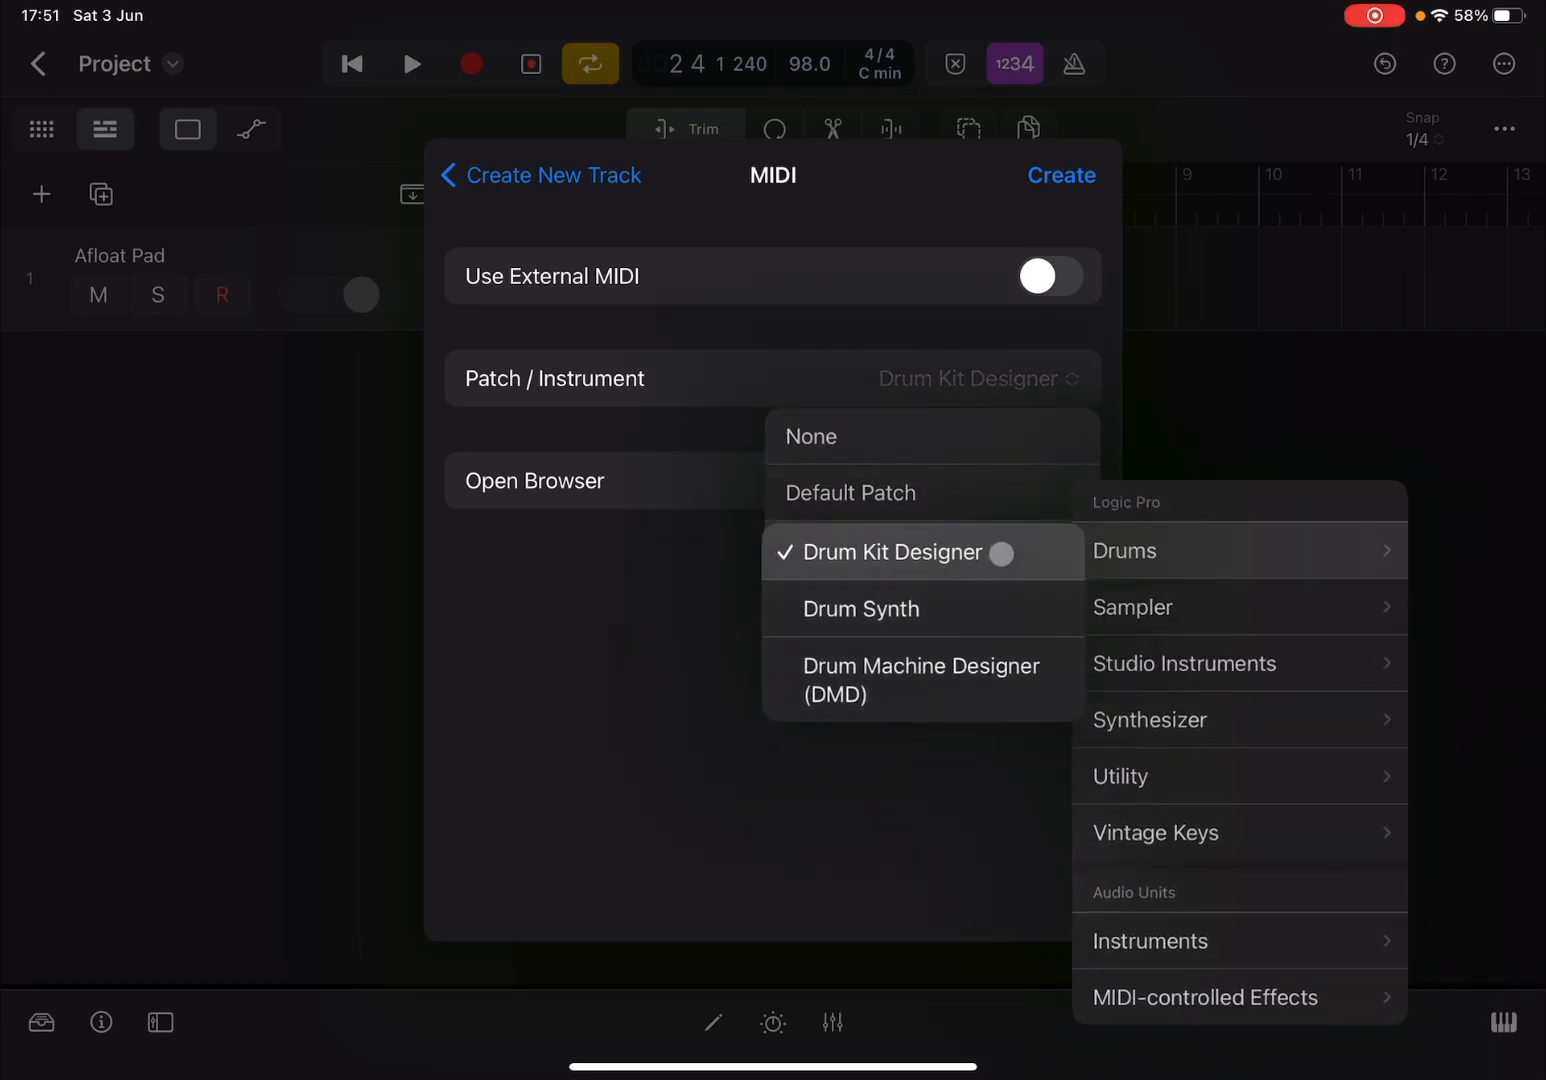
{"action": "left_click", "coordinate": [890, 552]}
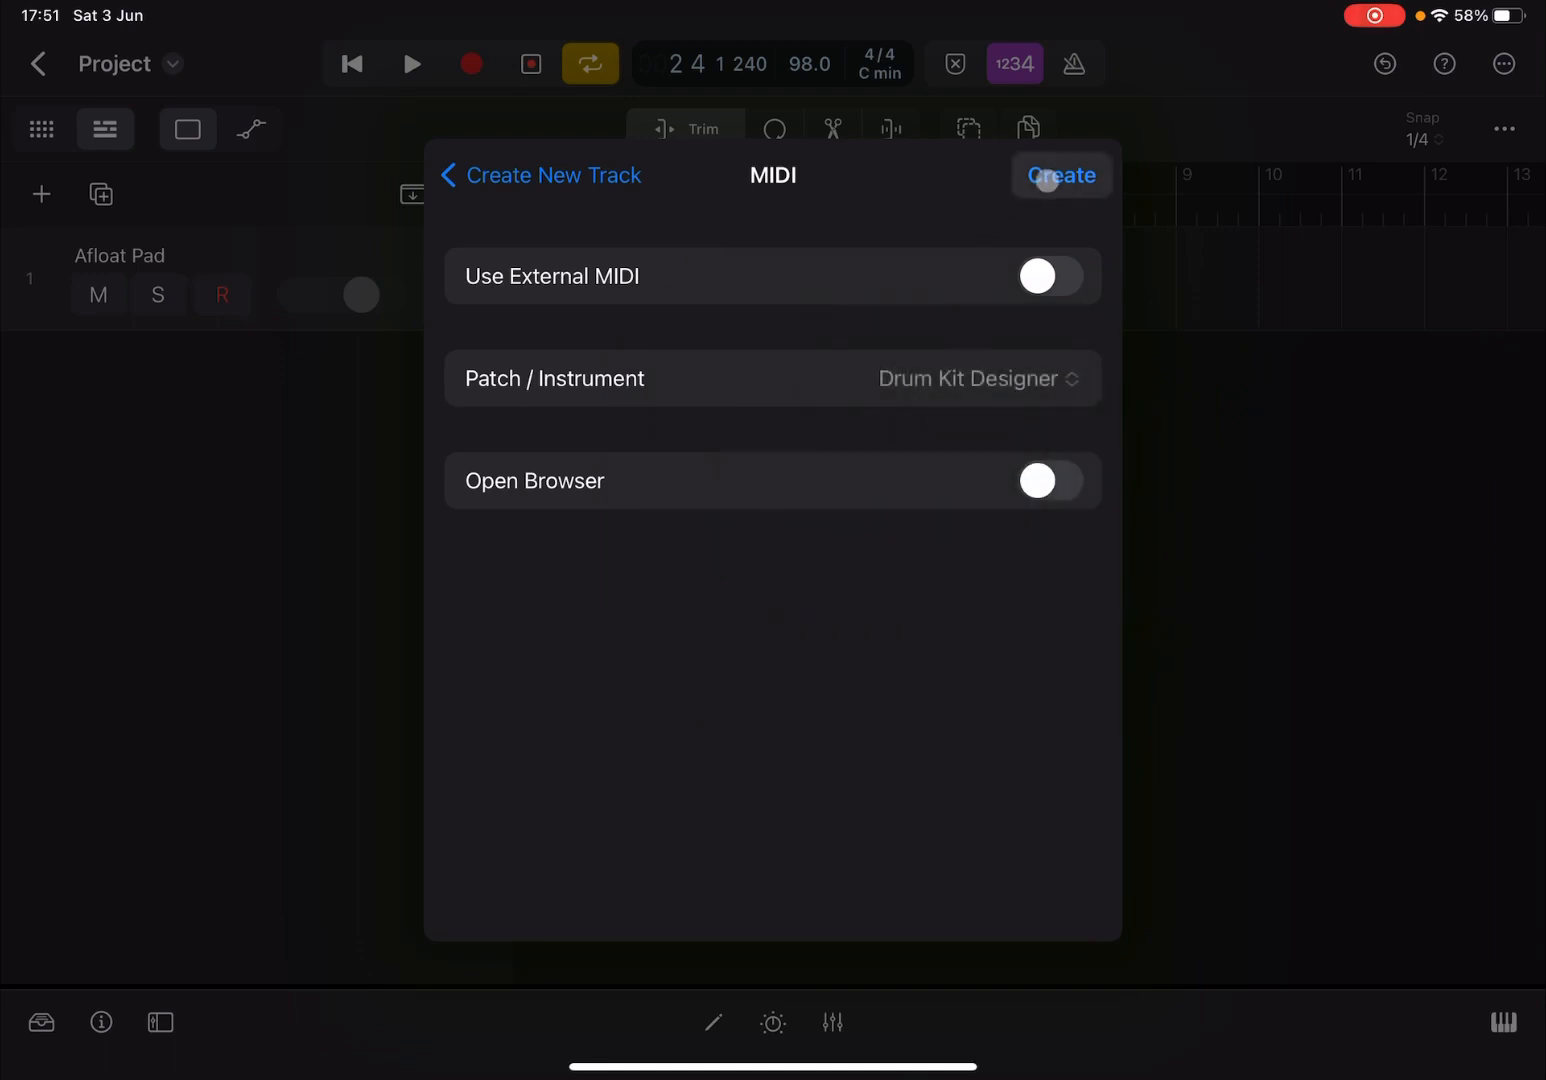
{"action": "left_click", "coordinate": [1061, 175]}
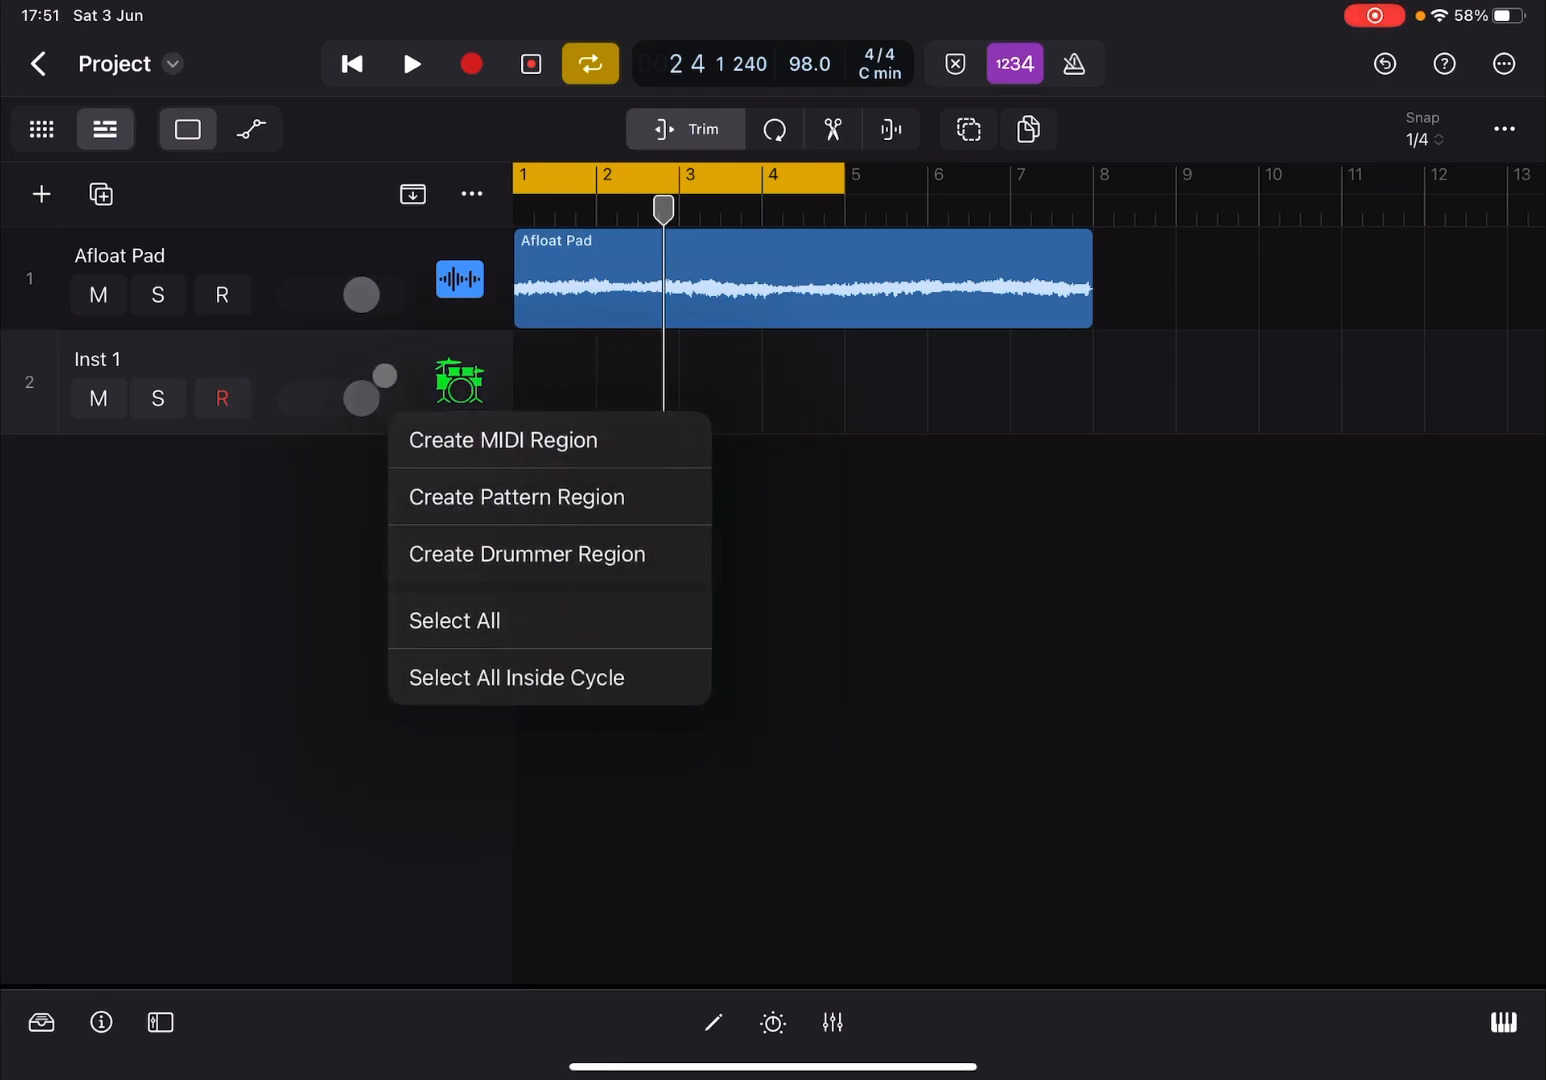
Step: Add an empty bars 1–4 region on Inst 1 and open it in the Piano Roll
{"action": "left_click", "coordinate": [503, 440]}
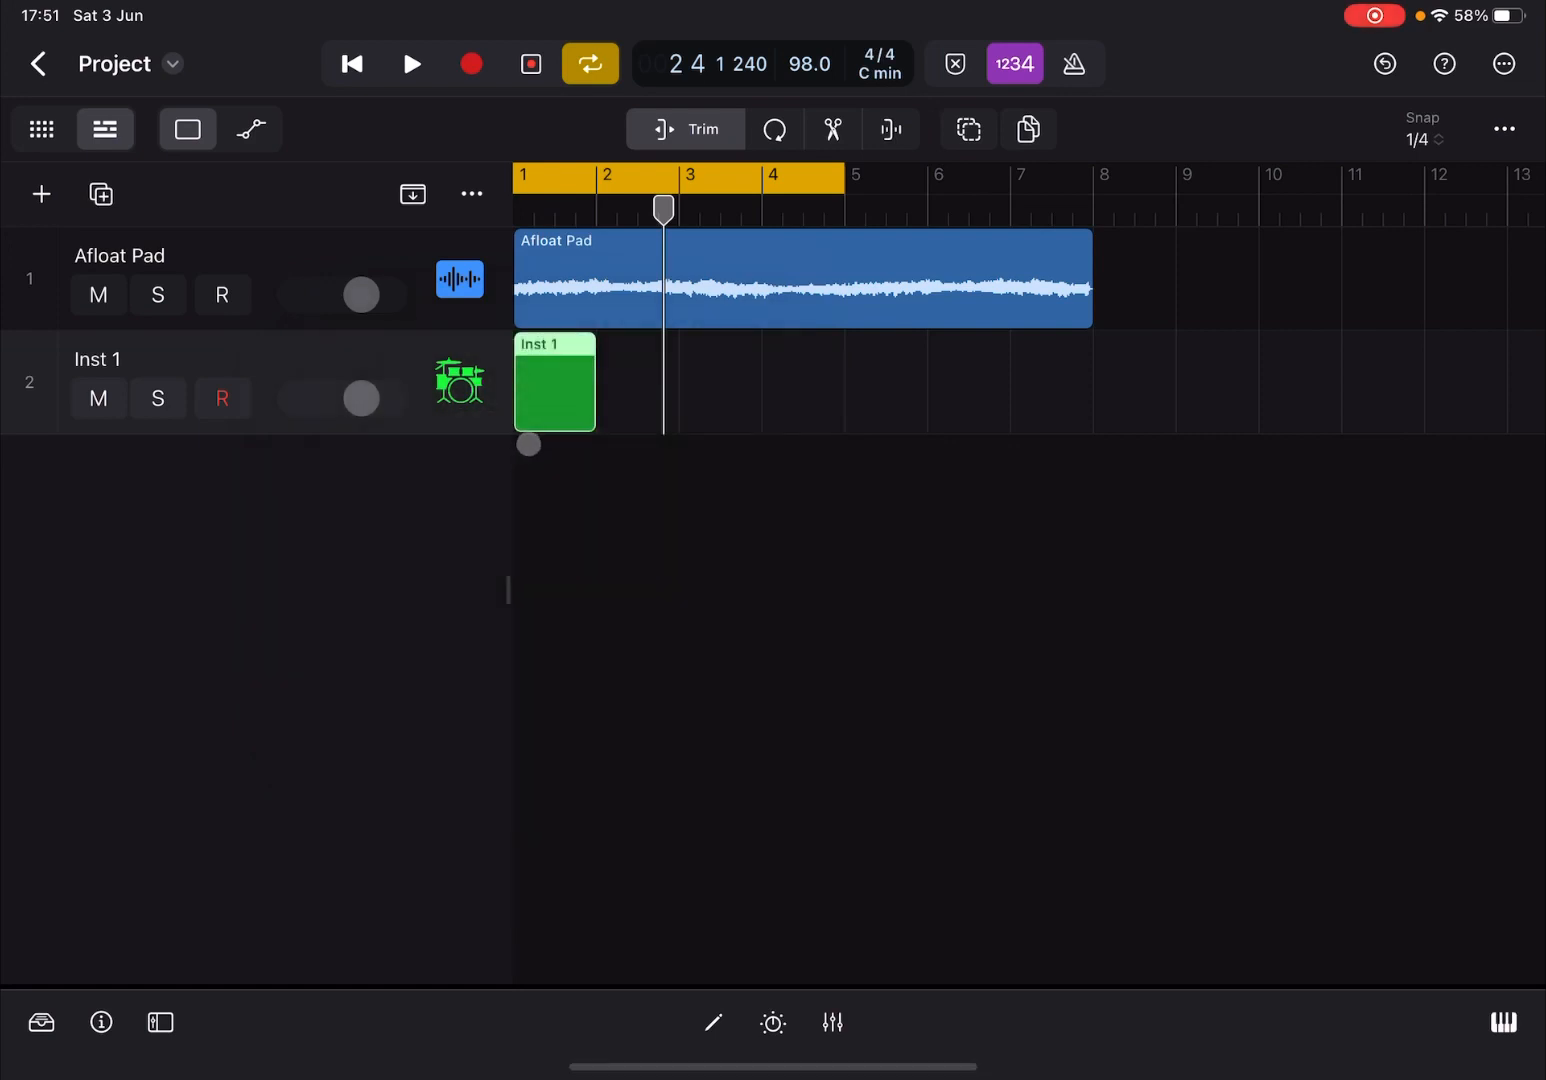
{"action": "left_click", "coordinate": [555, 383]}
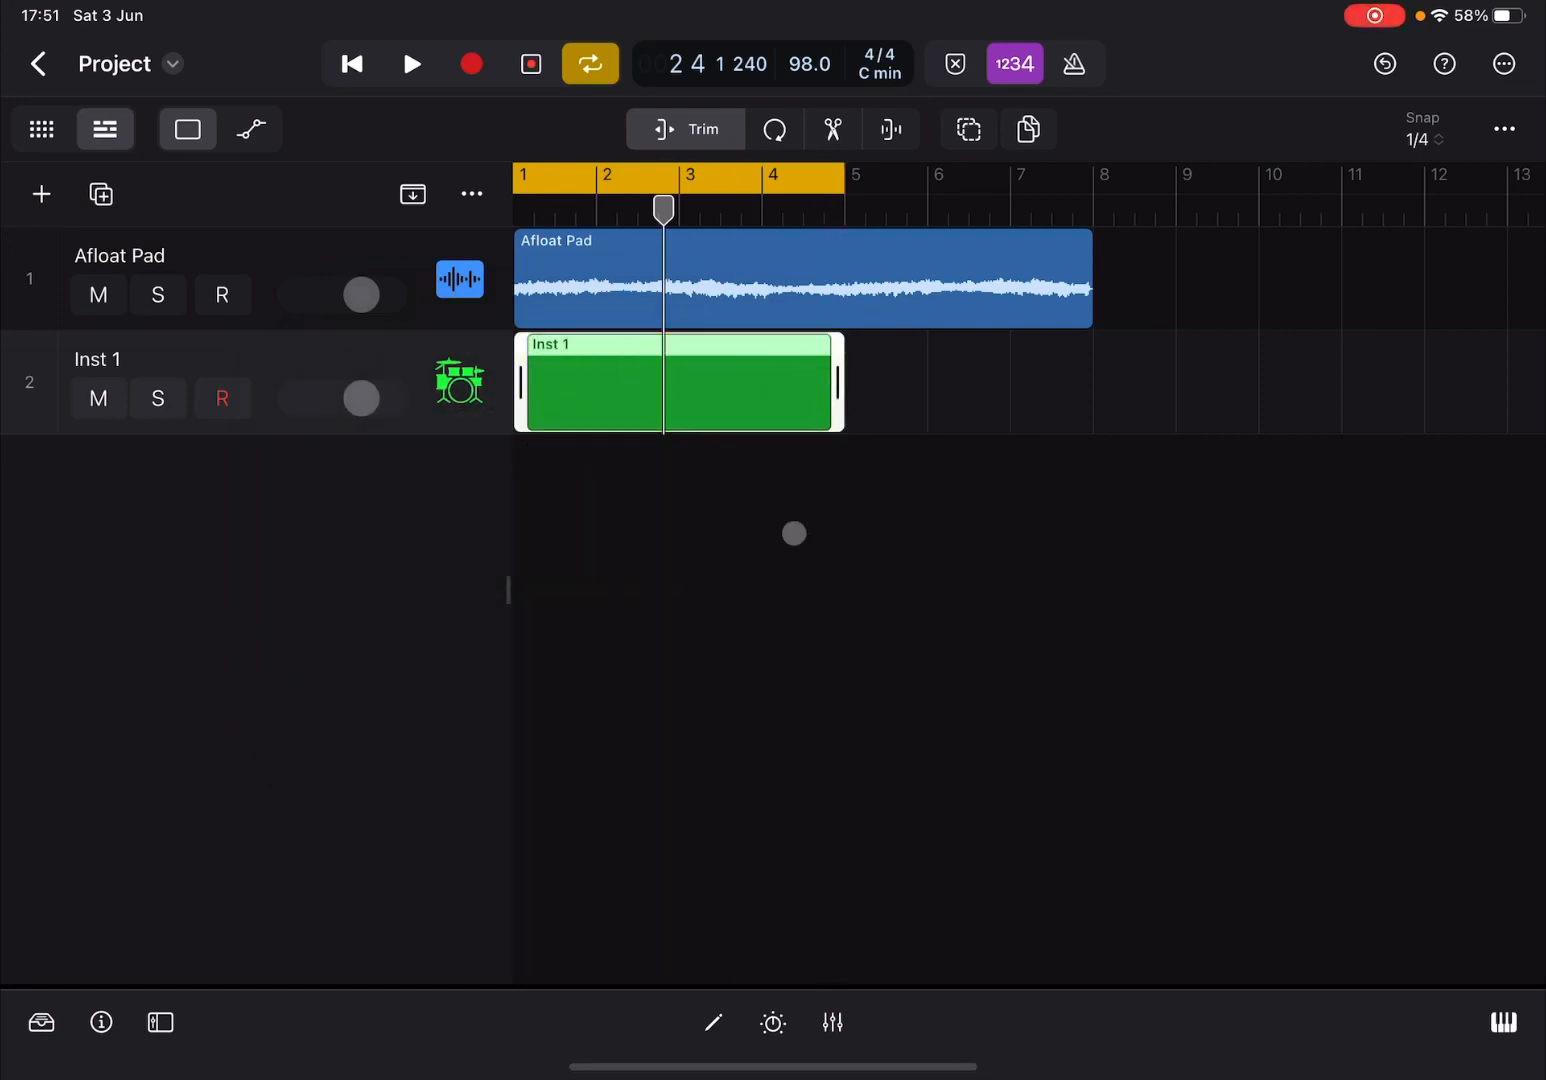
{"action": "double_click", "coordinate": [678, 383]}
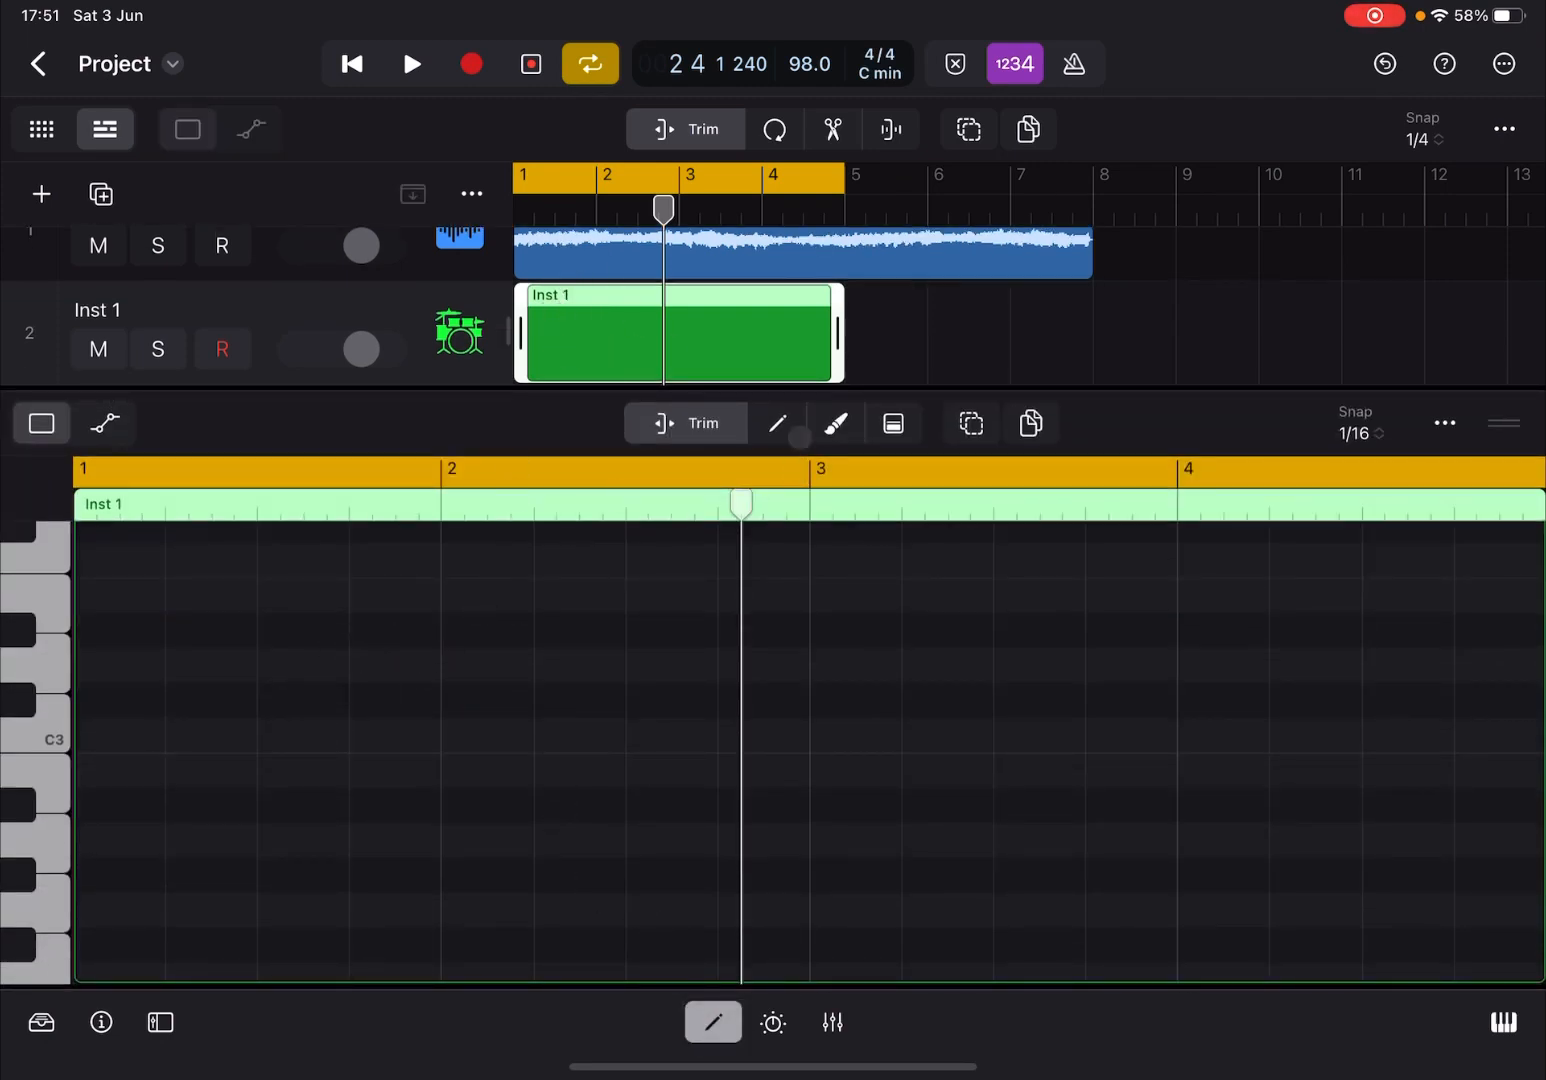
Step: Draw eight eighth-note C2 kicks across bar 1 with the Pencil tool and audition them
{"action": "left_click", "coordinate": [779, 422]}
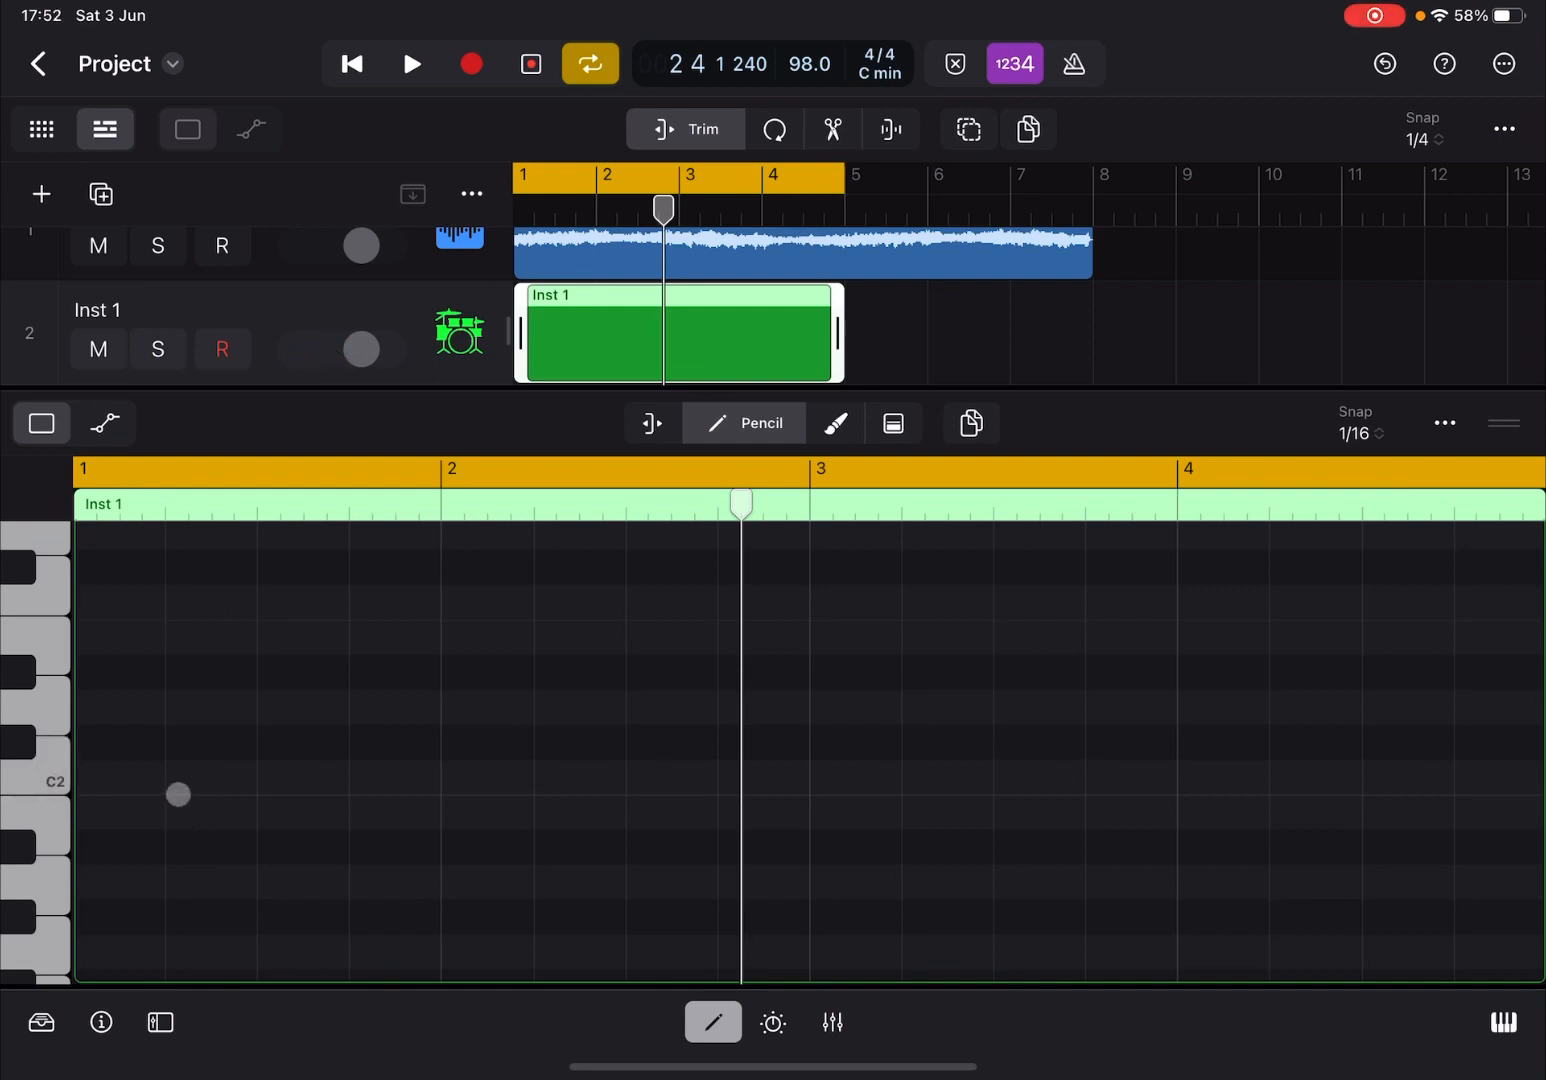
{"action": "left_click", "coordinate": [86, 778]}
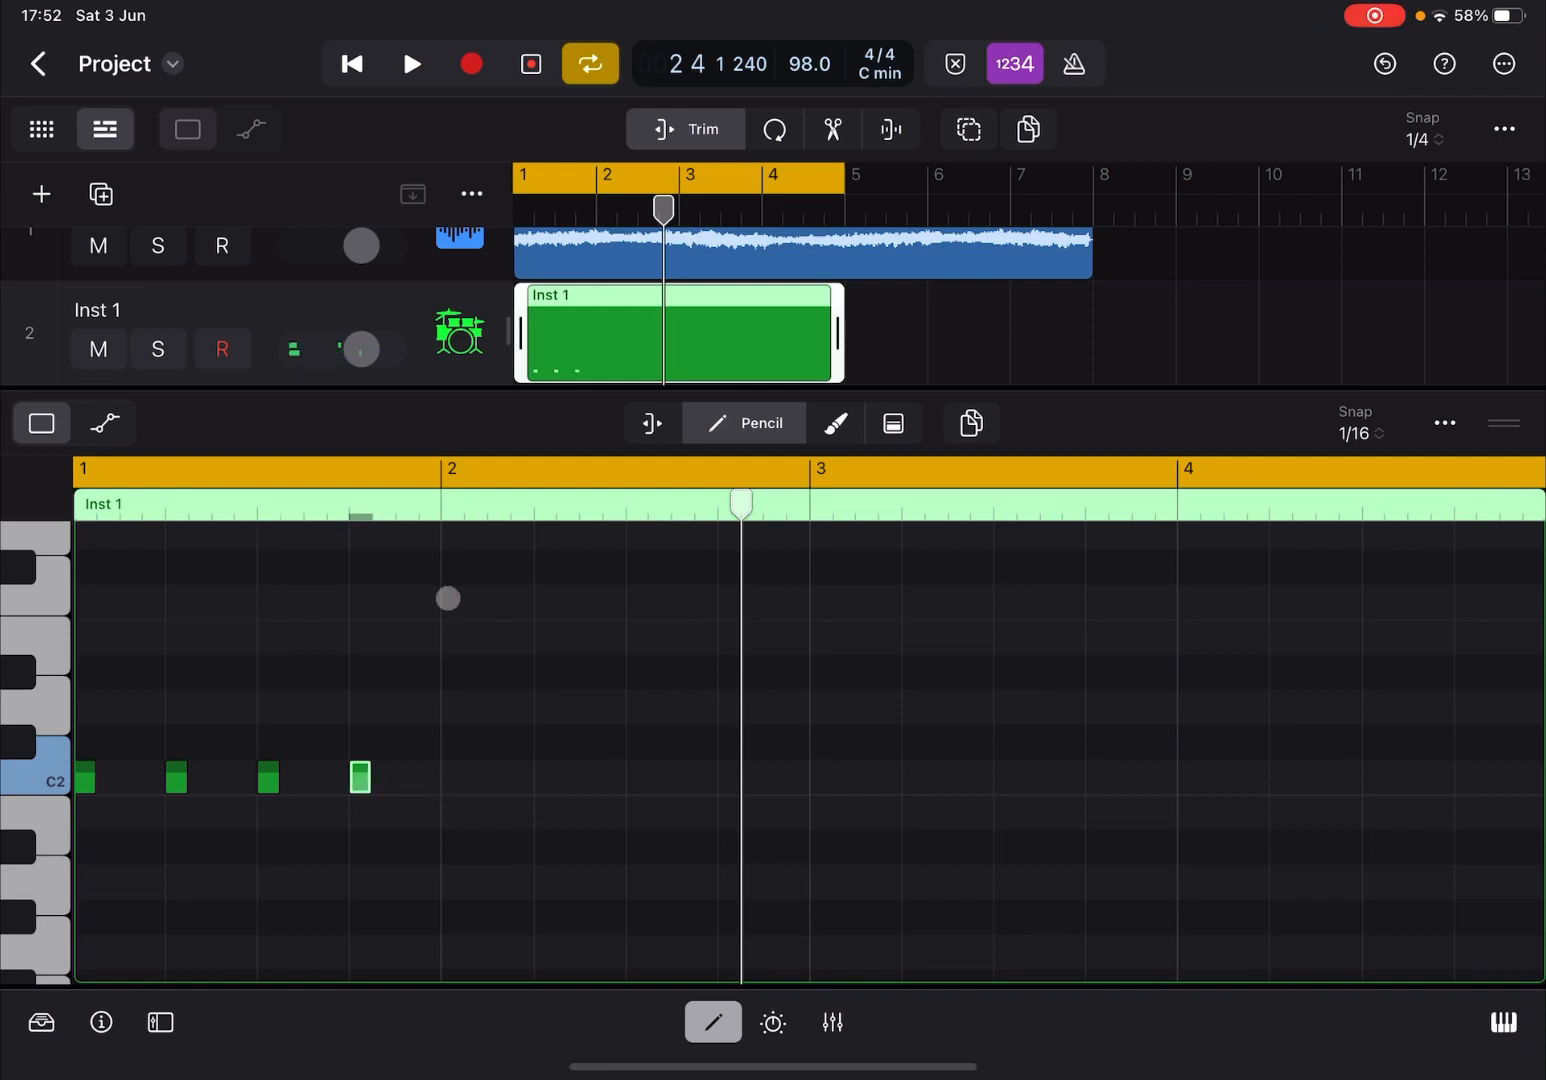
{"action": "left_click", "coordinate": [411, 63]}
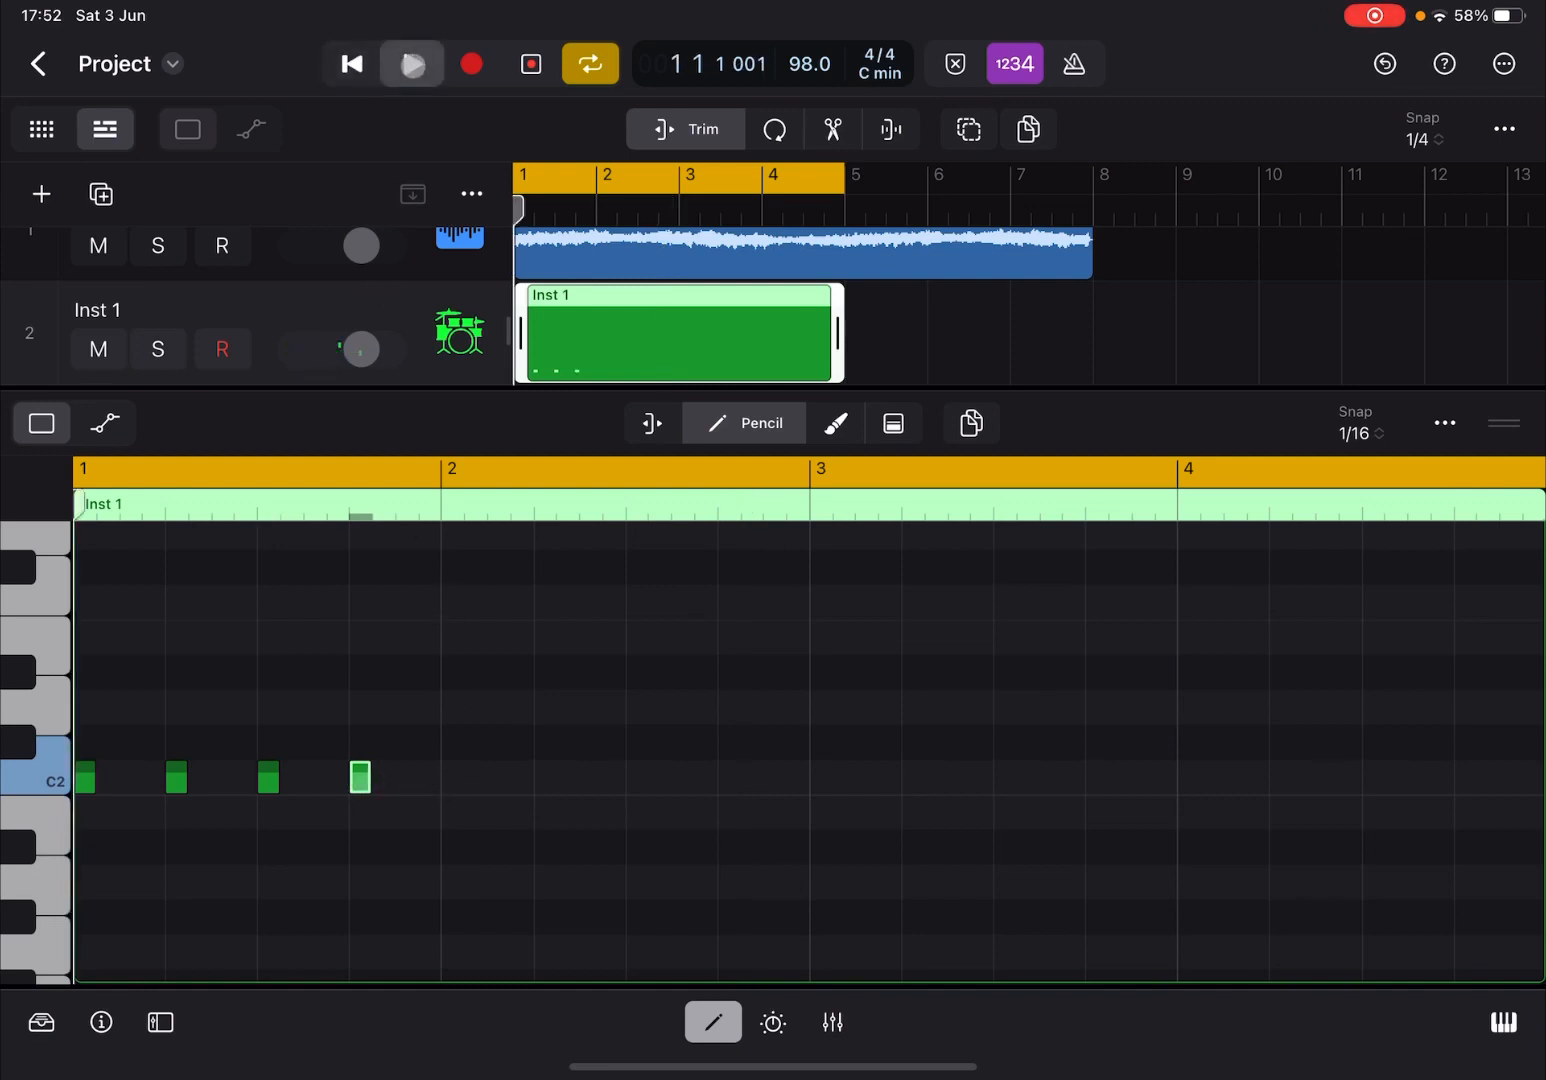
{"action": "left_click", "coordinate": [411, 63]}
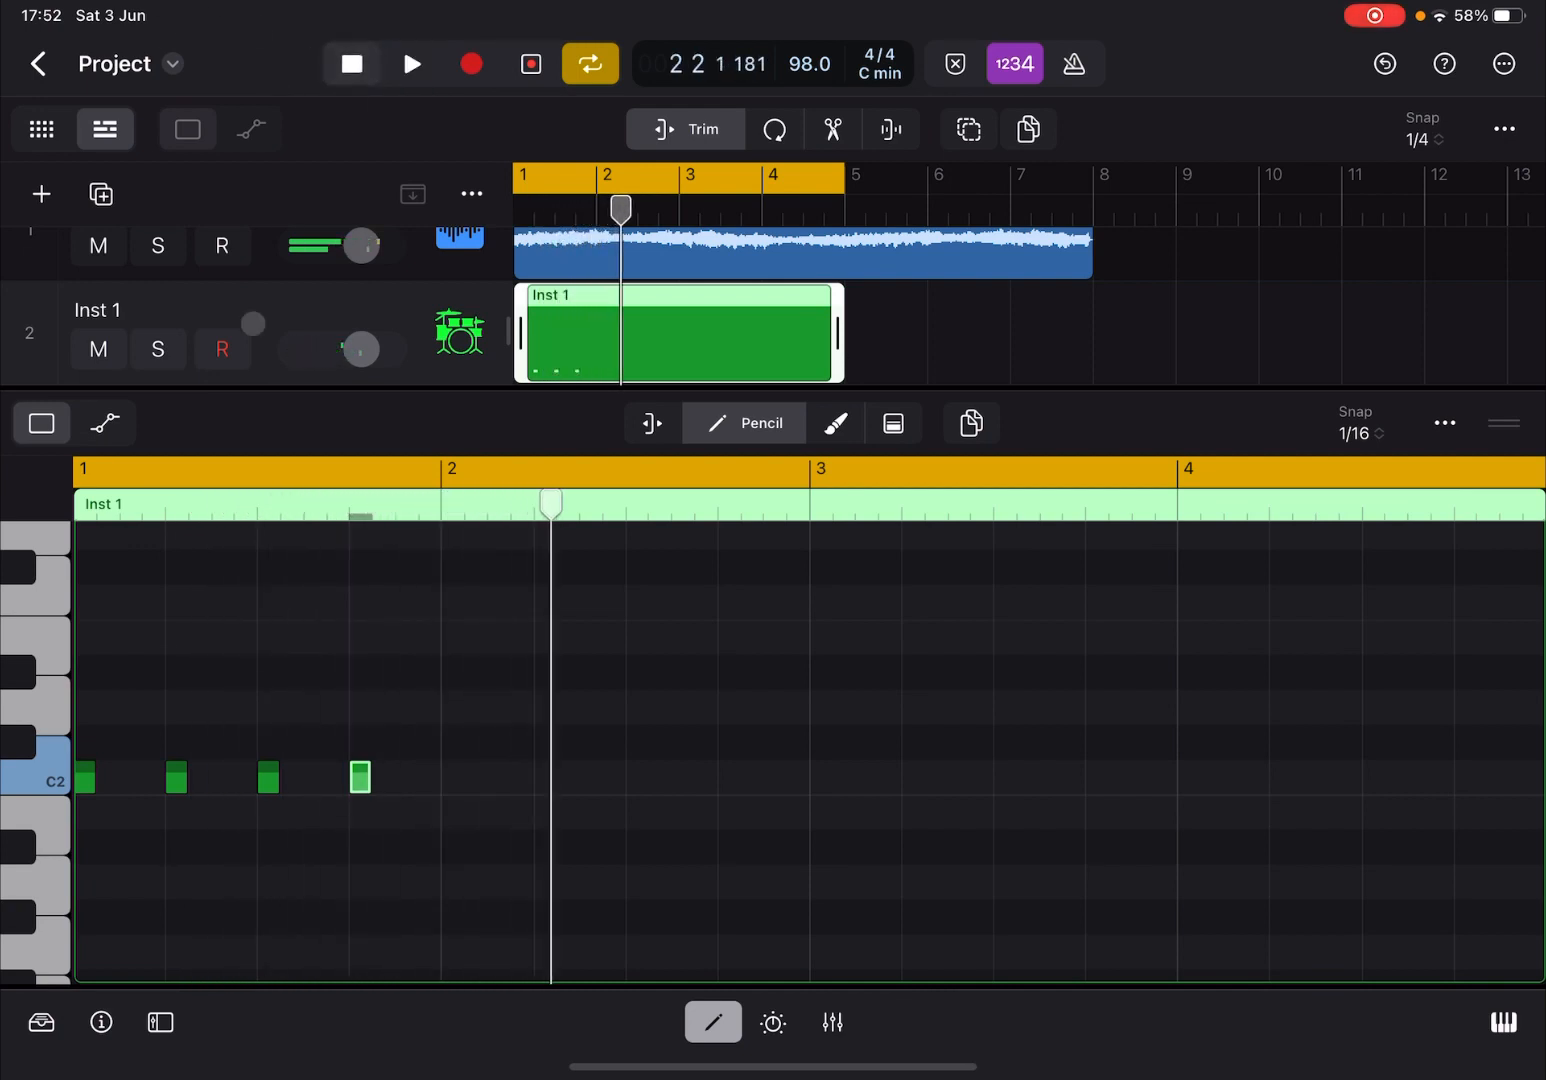
{"action": "left_click", "coordinate": [175, 778]}
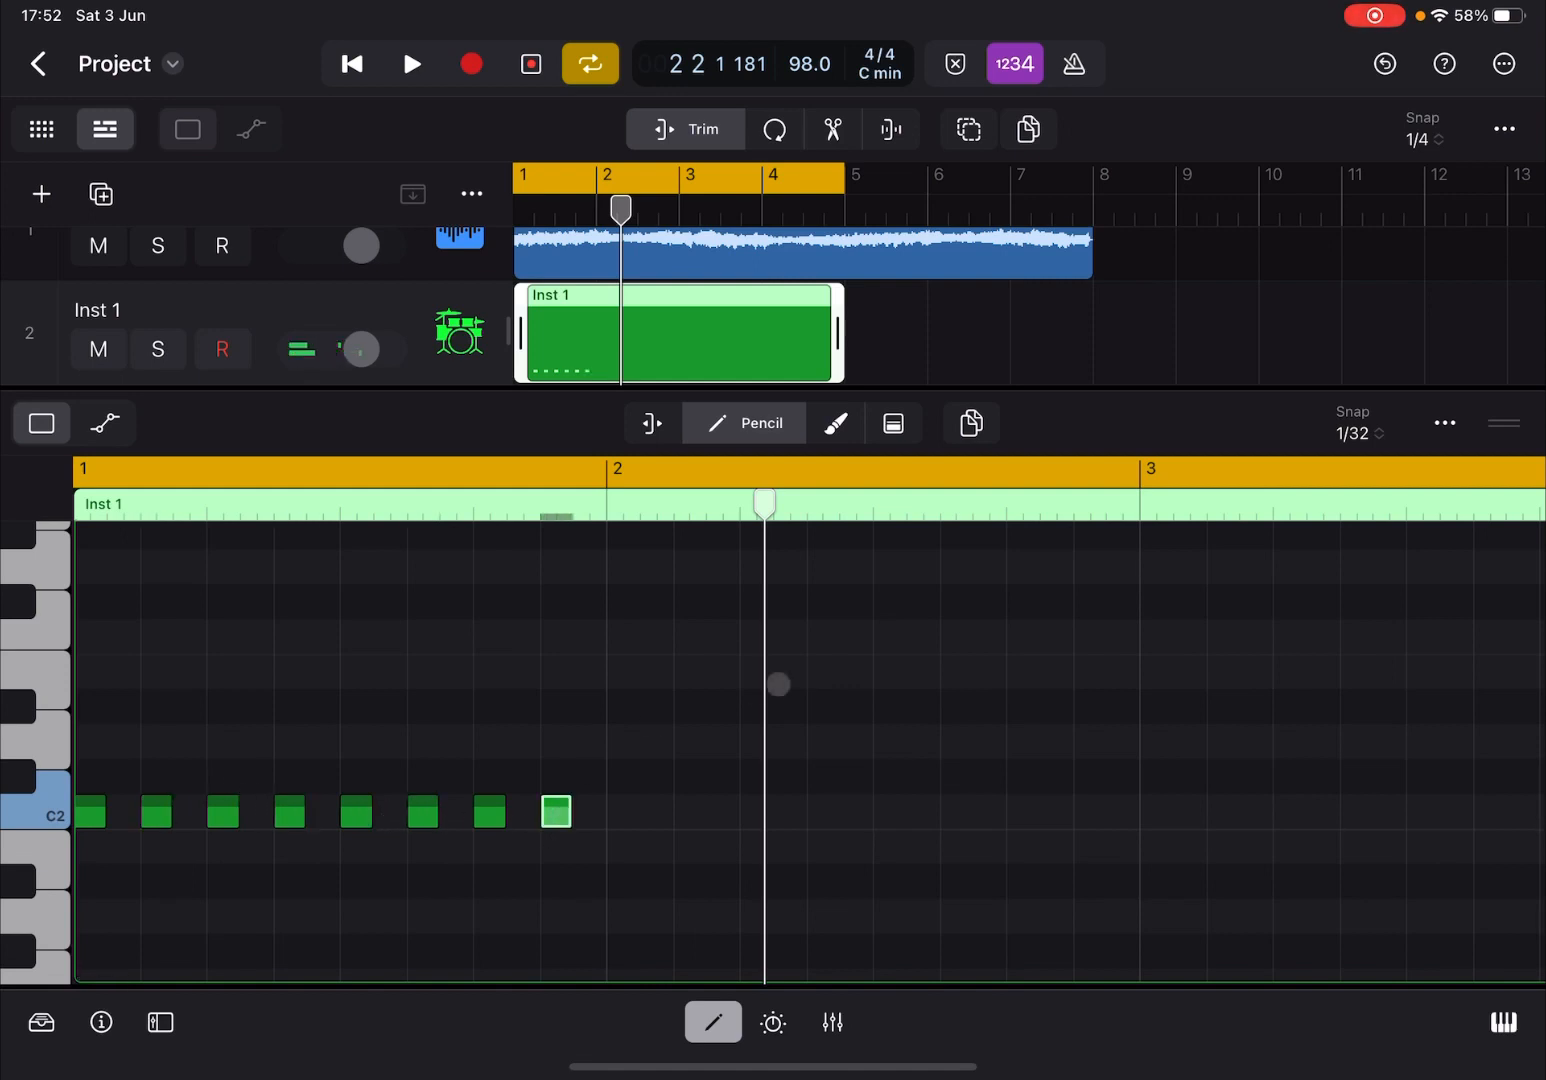
{"action": "left_click", "coordinate": [1357, 422]}
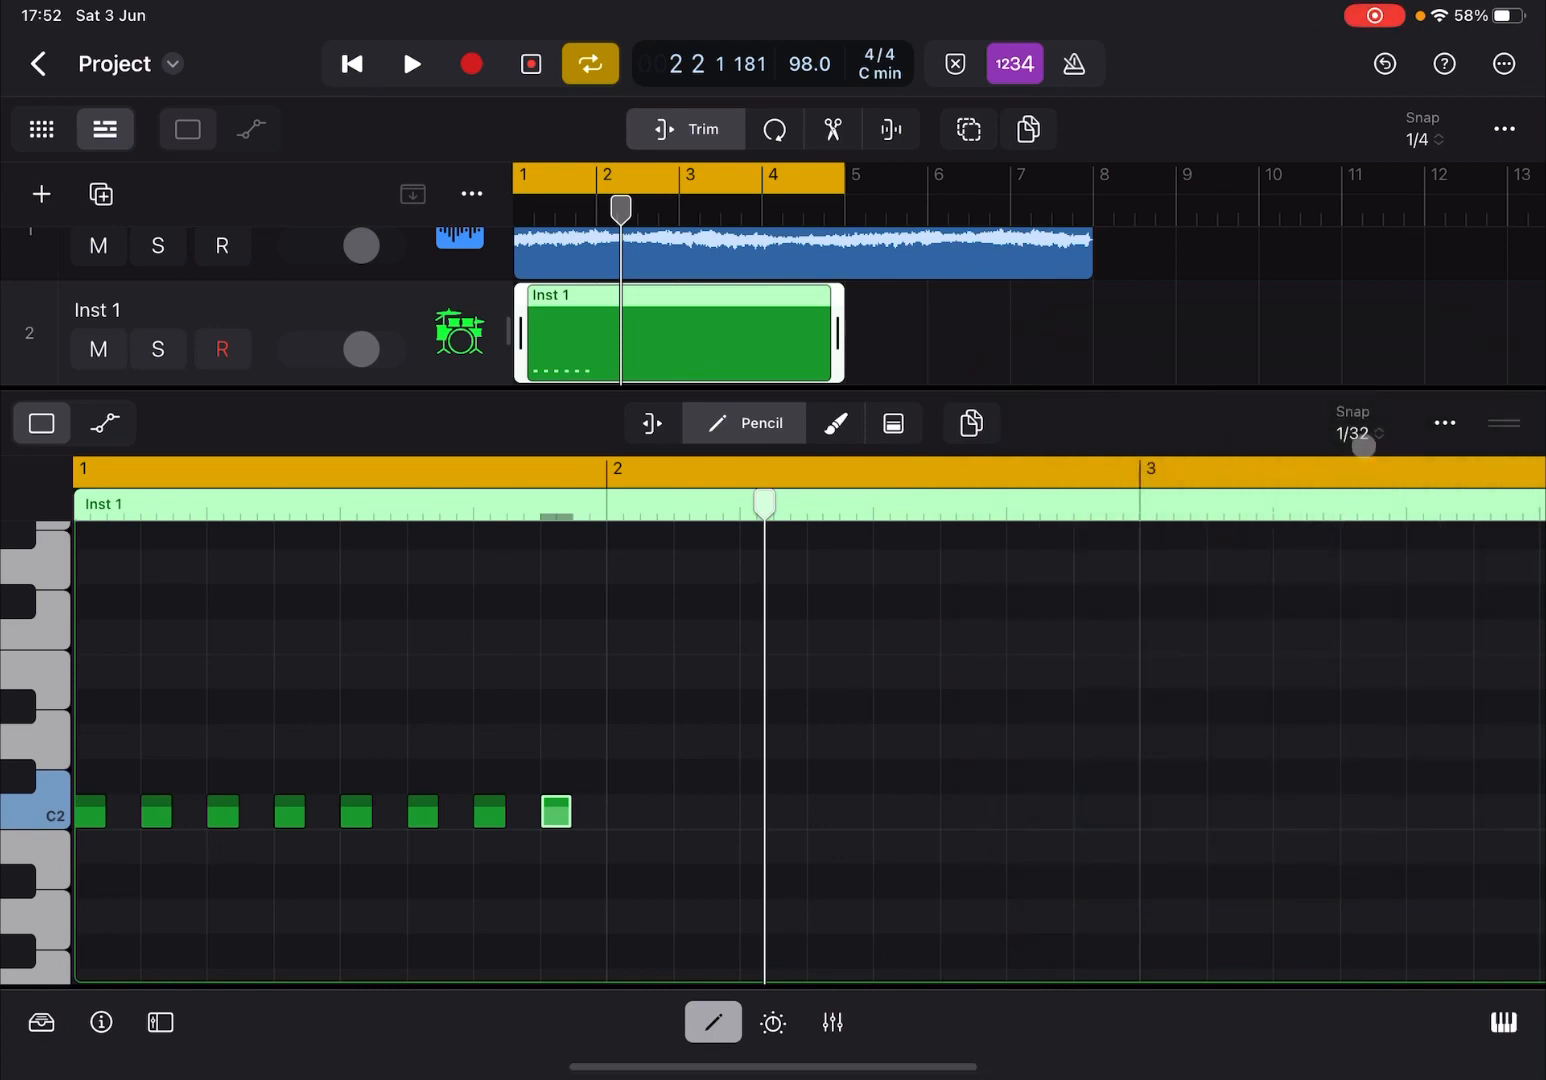
Step: Keep 1/32 snap, delete the off-beat C2 notes, and audition the four-beat kick
{"action": "left_click", "coordinate": [1360, 432]}
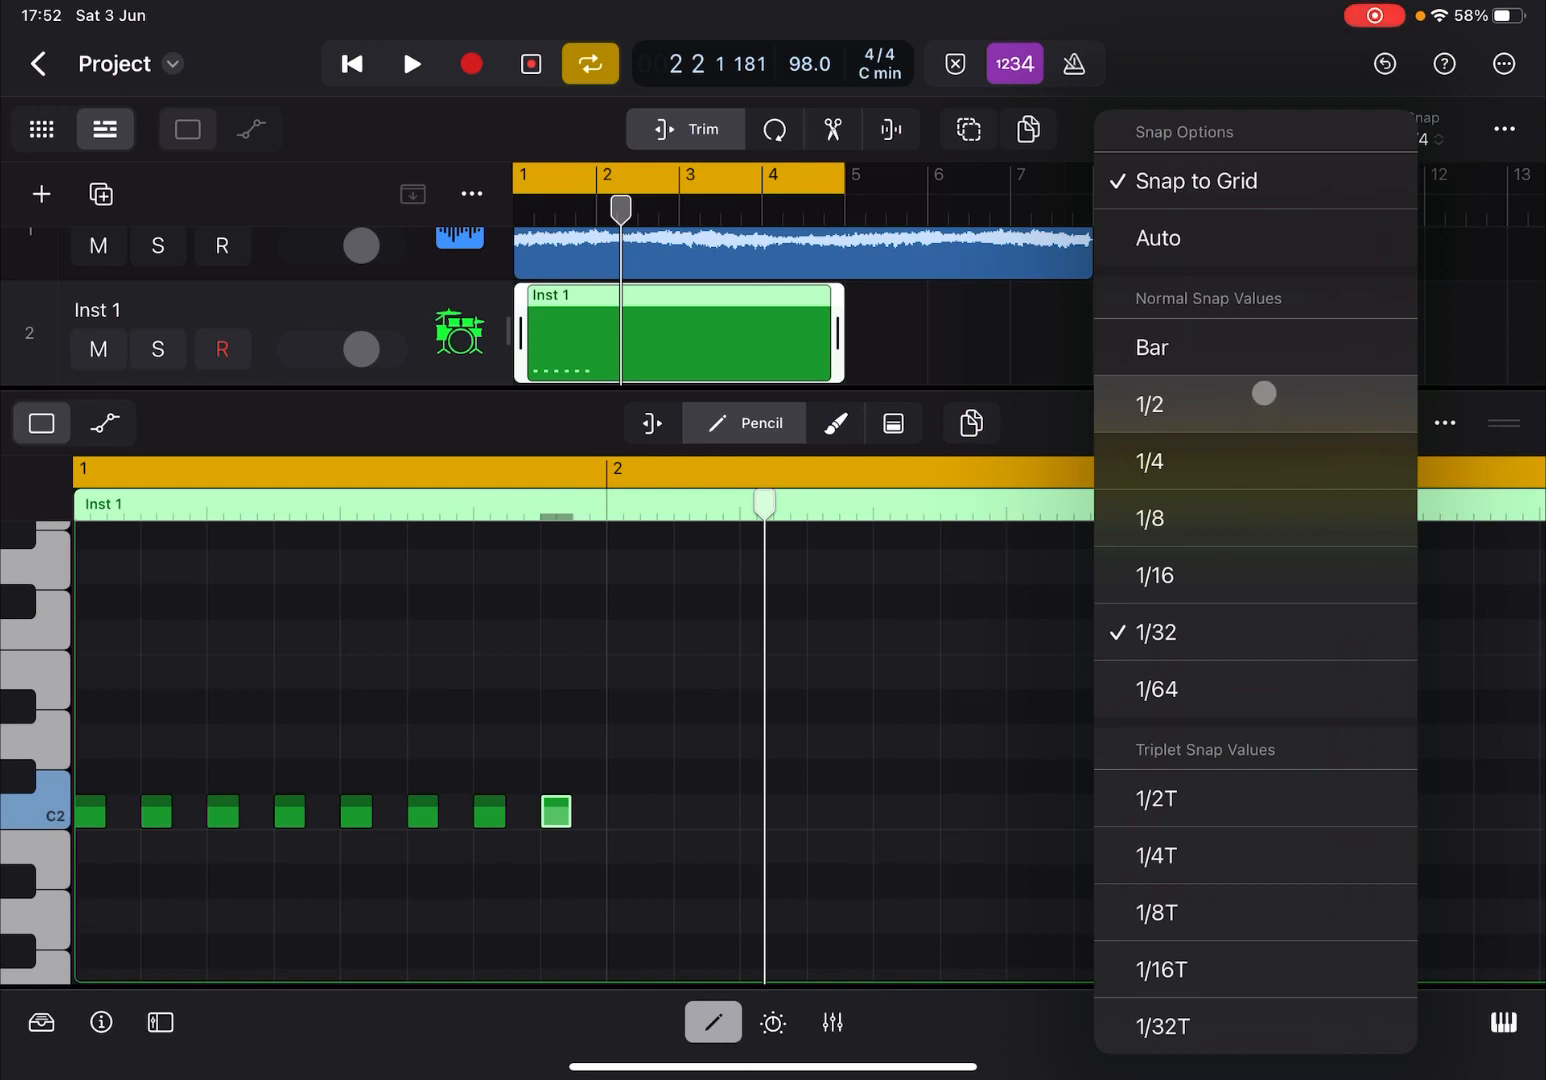
{"action": "left_click", "coordinate": [1153, 461]}
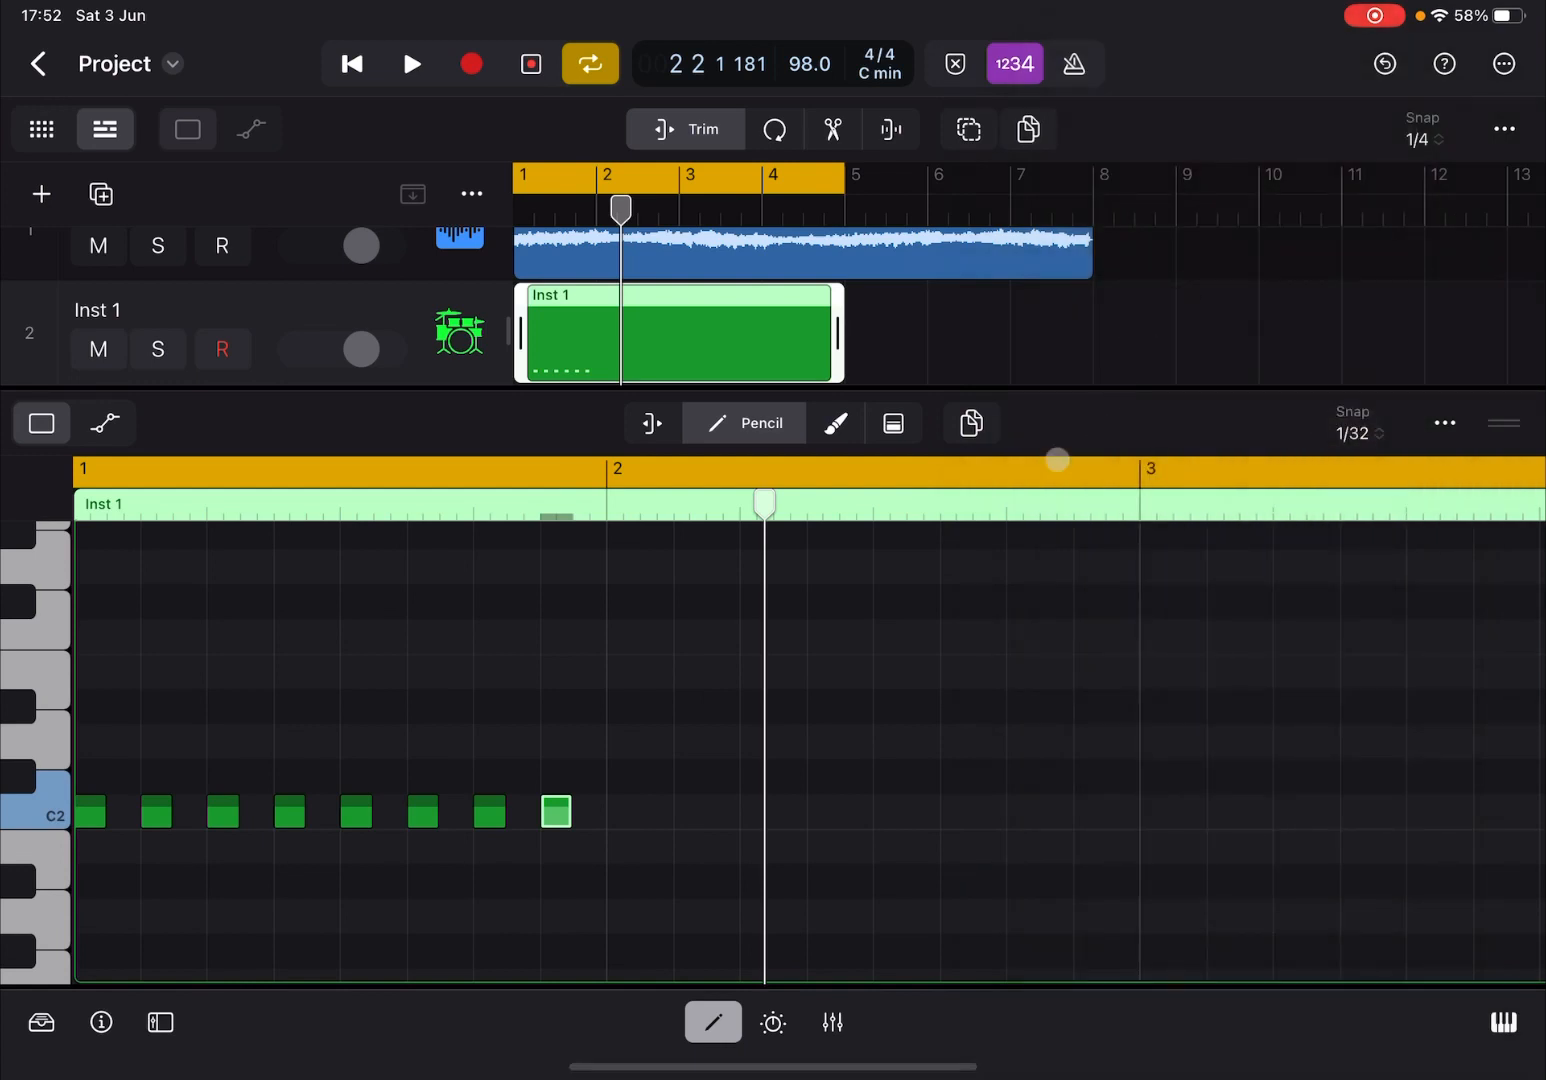
{"action": "mouse_move", "coordinate": [555, 668]}
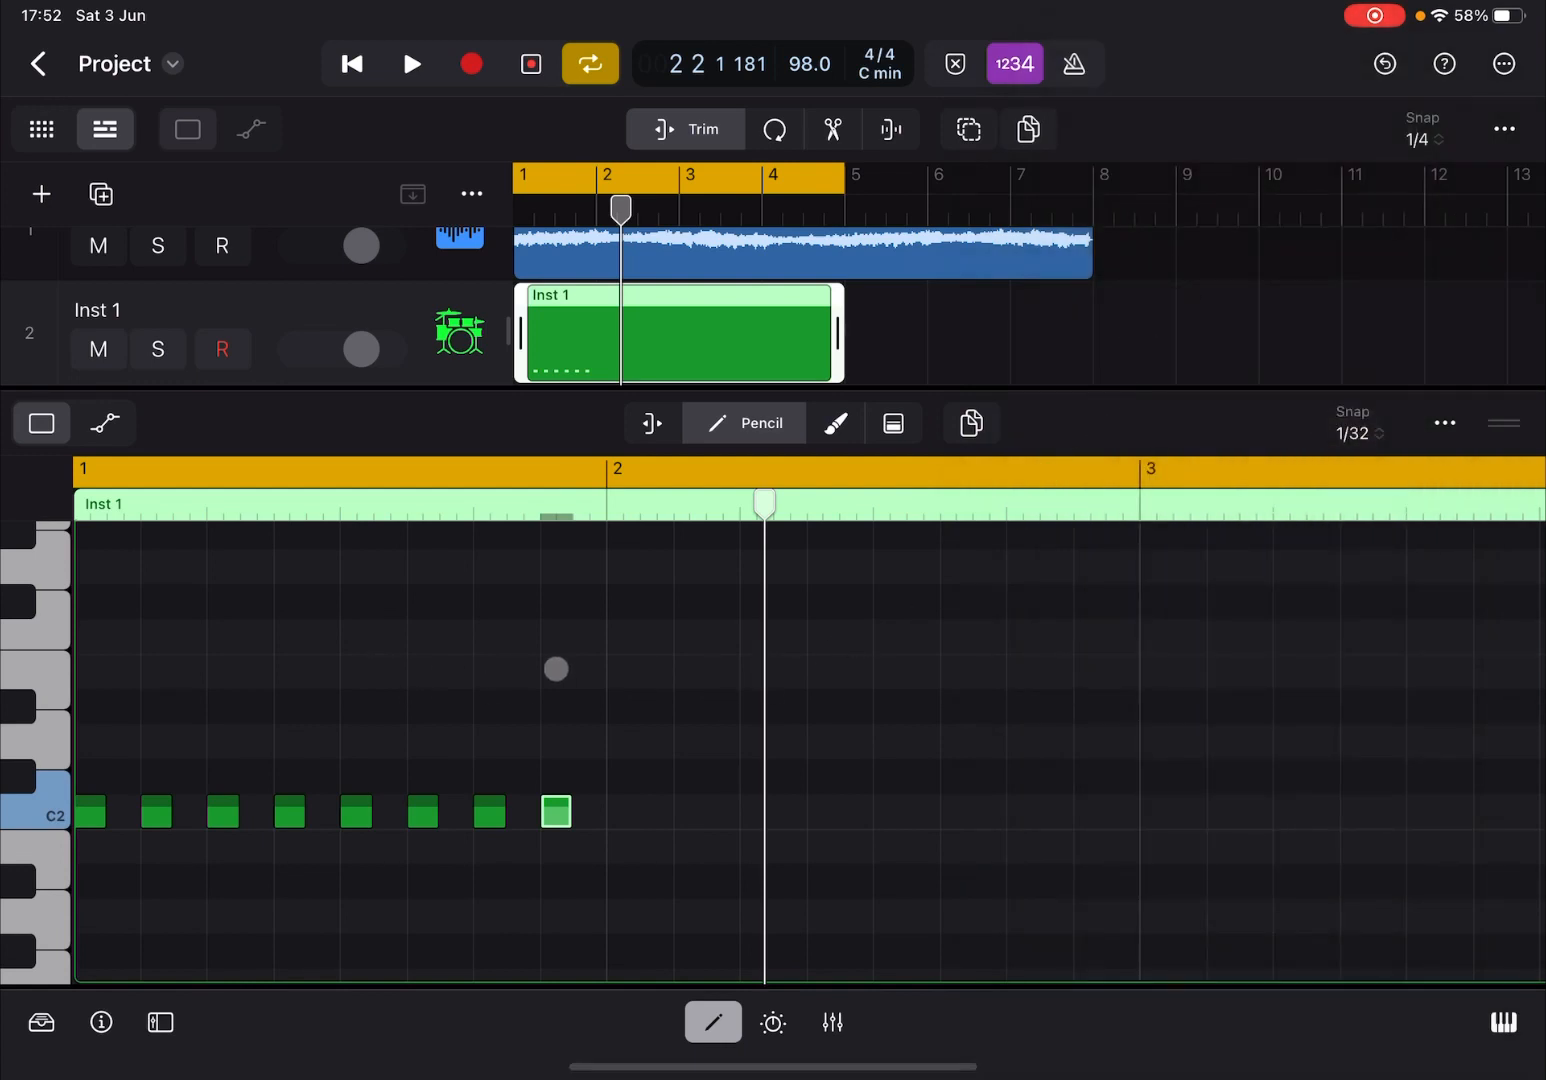
{"action": "mouse_move", "coordinate": [1273, 643]}
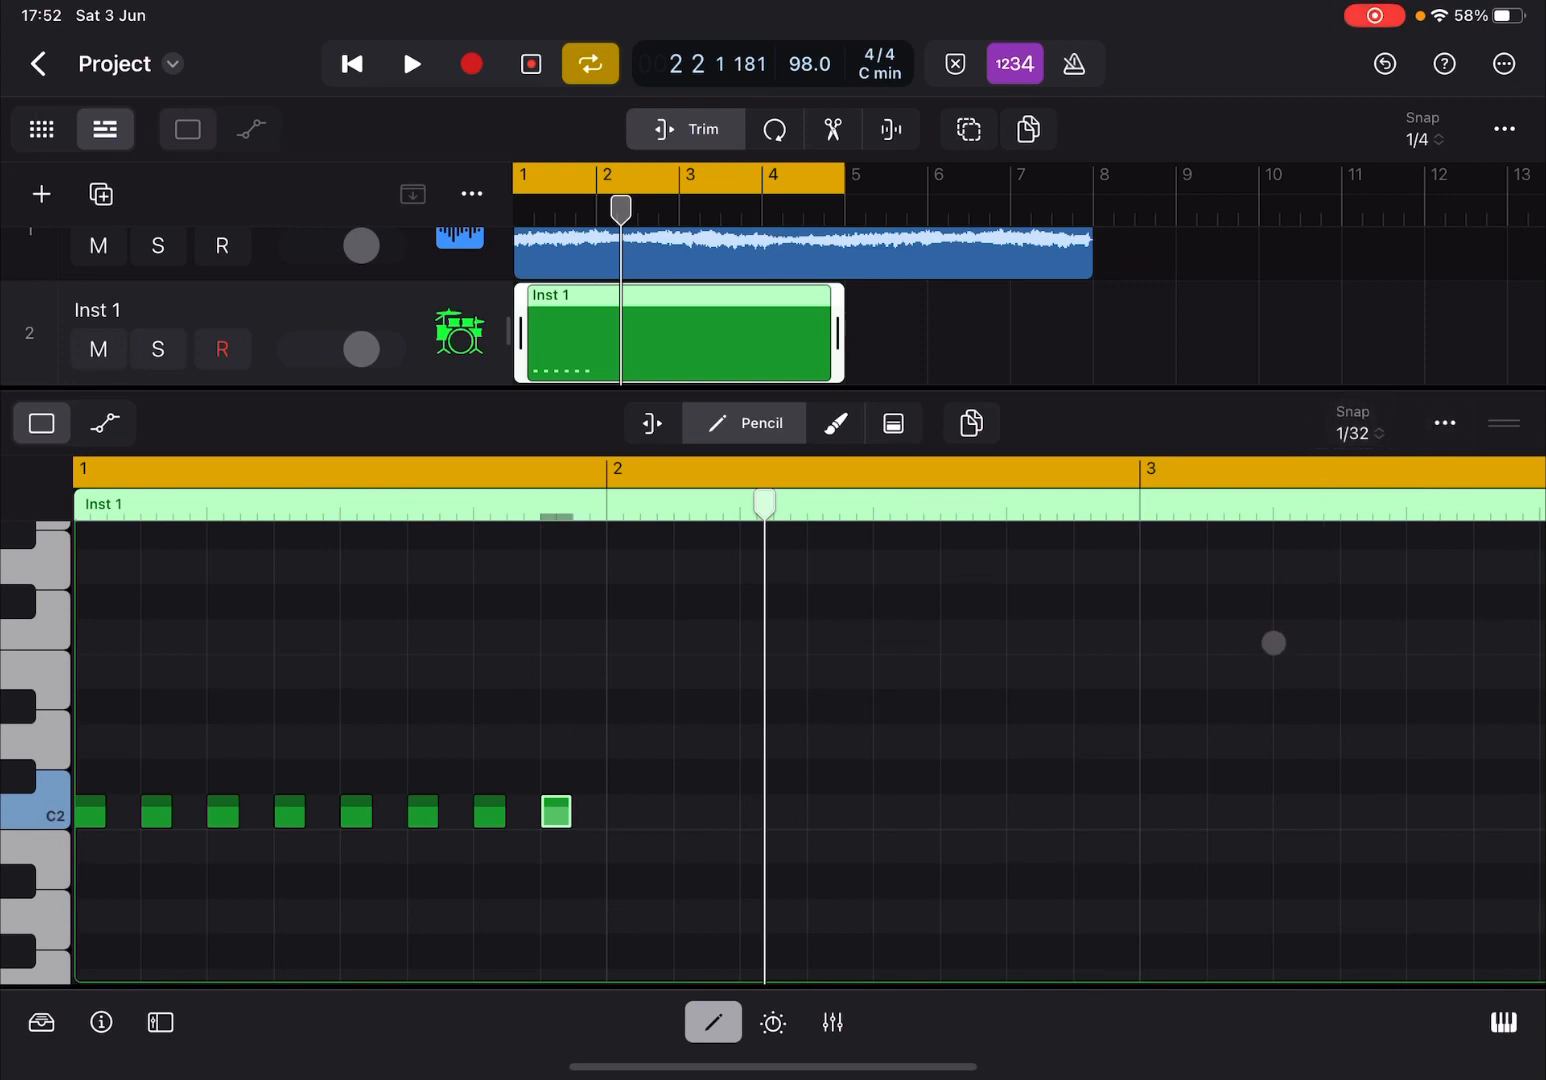
{"action": "mouse_move", "coordinate": [548, 710]}
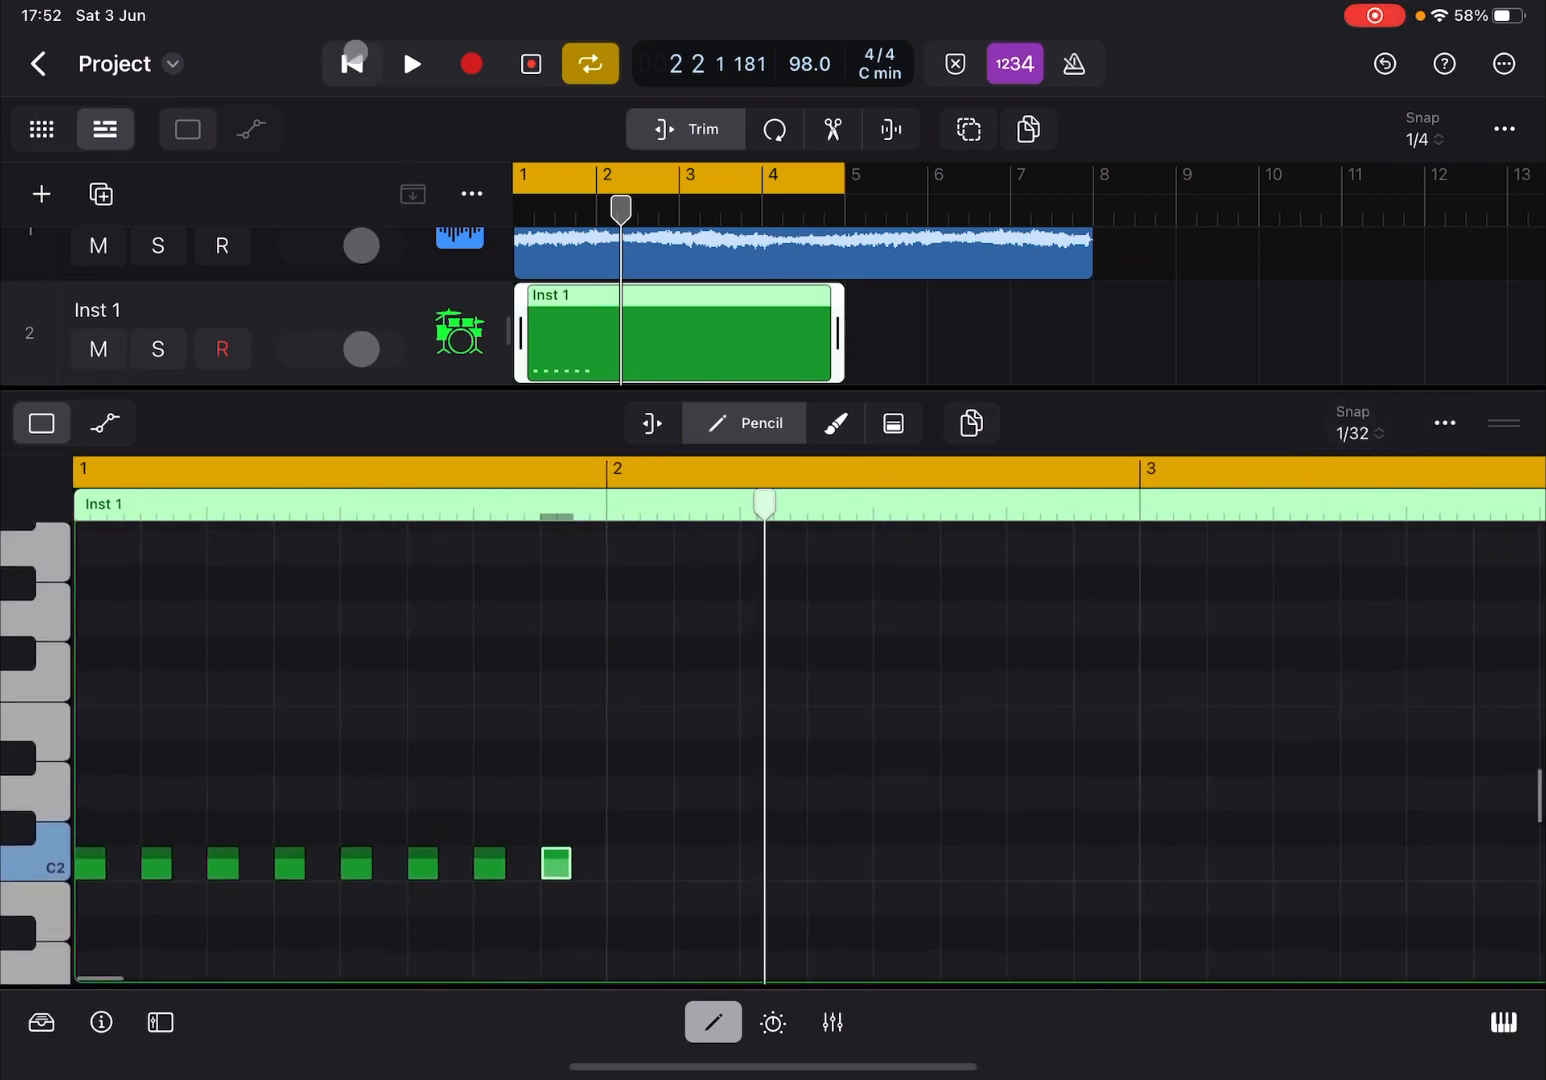
{"action": "left_click", "coordinate": [410, 63]}
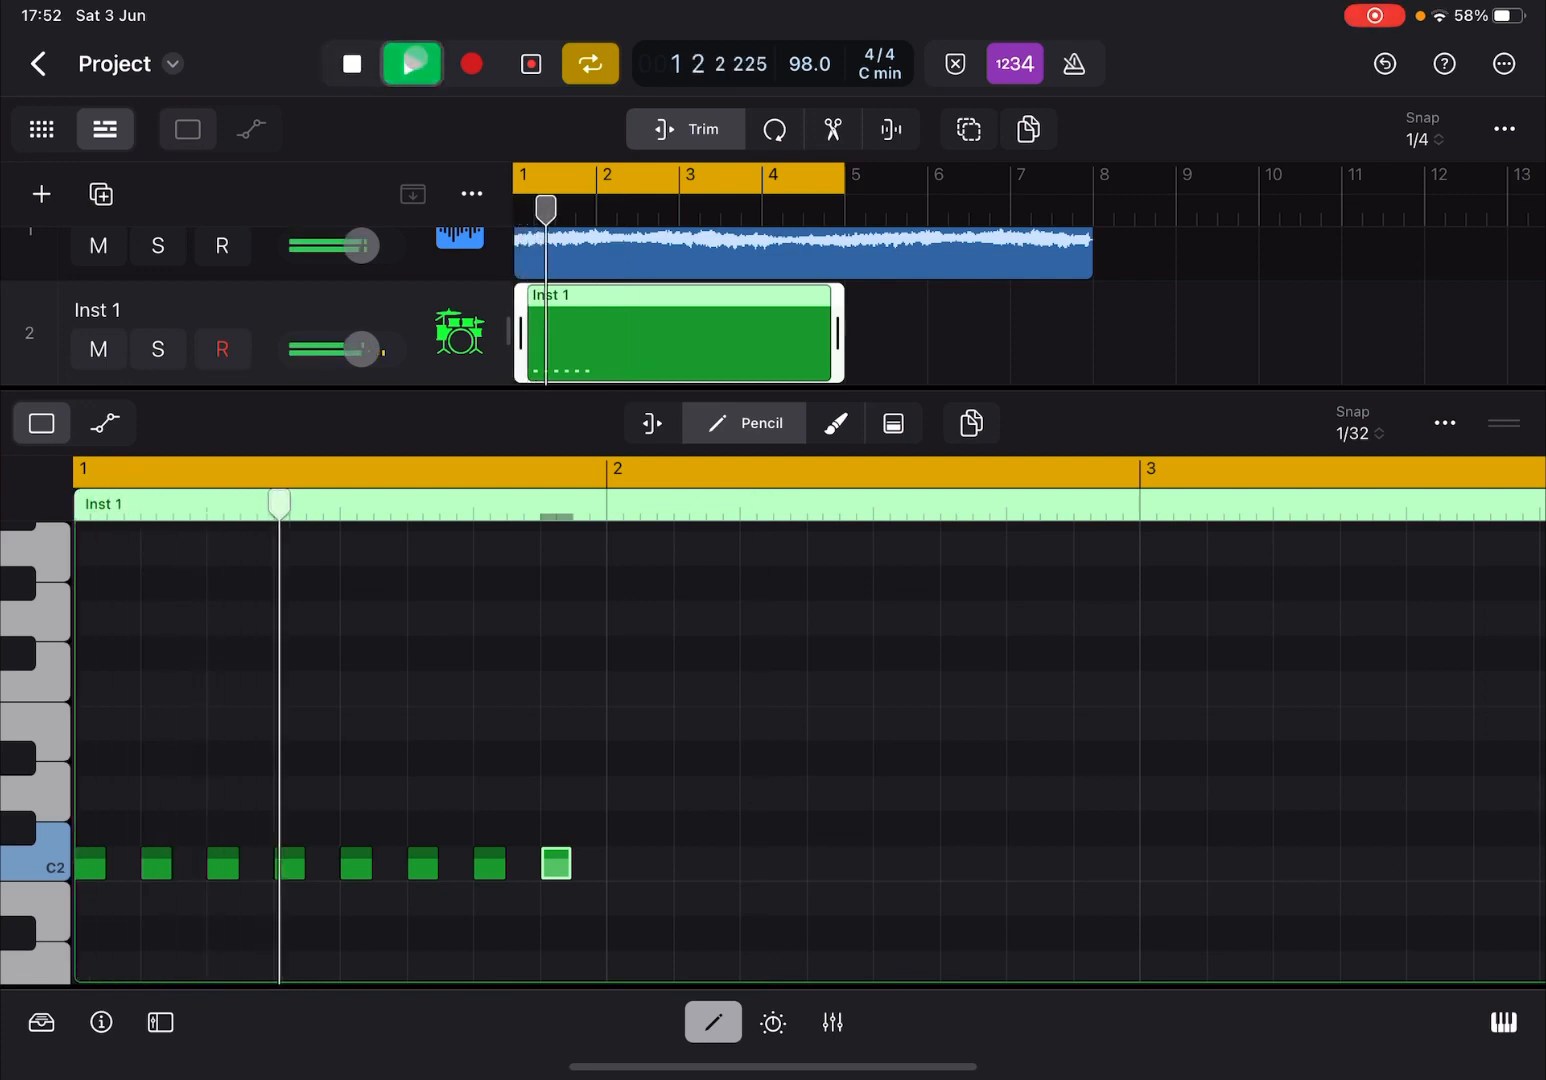
{"action": "left_click", "coordinate": [410, 63]}
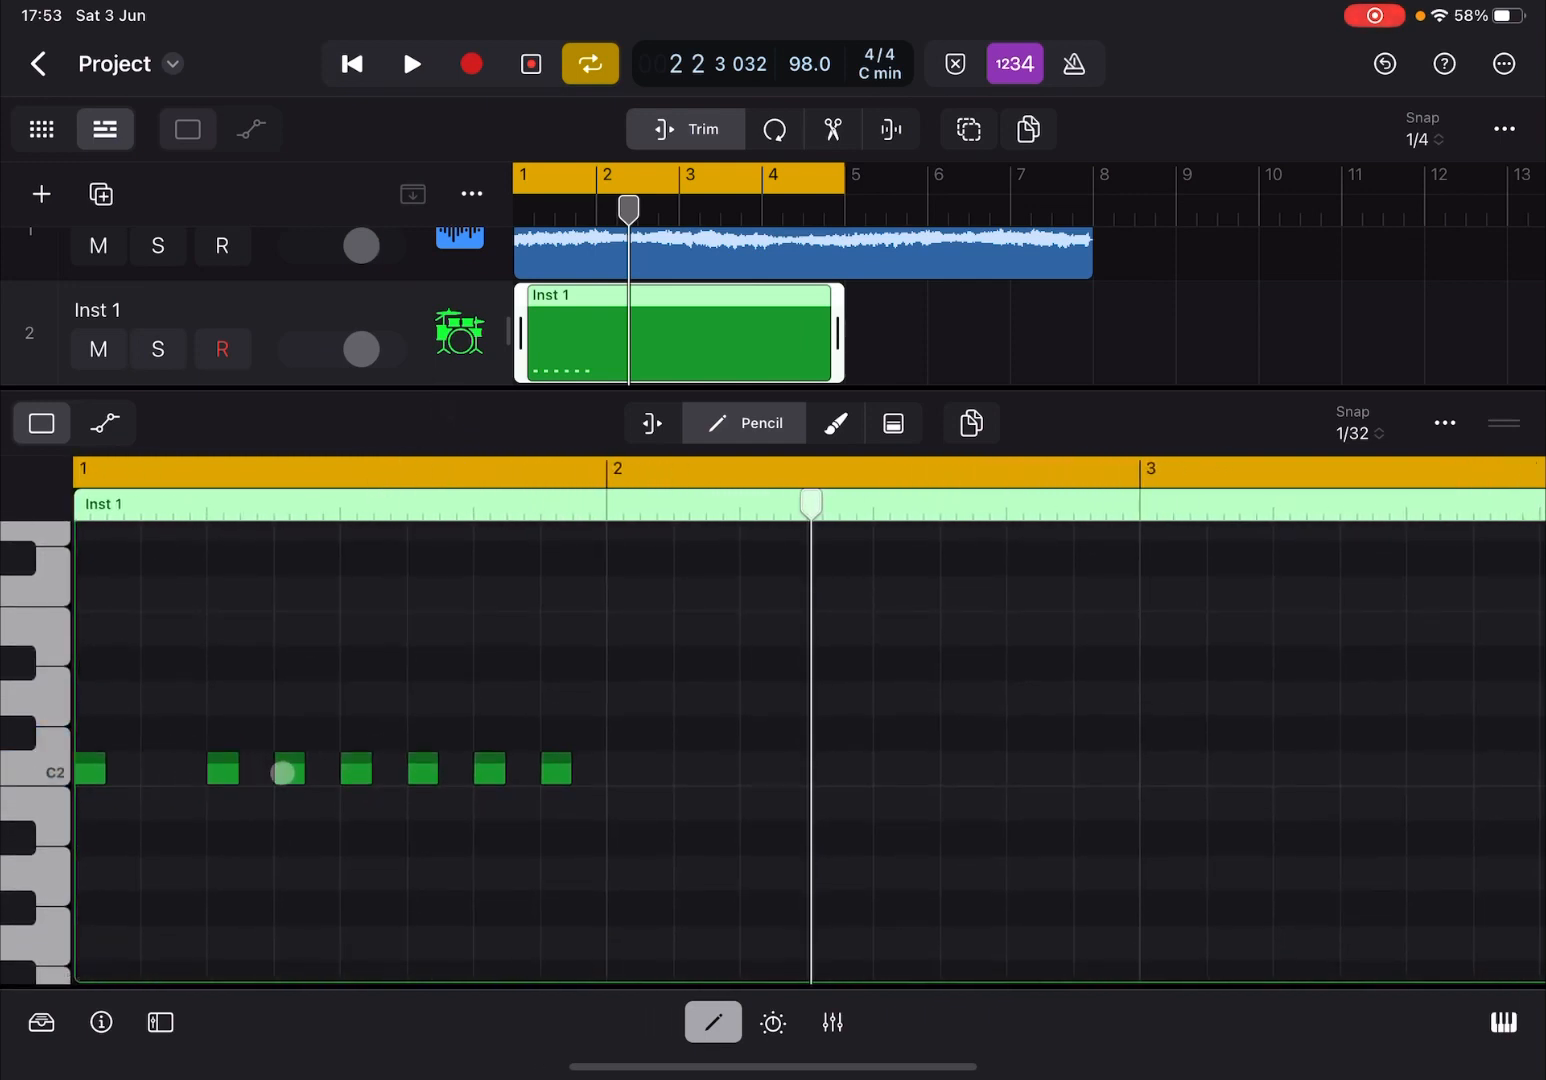
{"action": "left_click", "coordinate": [285, 770]}
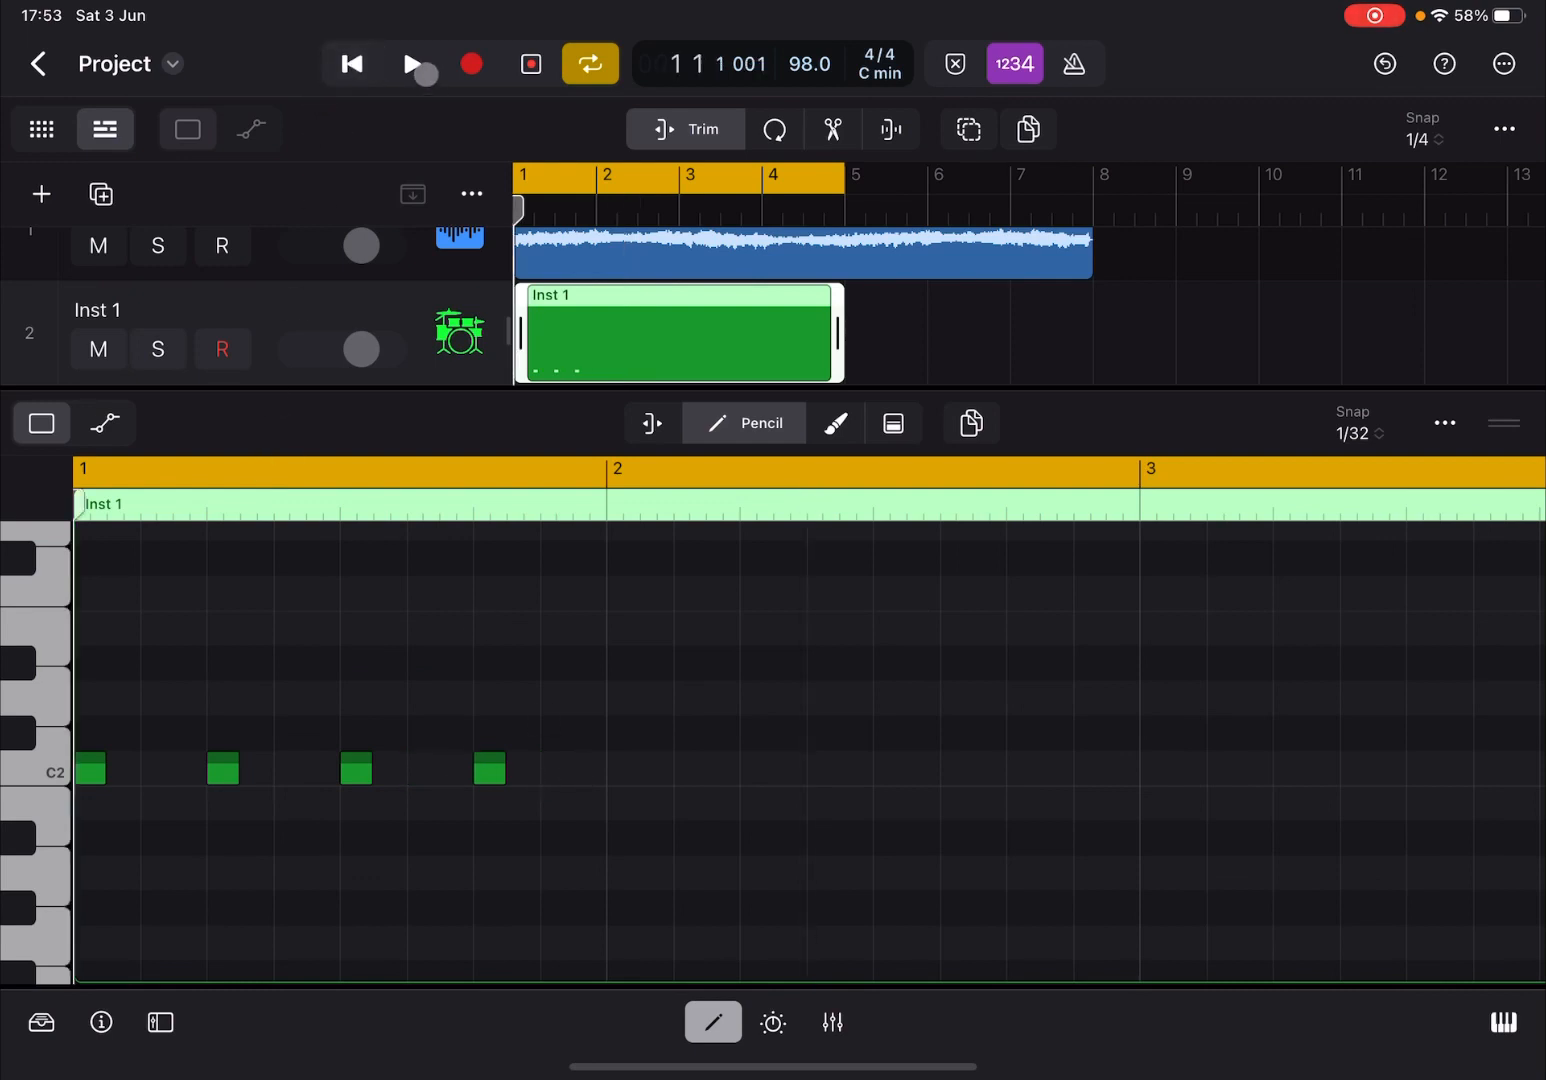
{"action": "left_click", "coordinate": [411, 63]}
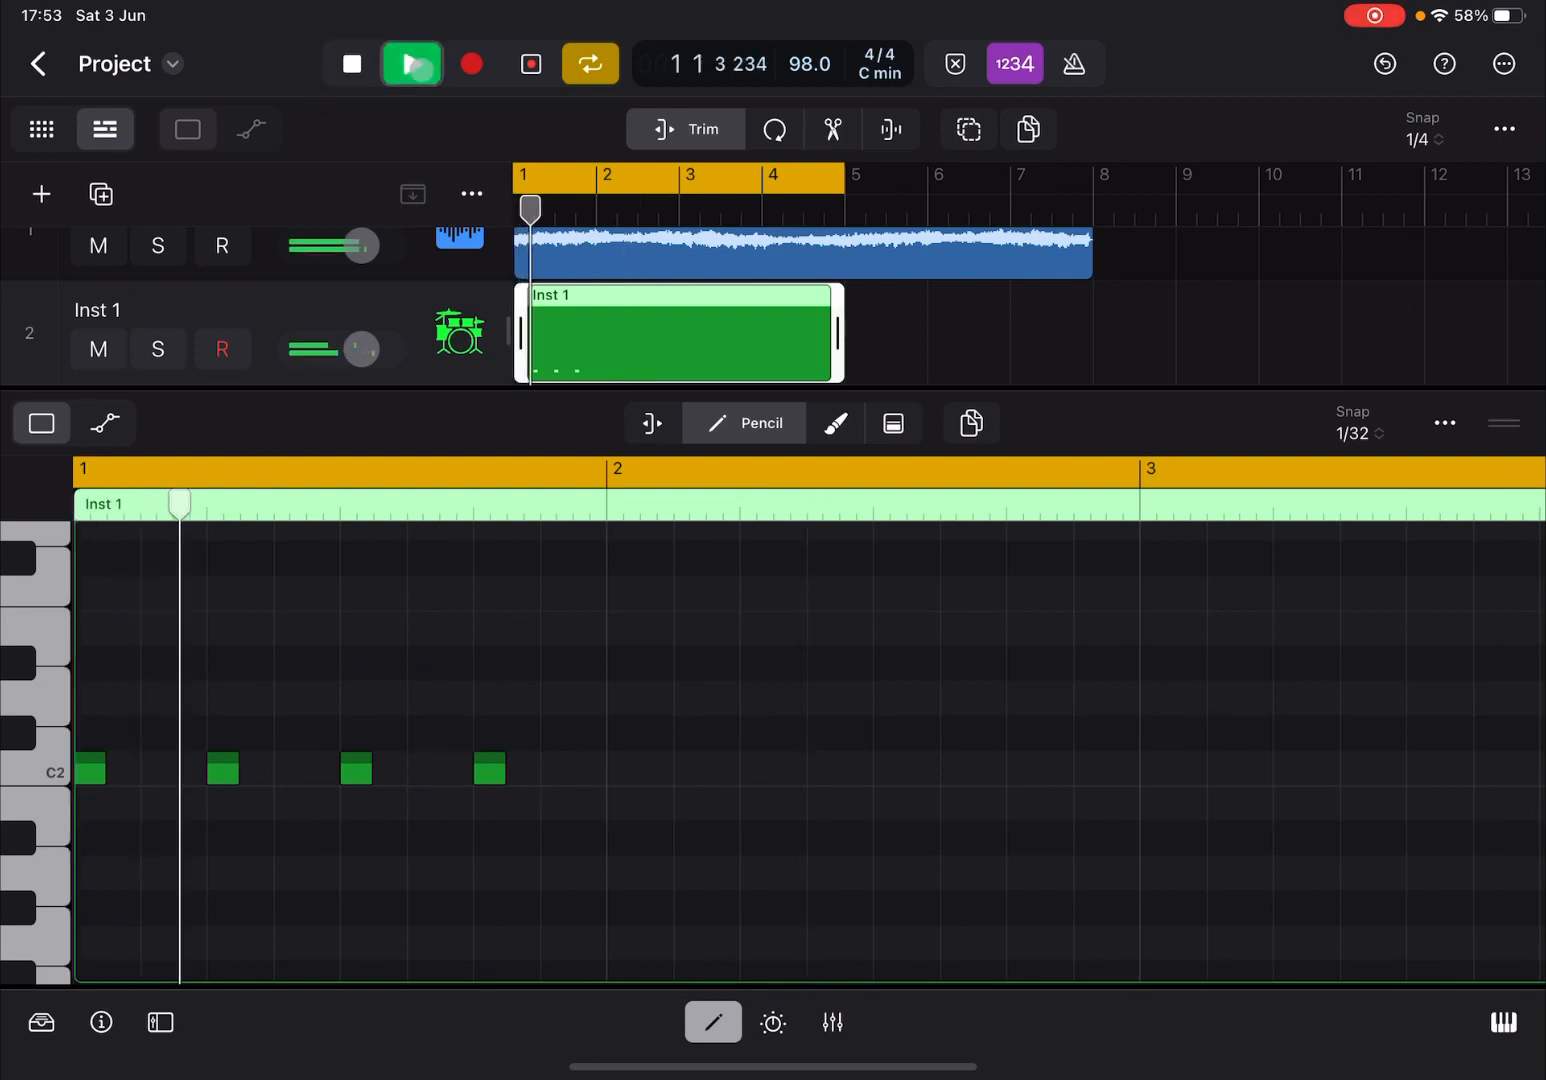
{"action": "left_click", "coordinate": [411, 63]}
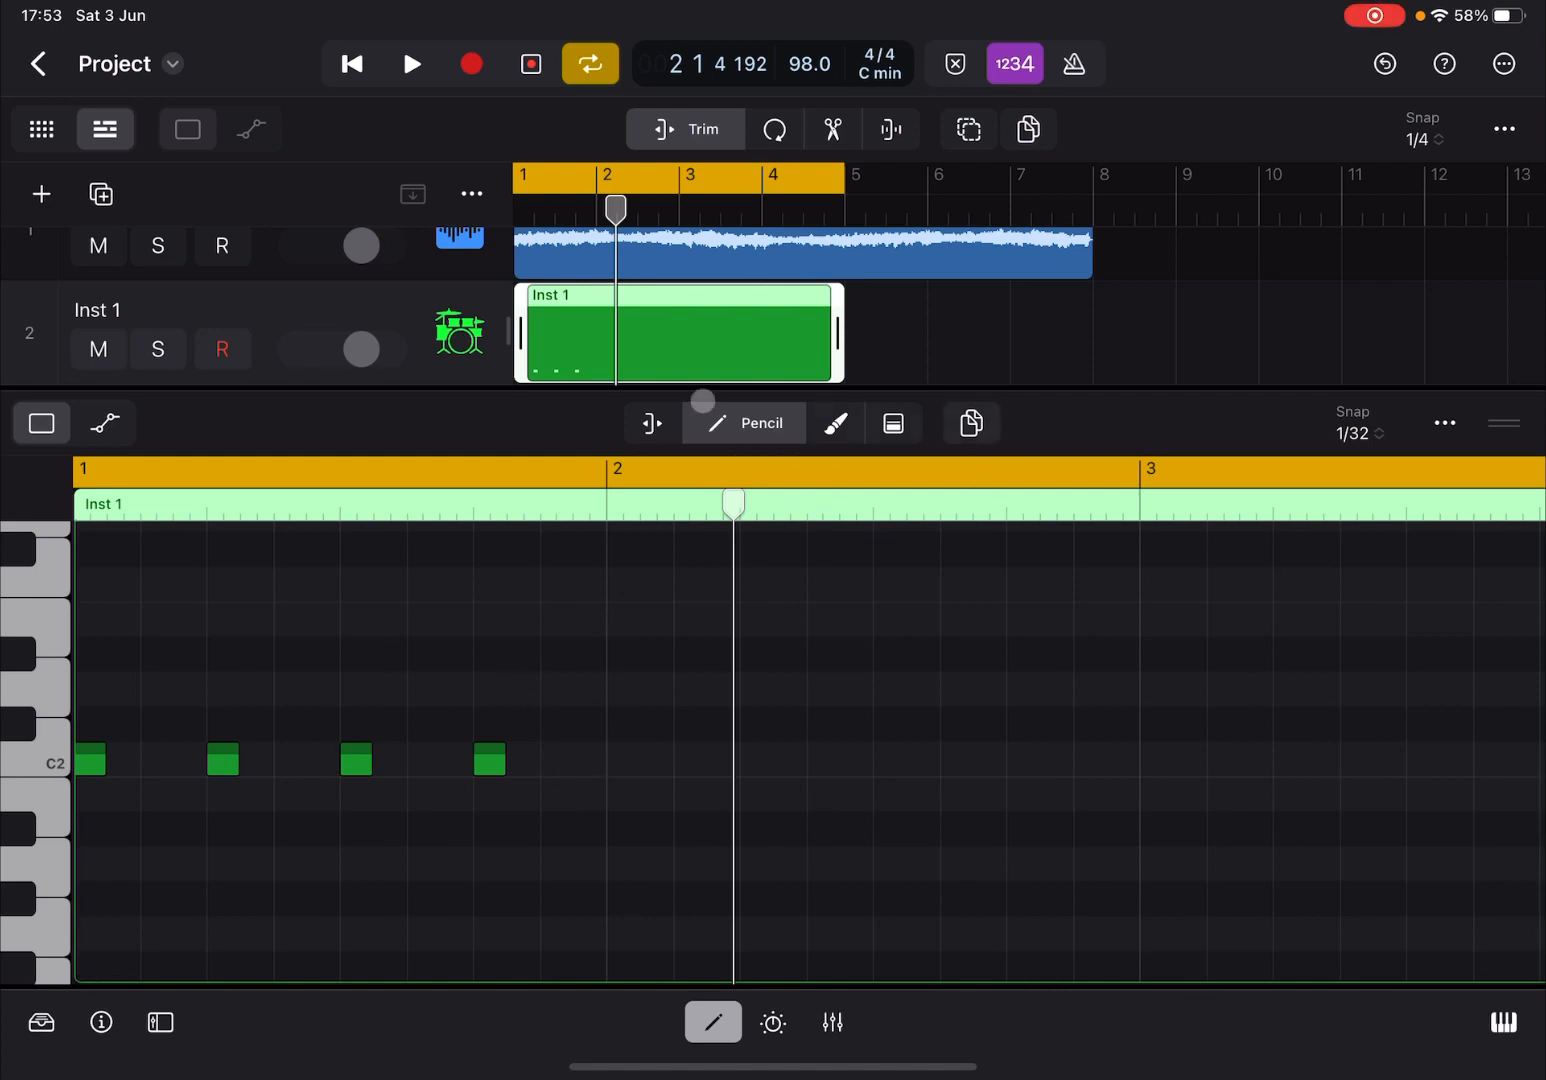
Step: Copy the C2 beat pattern into bars 2–4 with the Trim tool and audition it
{"action": "left_click", "coordinate": [684, 422]}
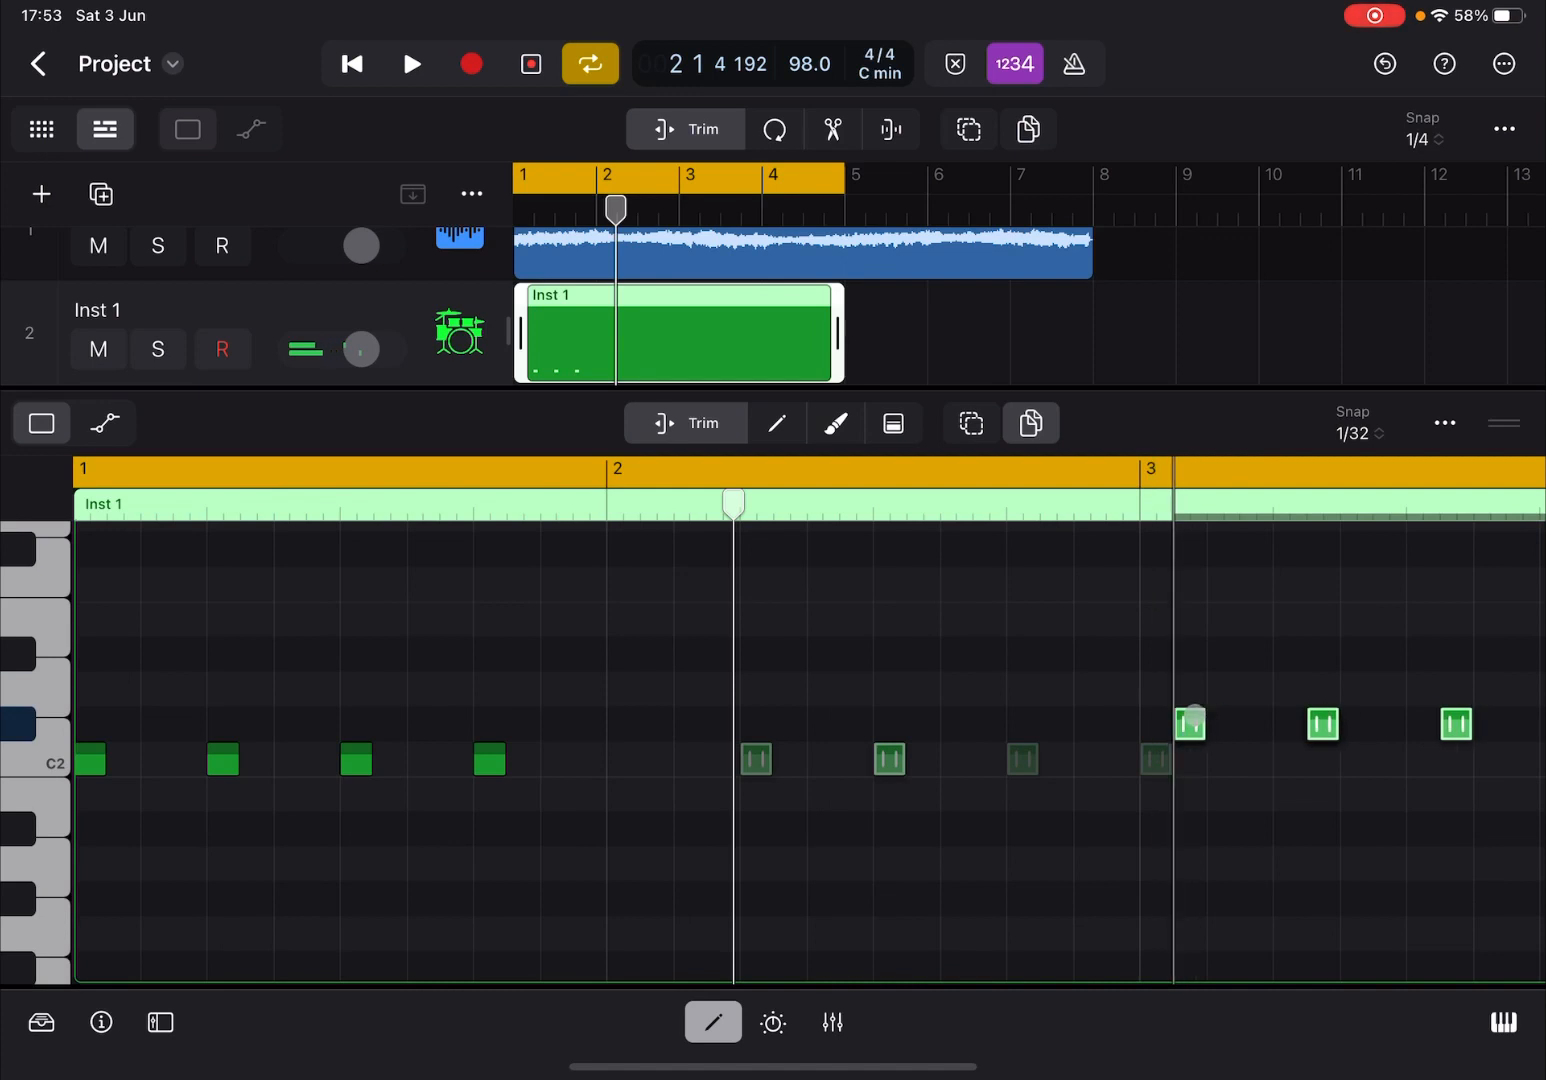
{"action": "left_click", "coordinate": [1384, 63]}
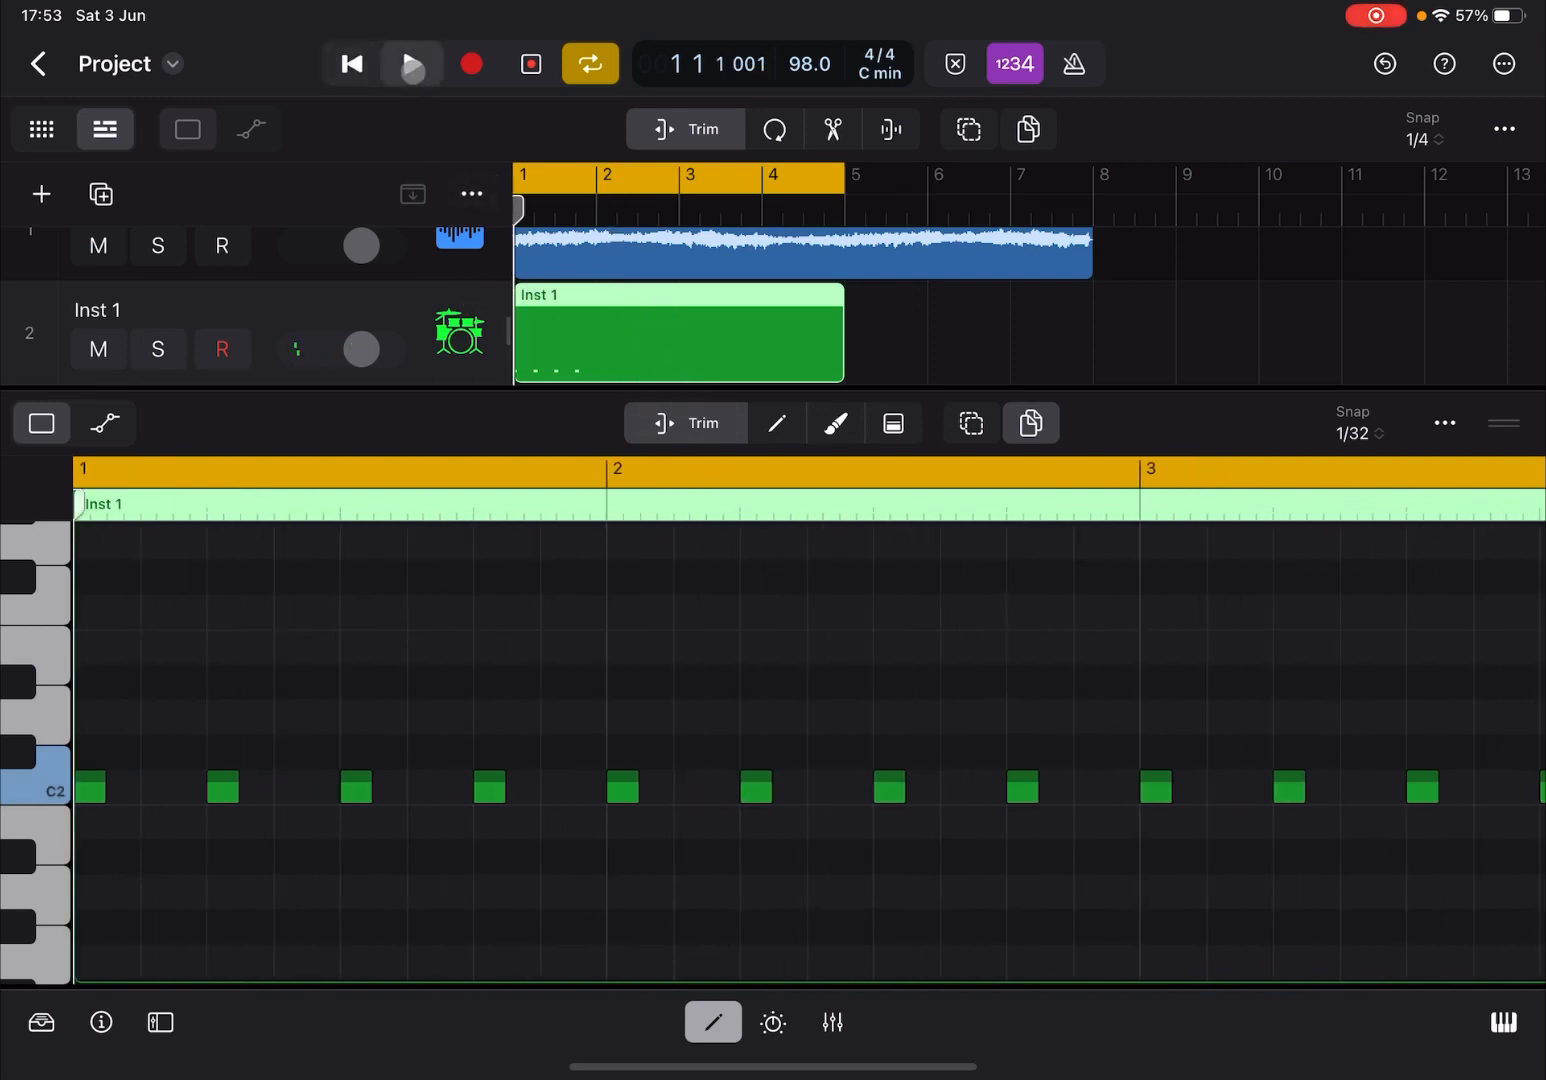
{"action": "left_click", "coordinate": [410, 63]}
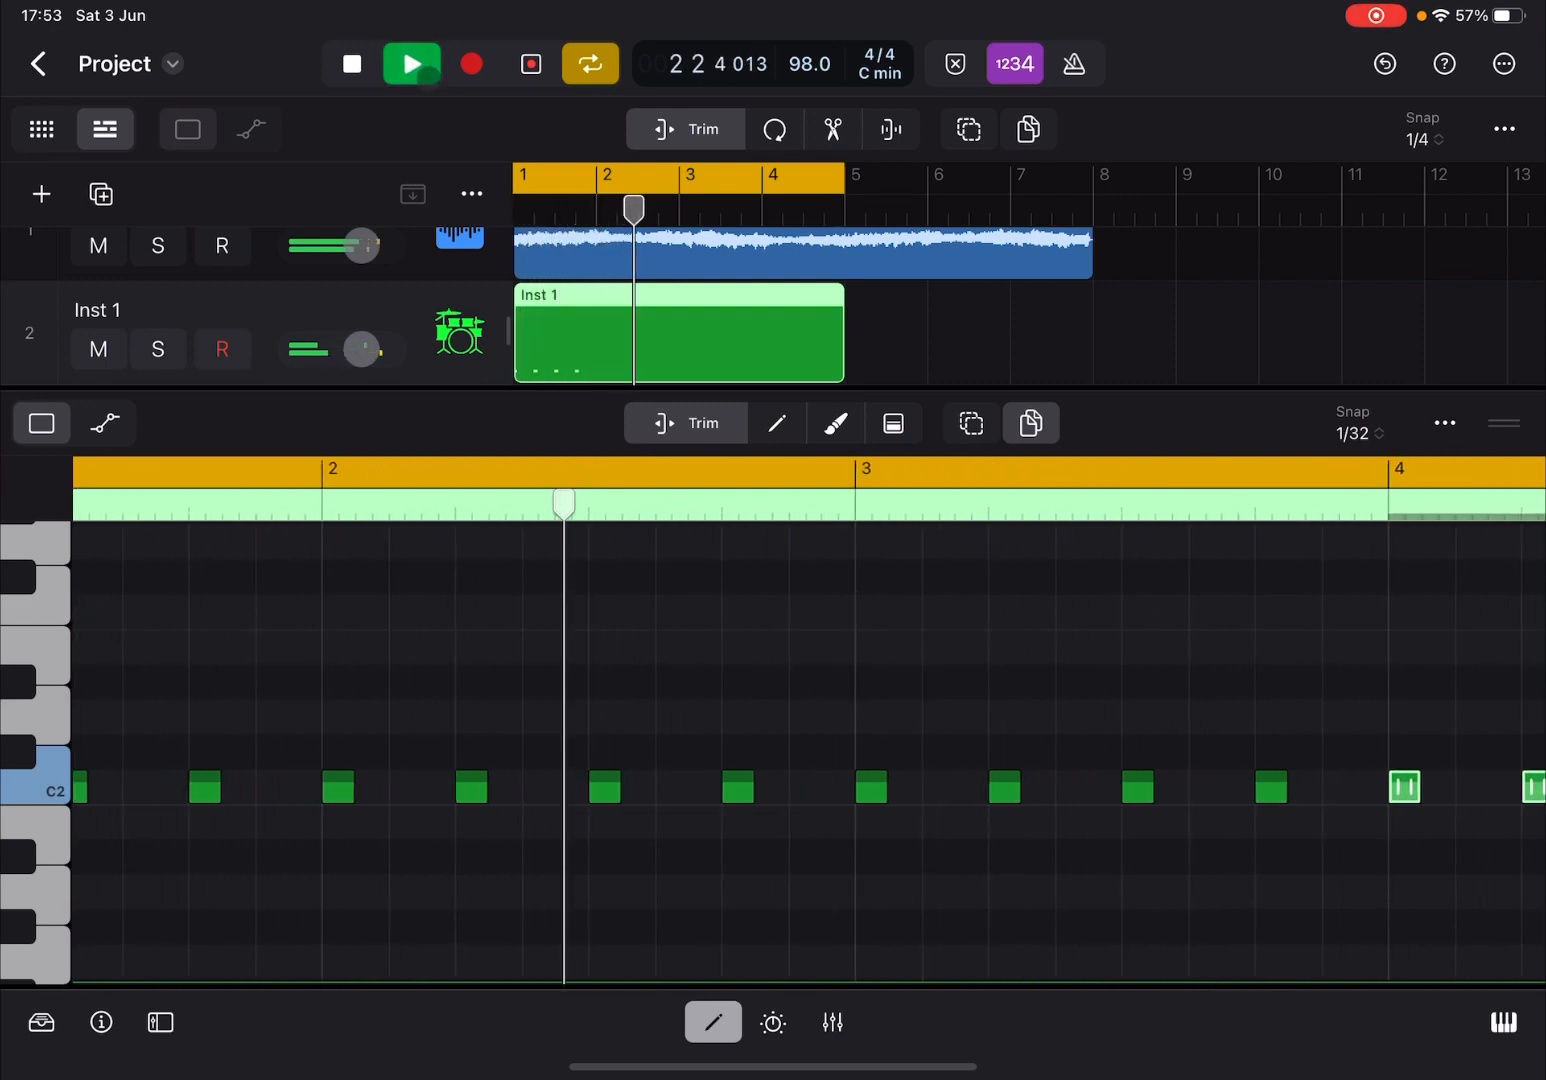
{"action": "left_click", "coordinate": [411, 63]}
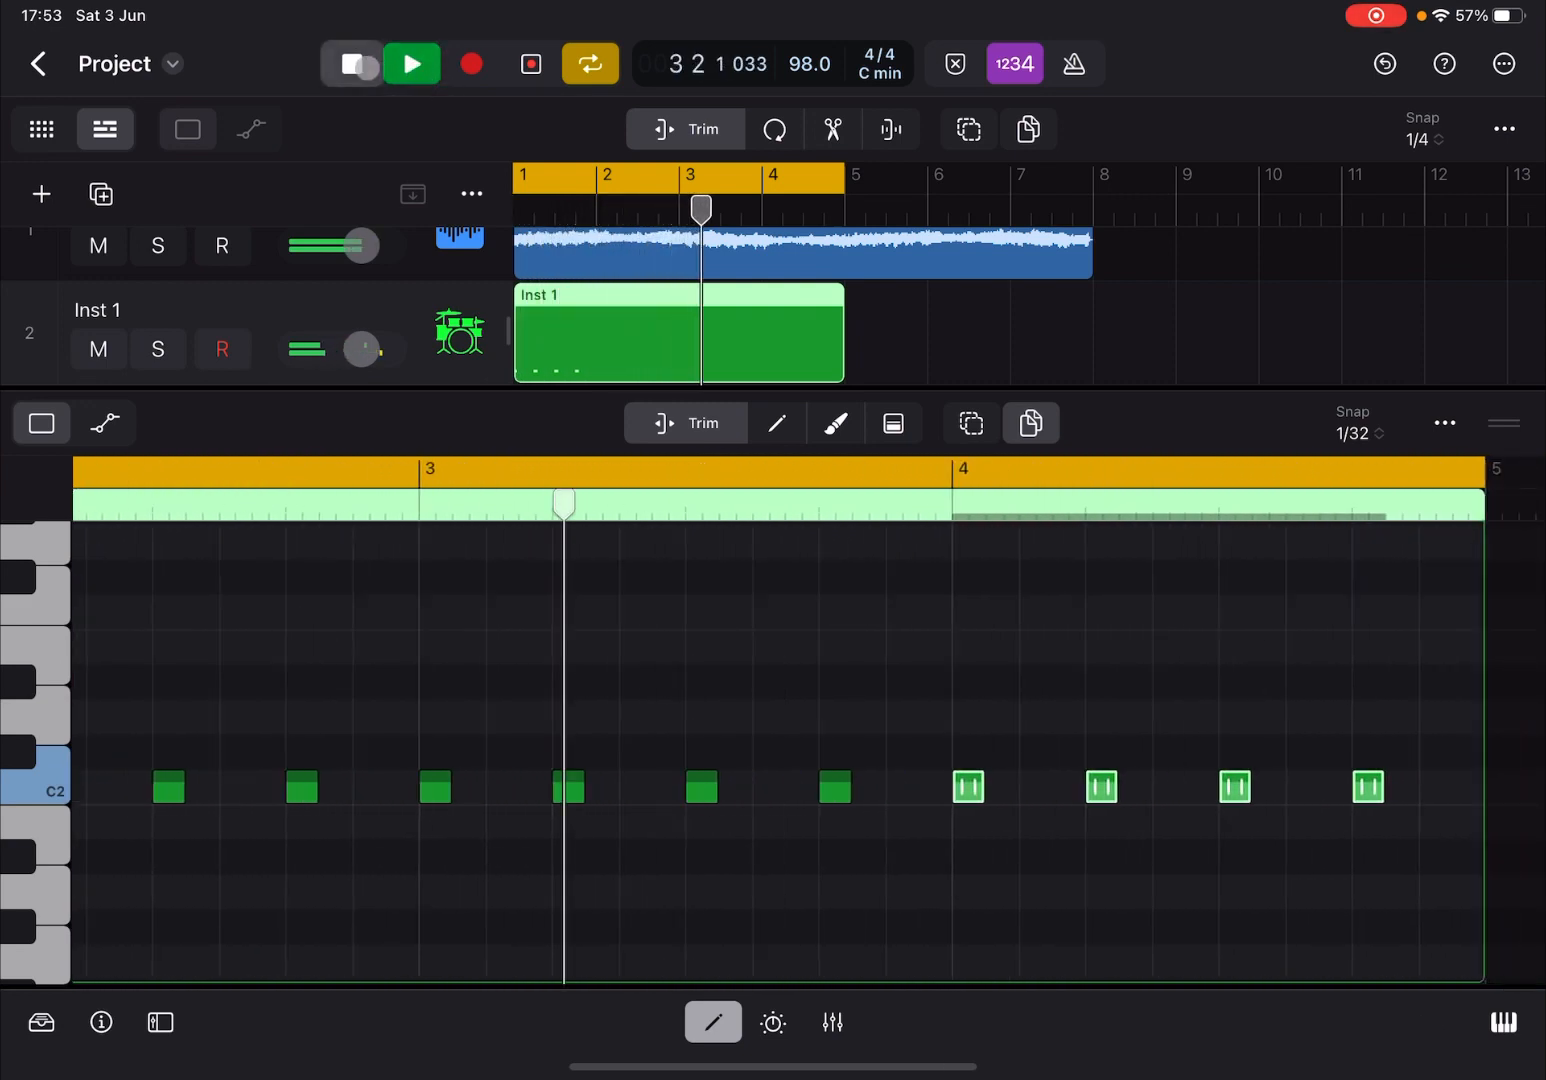
{"action": "left_click", "coordinate": [411, 63]}
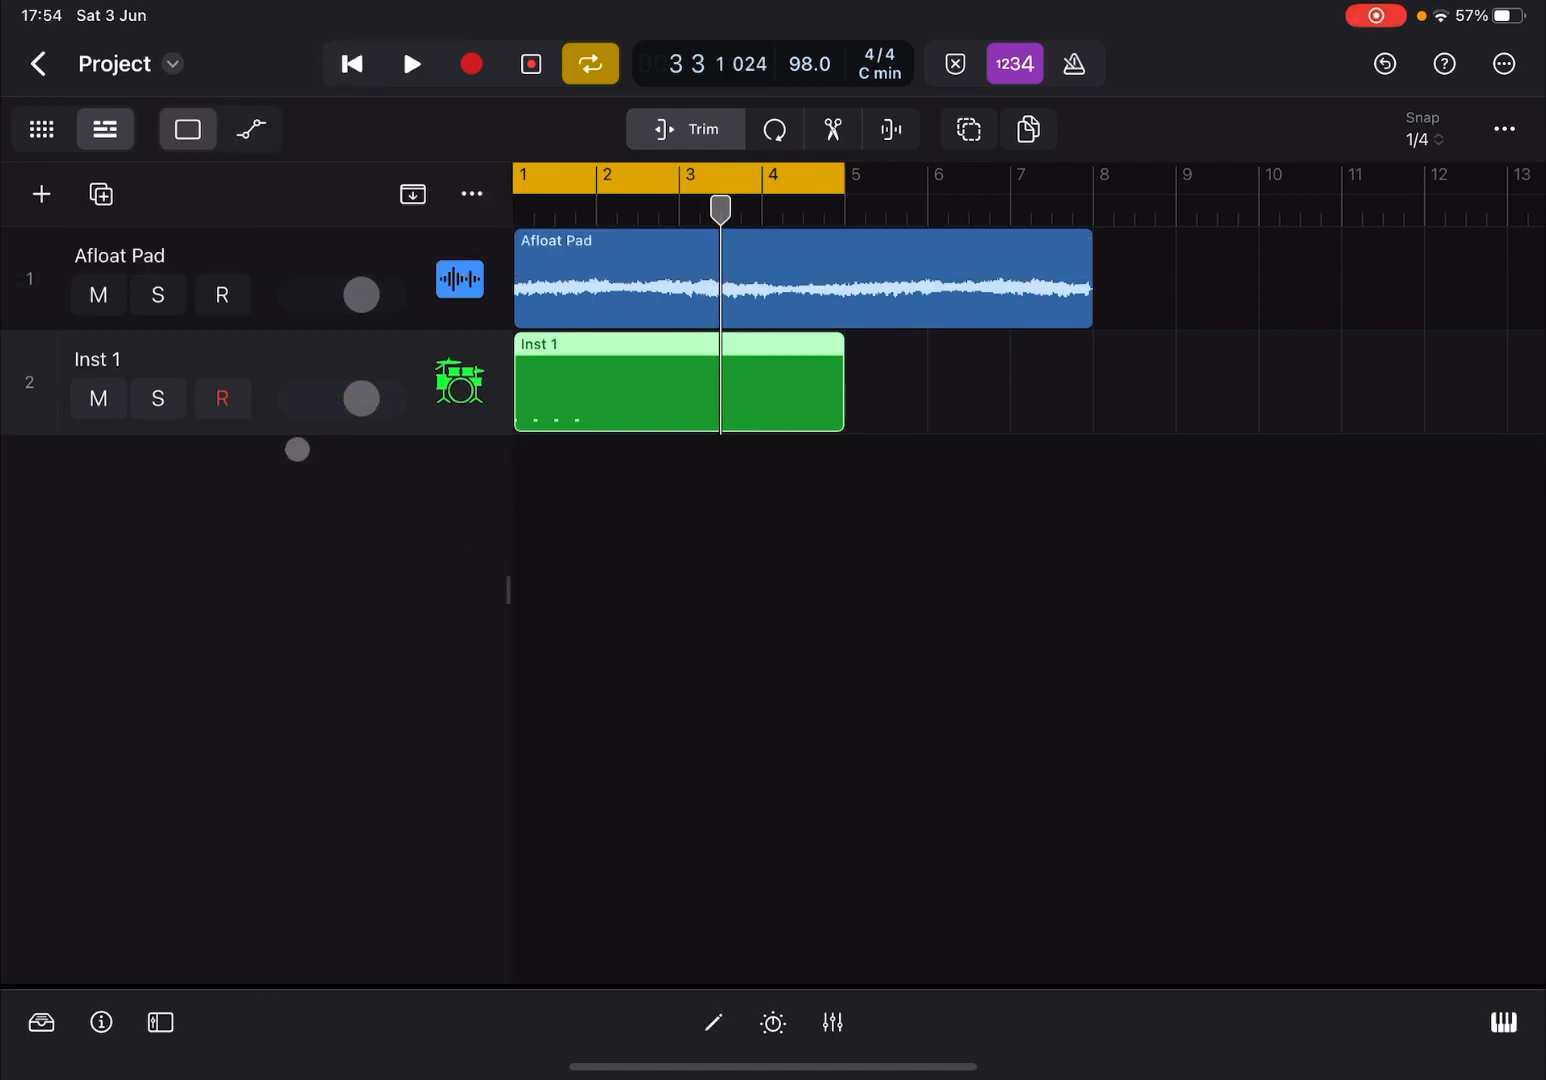
Step: Mute Inst 1, play and stop, and show Afloat Pad's Compressor and Channel EQ plug-ins
{"action": "left_click", "coordinate": [98, 398]}
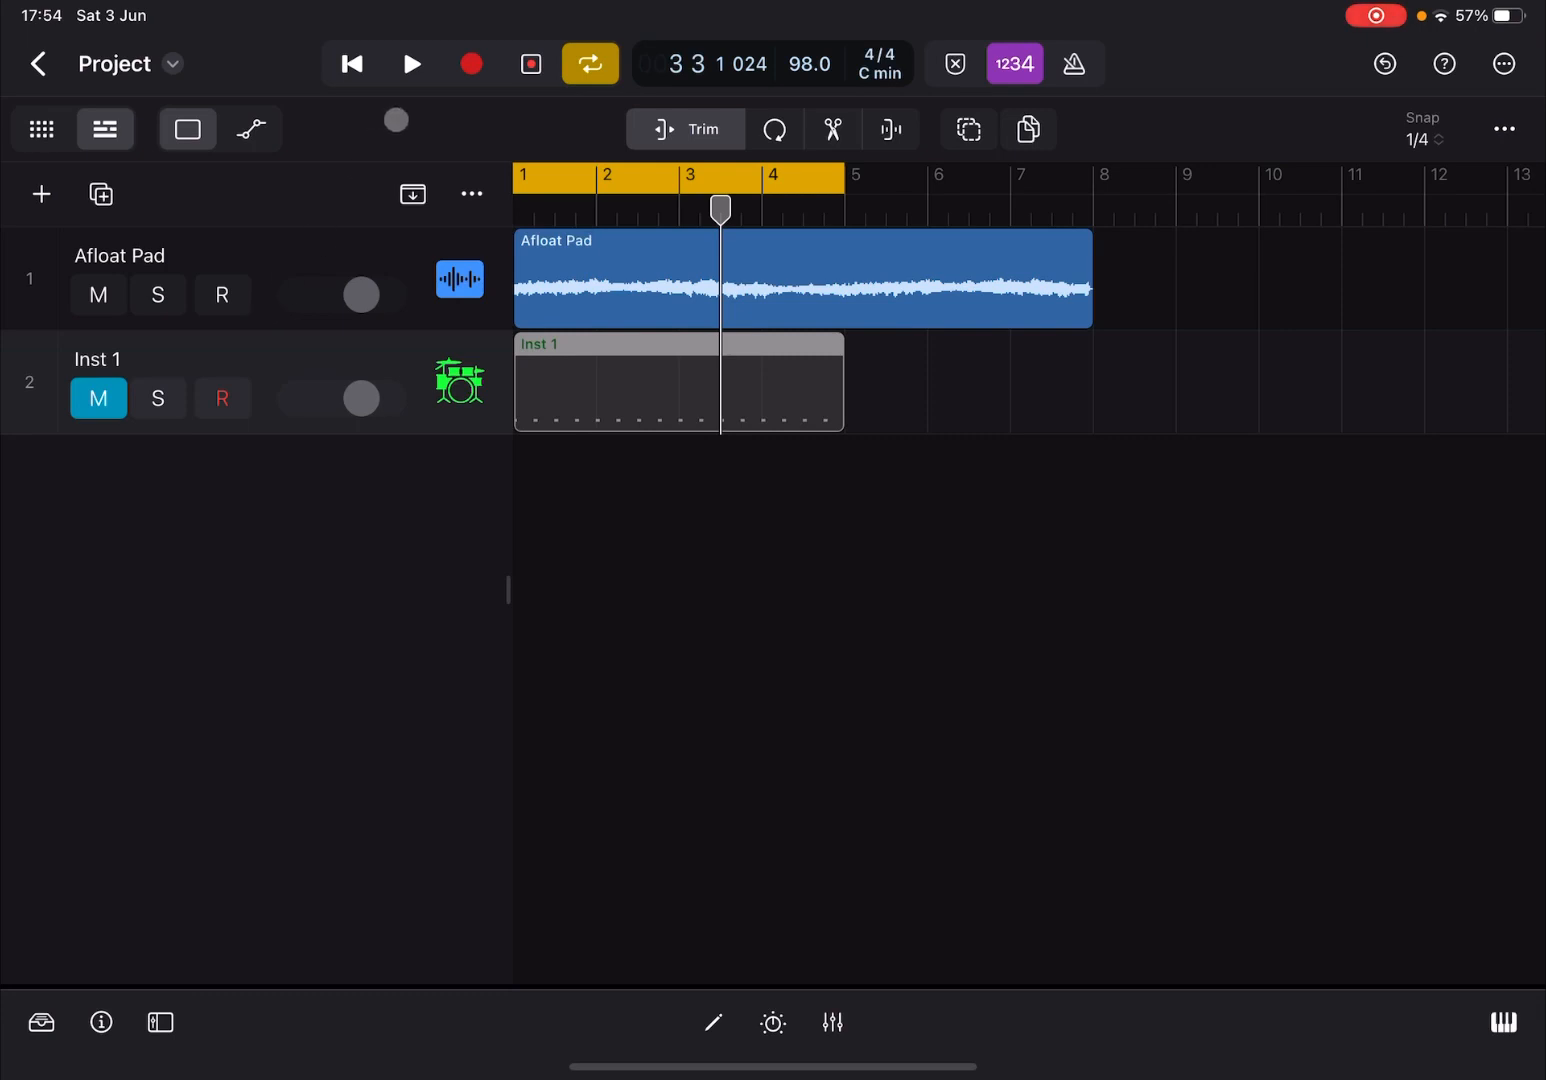
{"action": "left_click", "coordinate": [411, 63]}
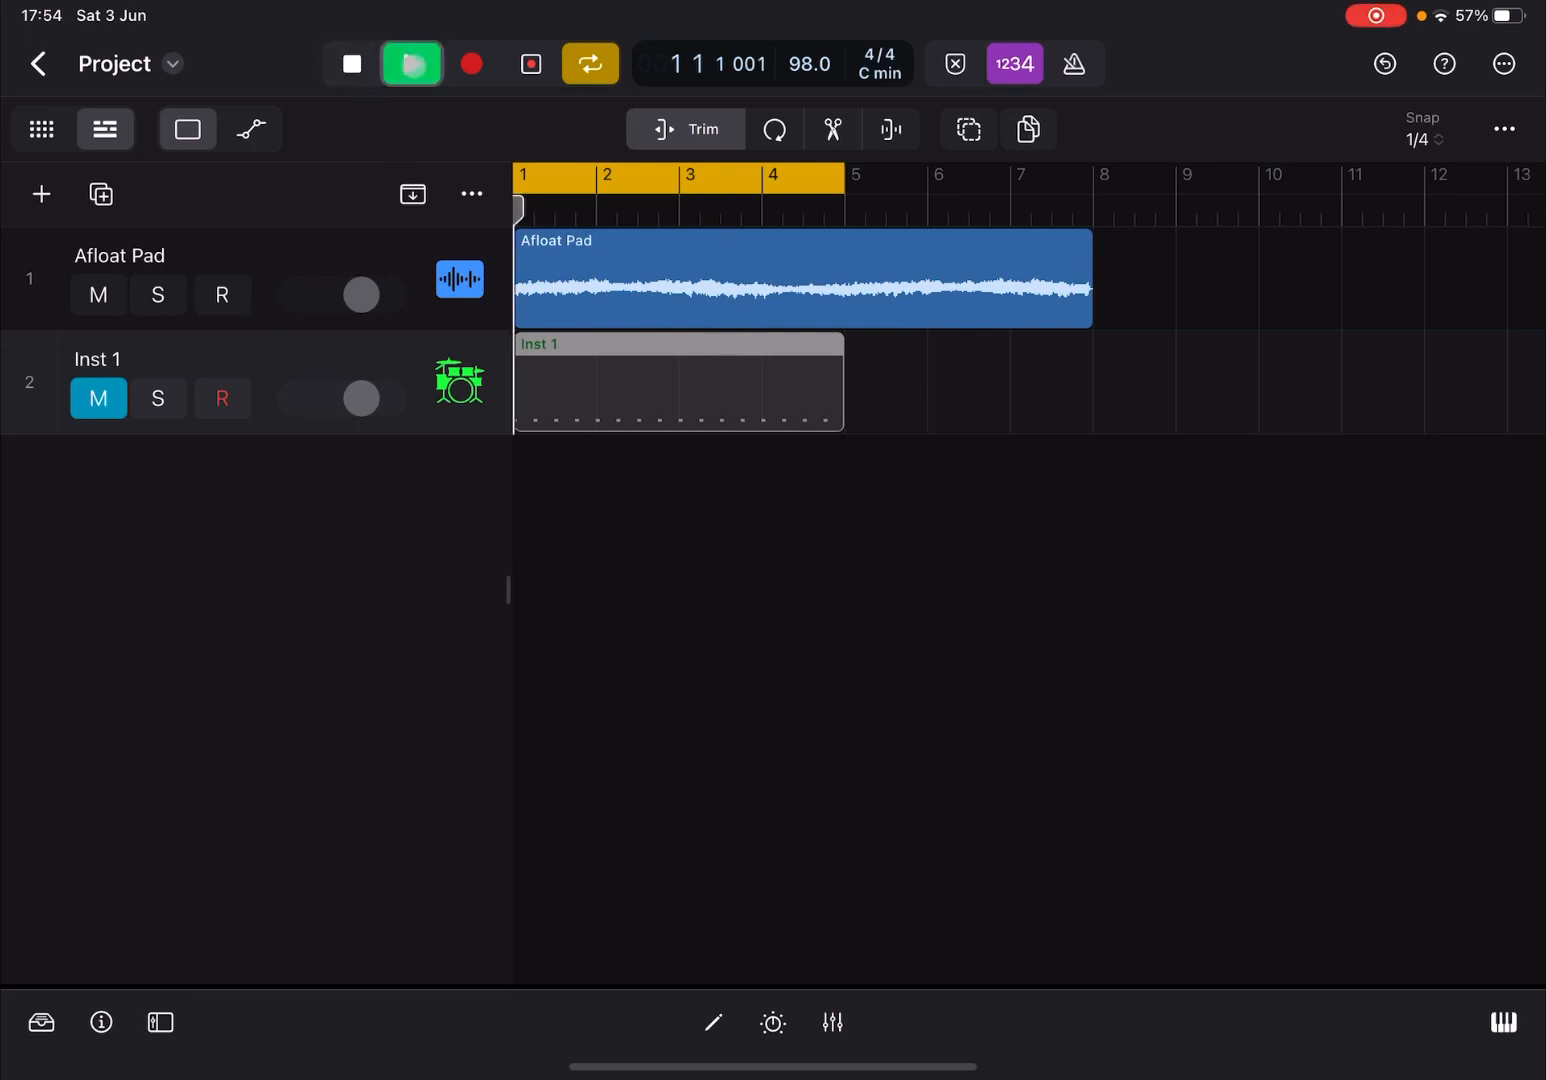
{"action": "left_click", "coordinate": [411, 63]}
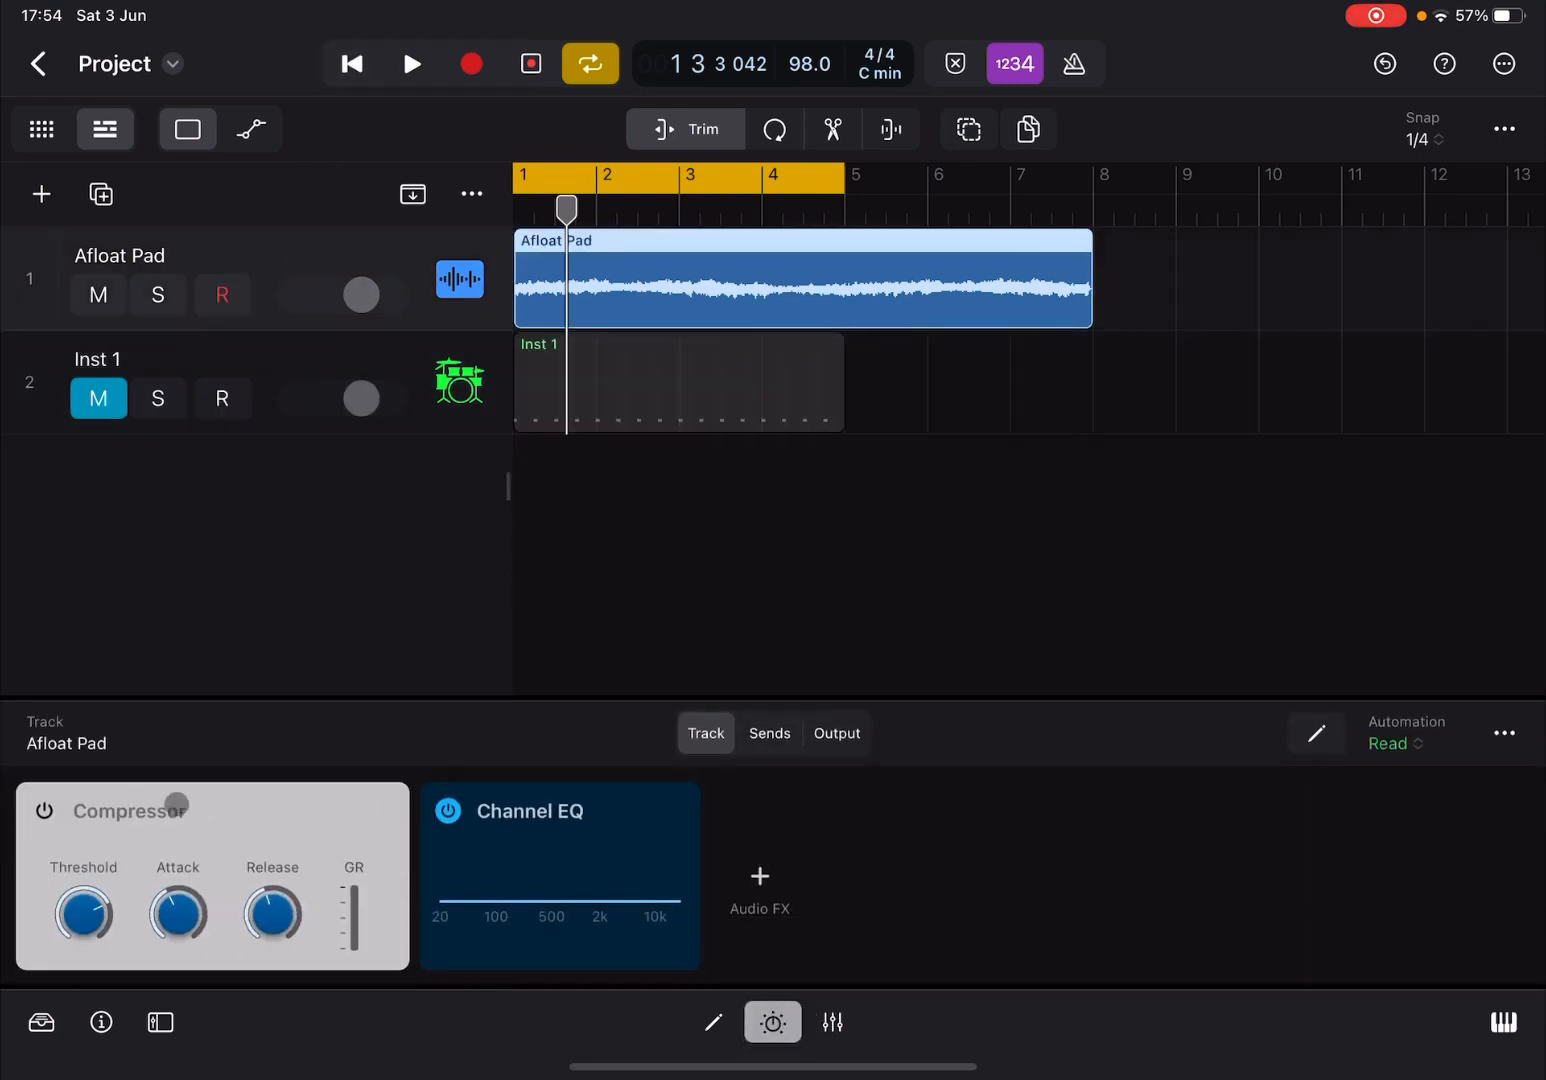
Step: Open the Afloat Pad Compressor editor and select the Platinum Digital model
{"action": "left_click", "coordinate": [55, 811]}
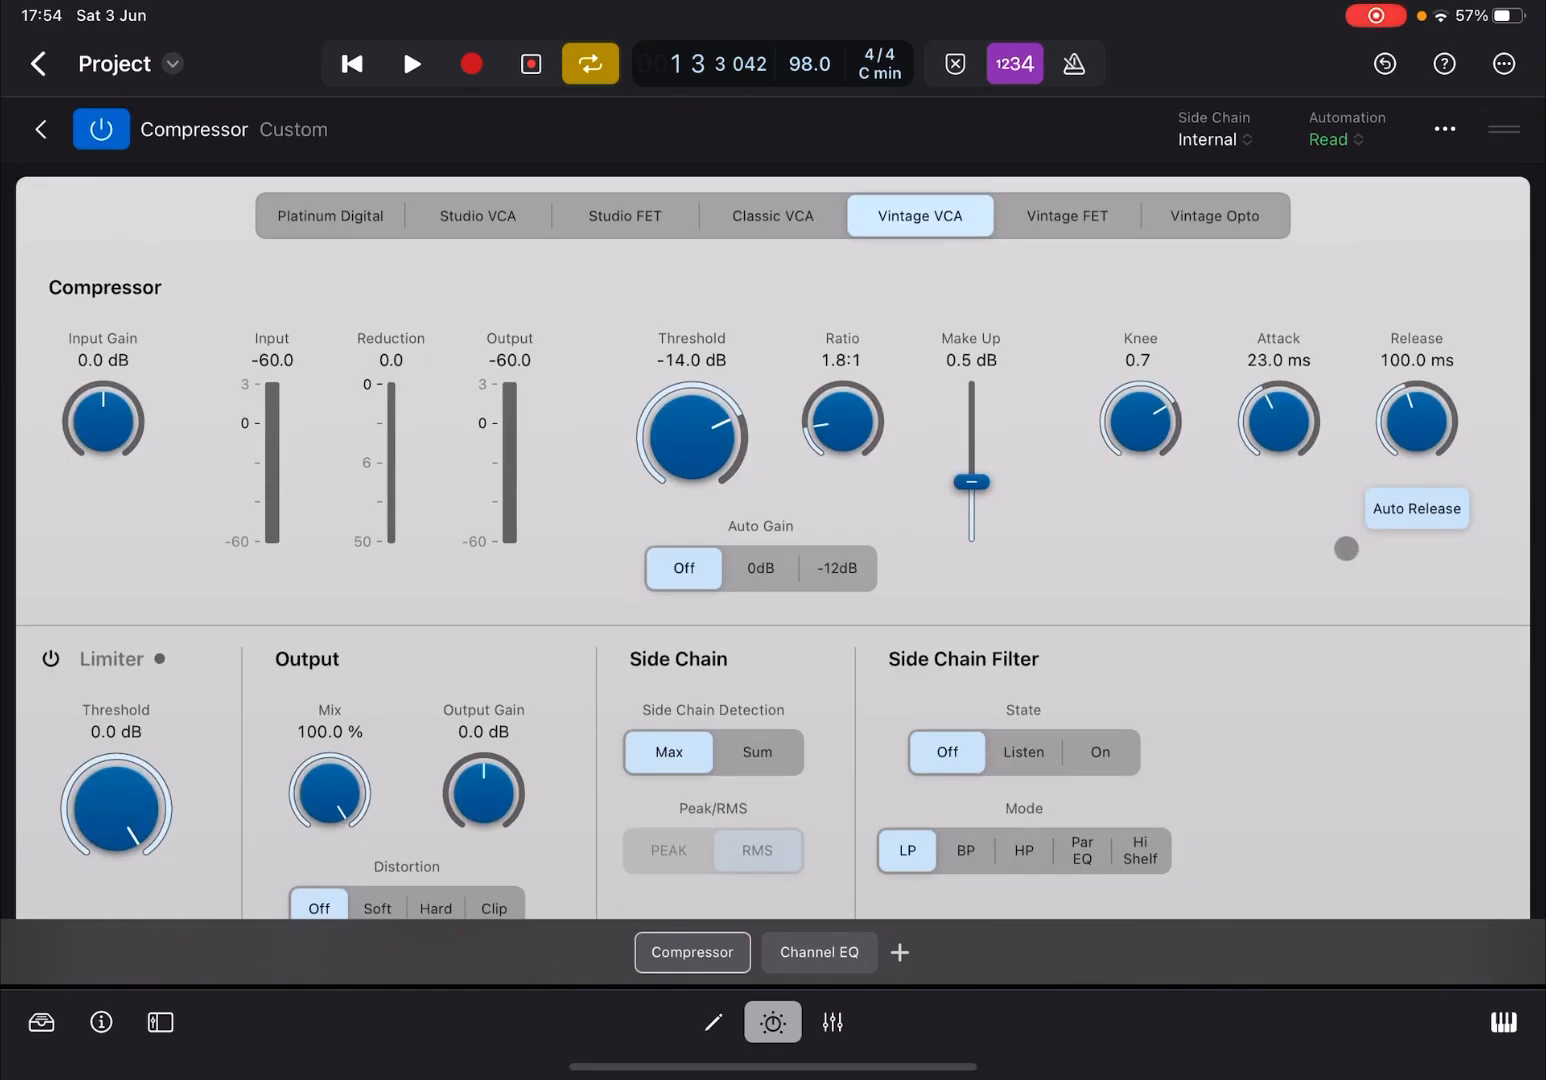
{"action": "left_click", "coordinate": [330, 215]}
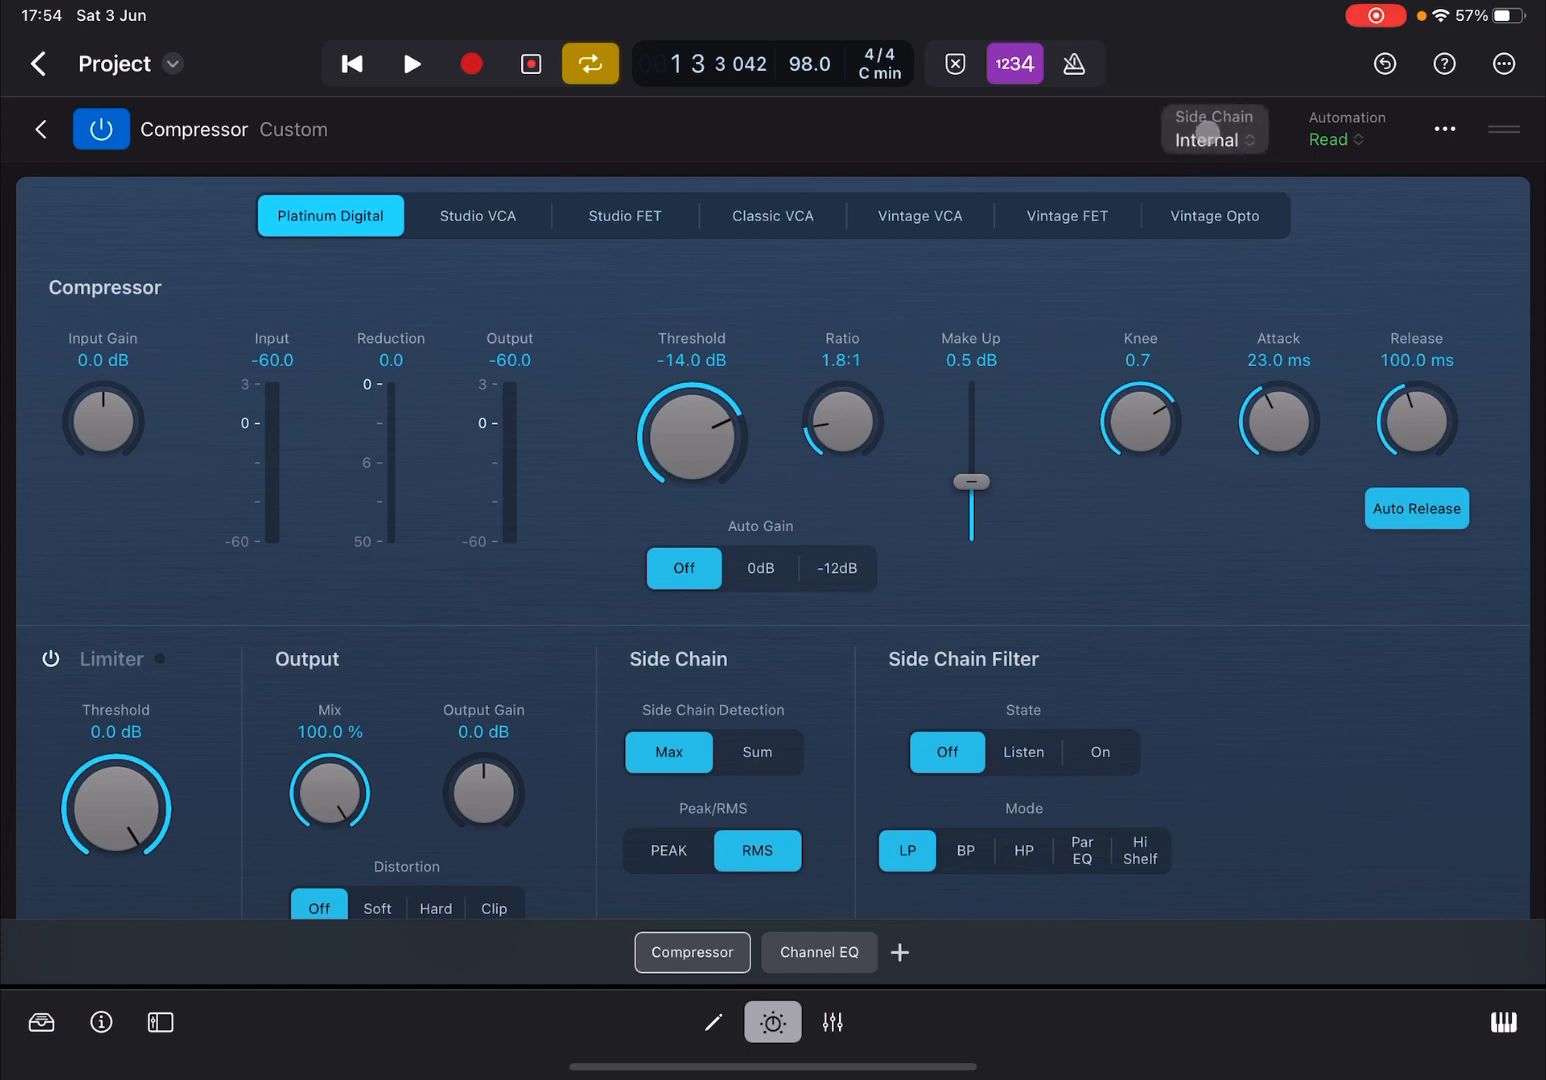
Step: Sidechain the compressor from Inst 1 with Peak detection, then play the project to audition it
{"action": "left_click", "coordinate": [1213, 129]}
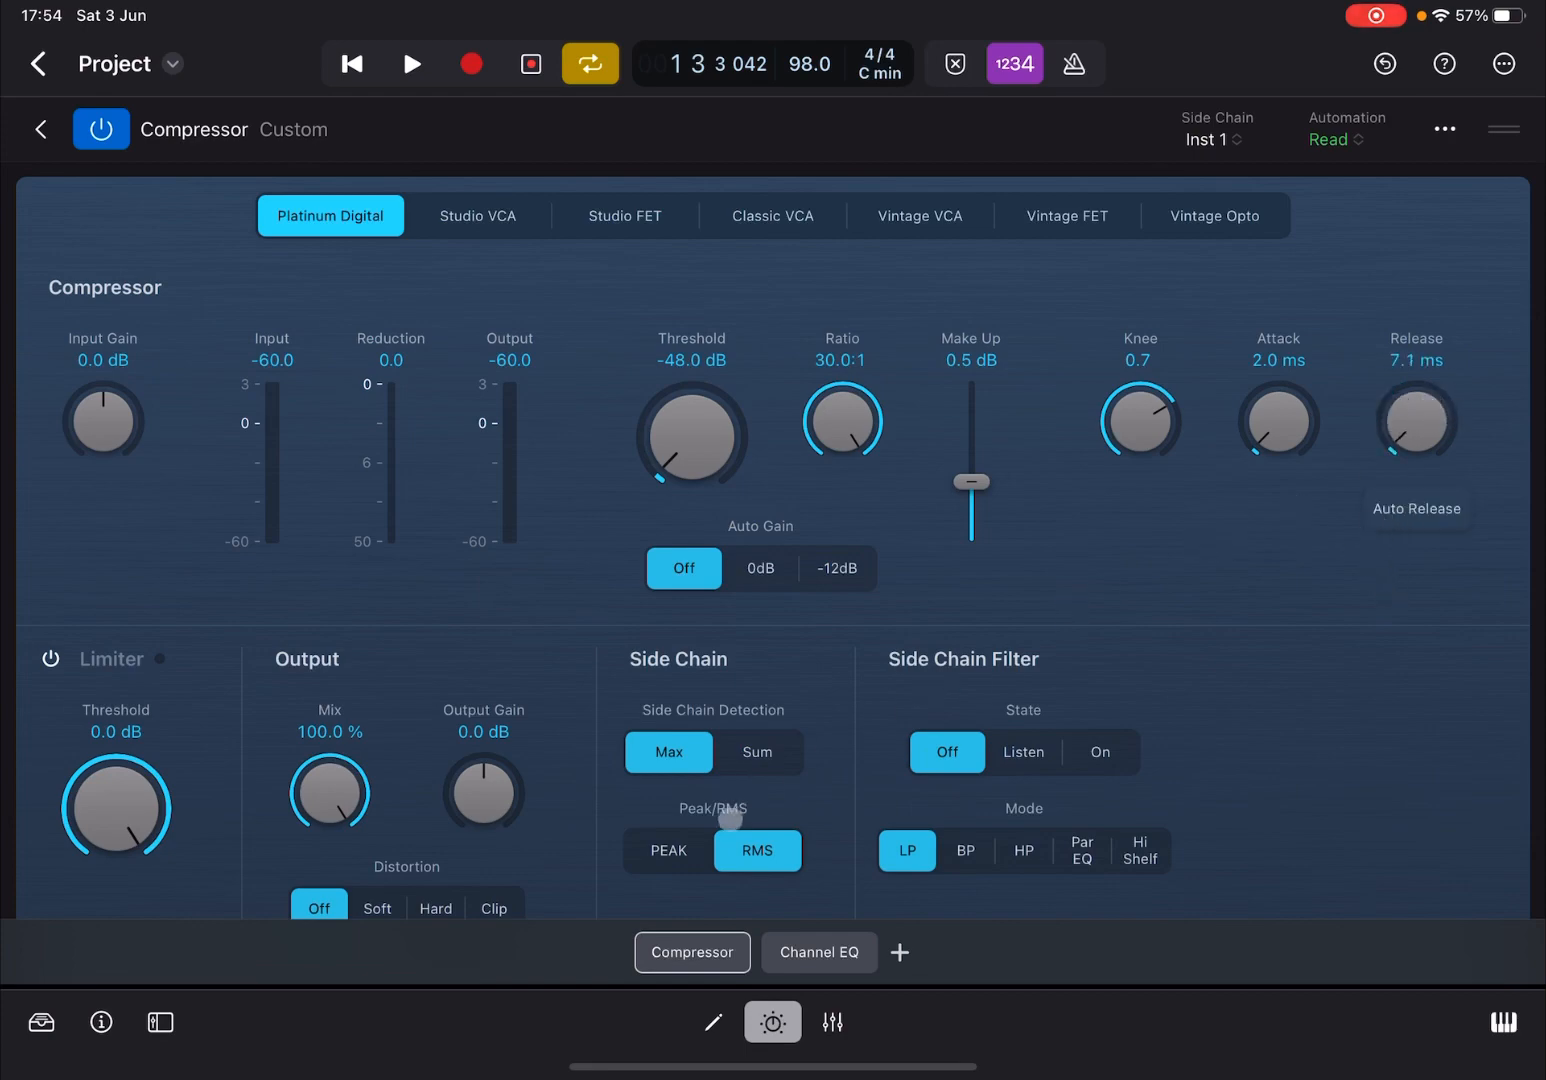
{"action": "left_click", "coordinate": [668, 850]}
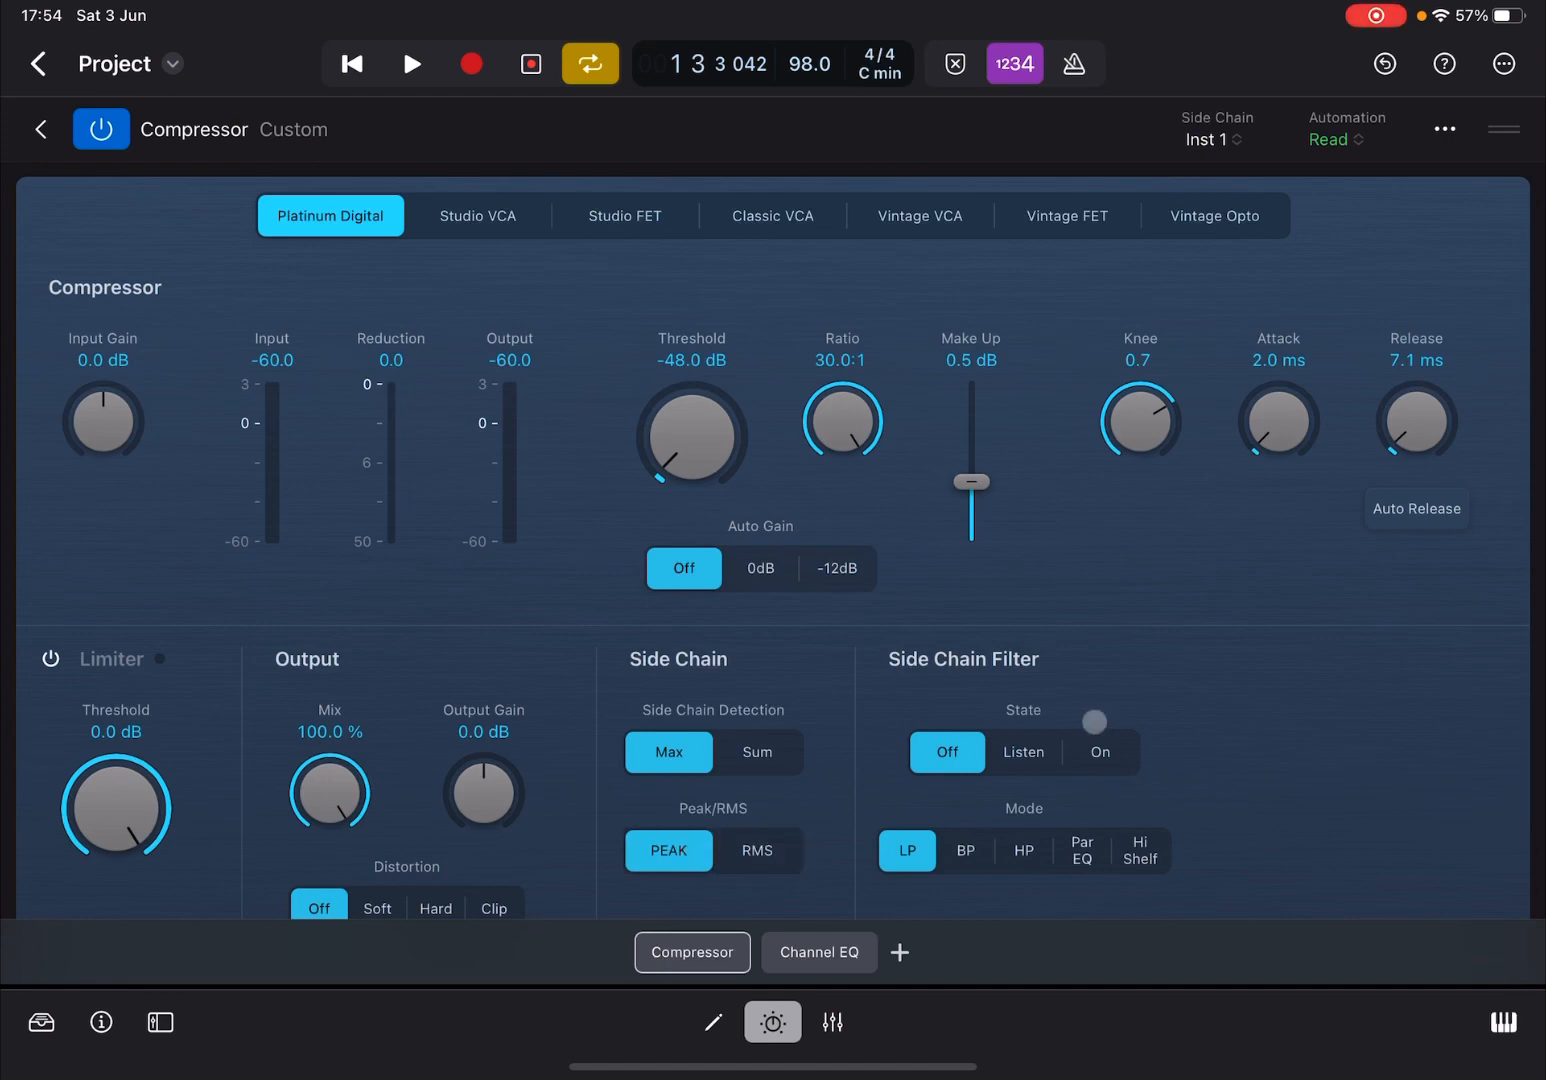
{"action": "scroll", "scroll_direction": "down", "scroll_amount": 3}
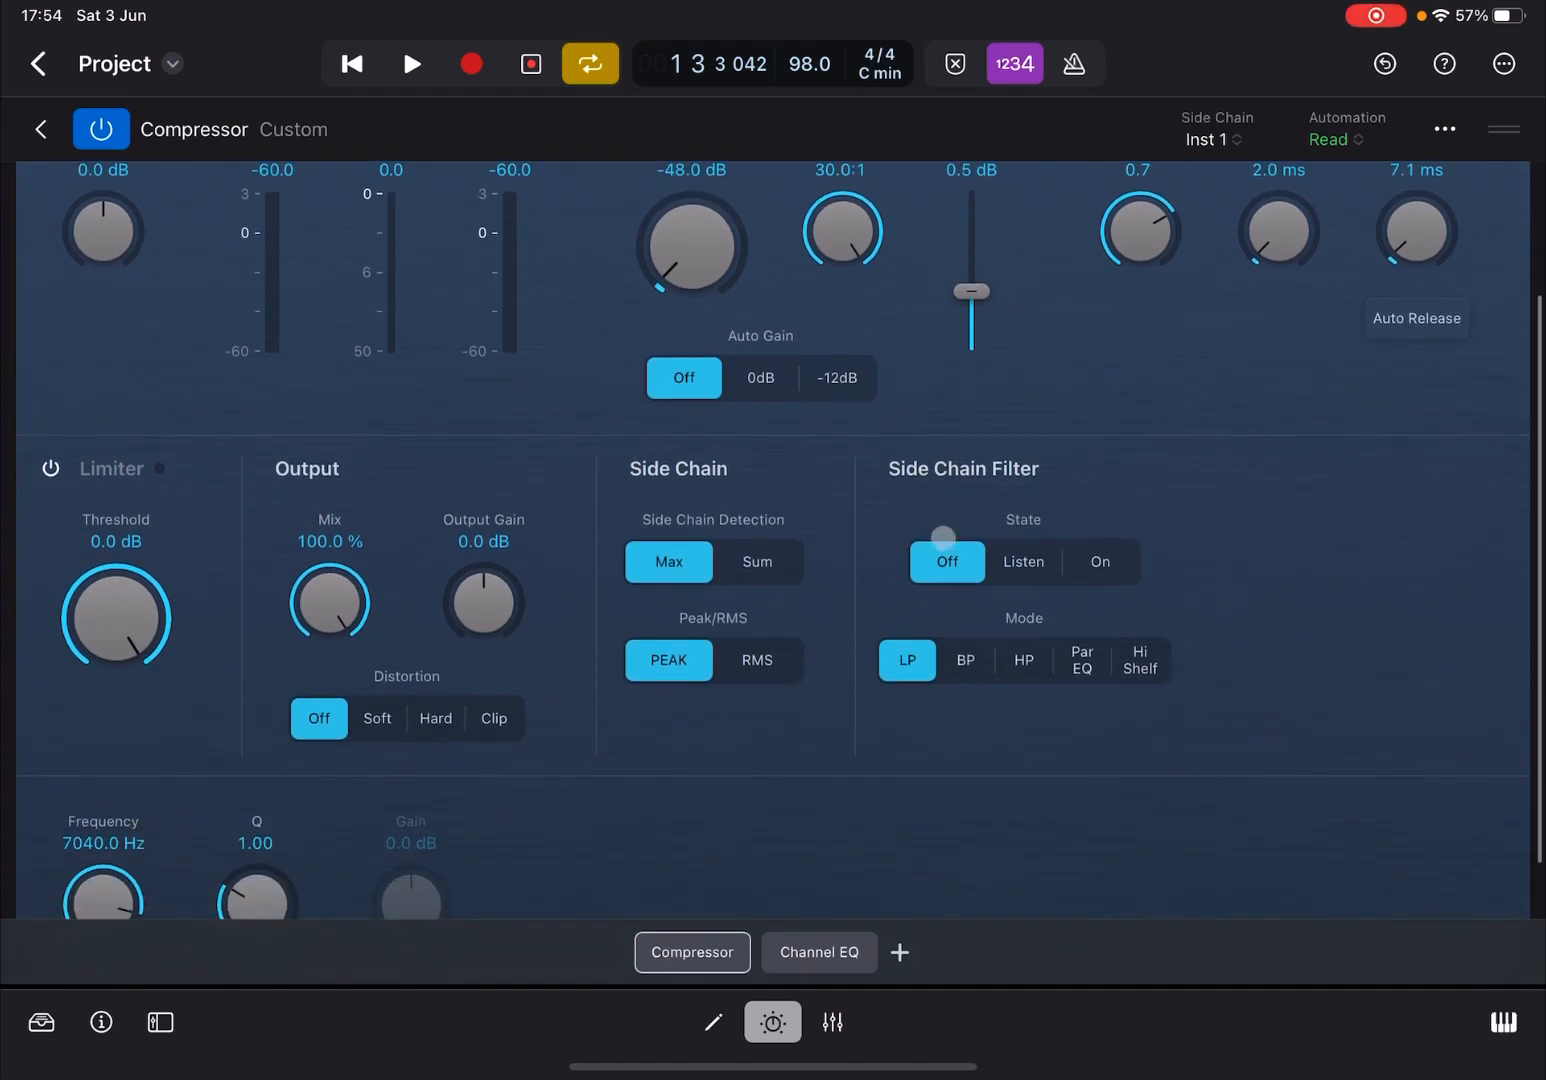
{"action": "left_click", "coordinate": [411, 64]}
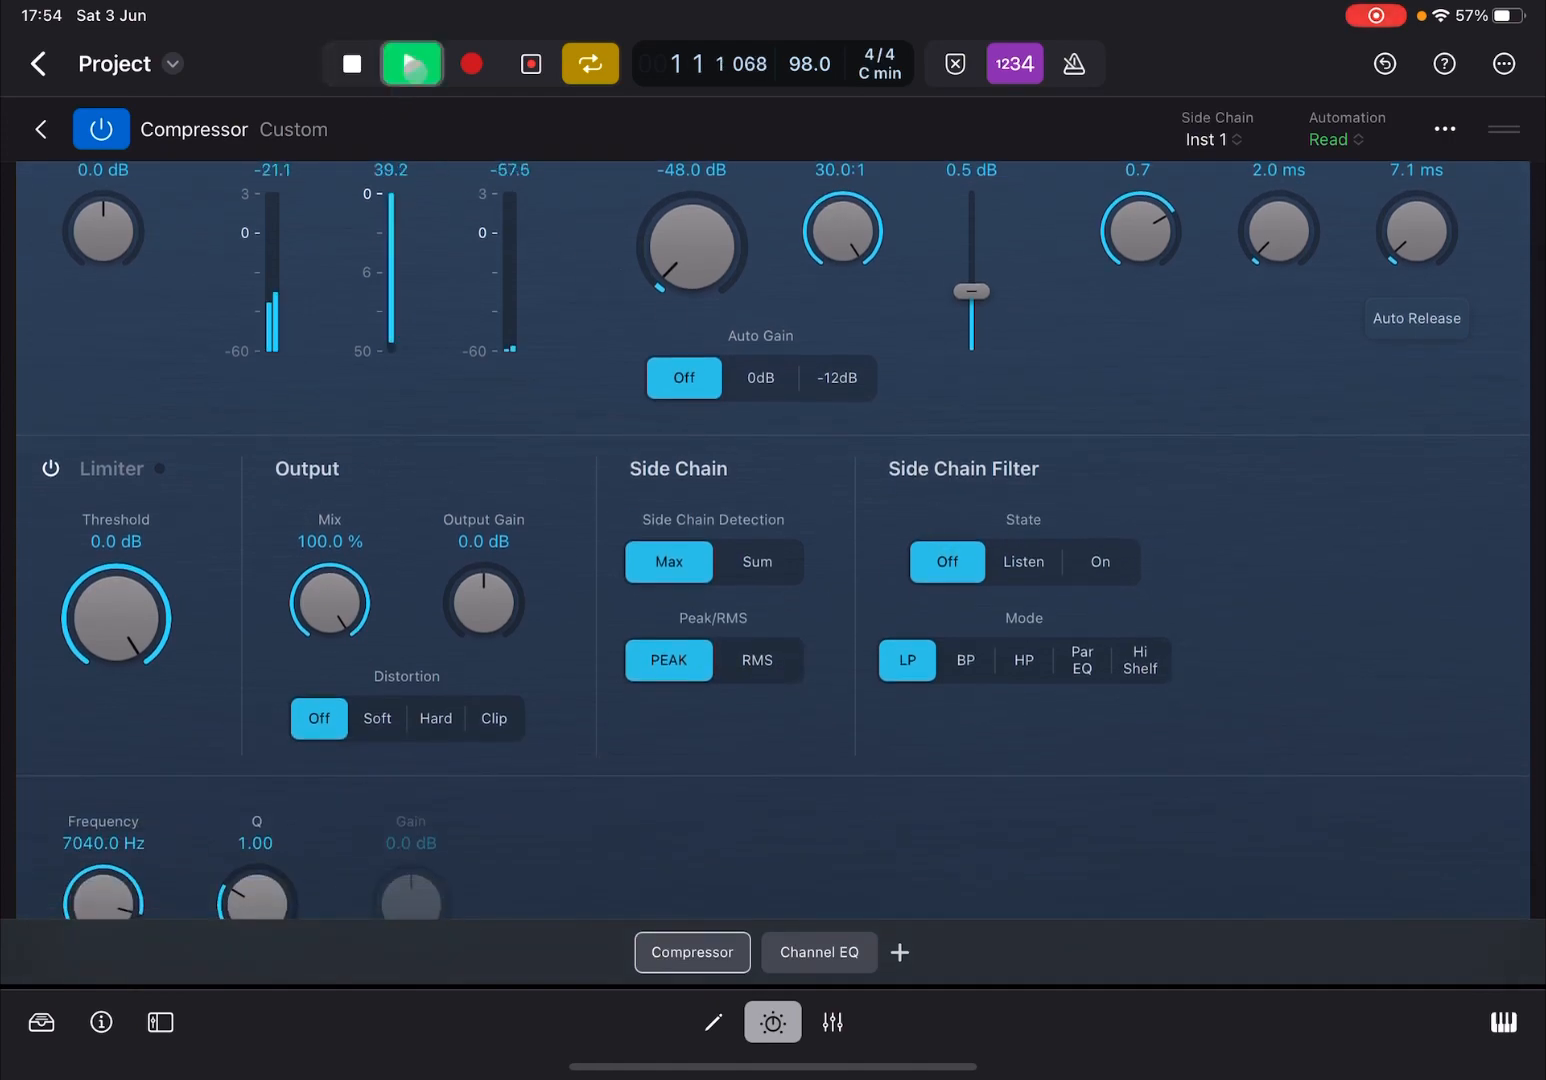
{"action": "left_click", "coordinate": [411, 64]}
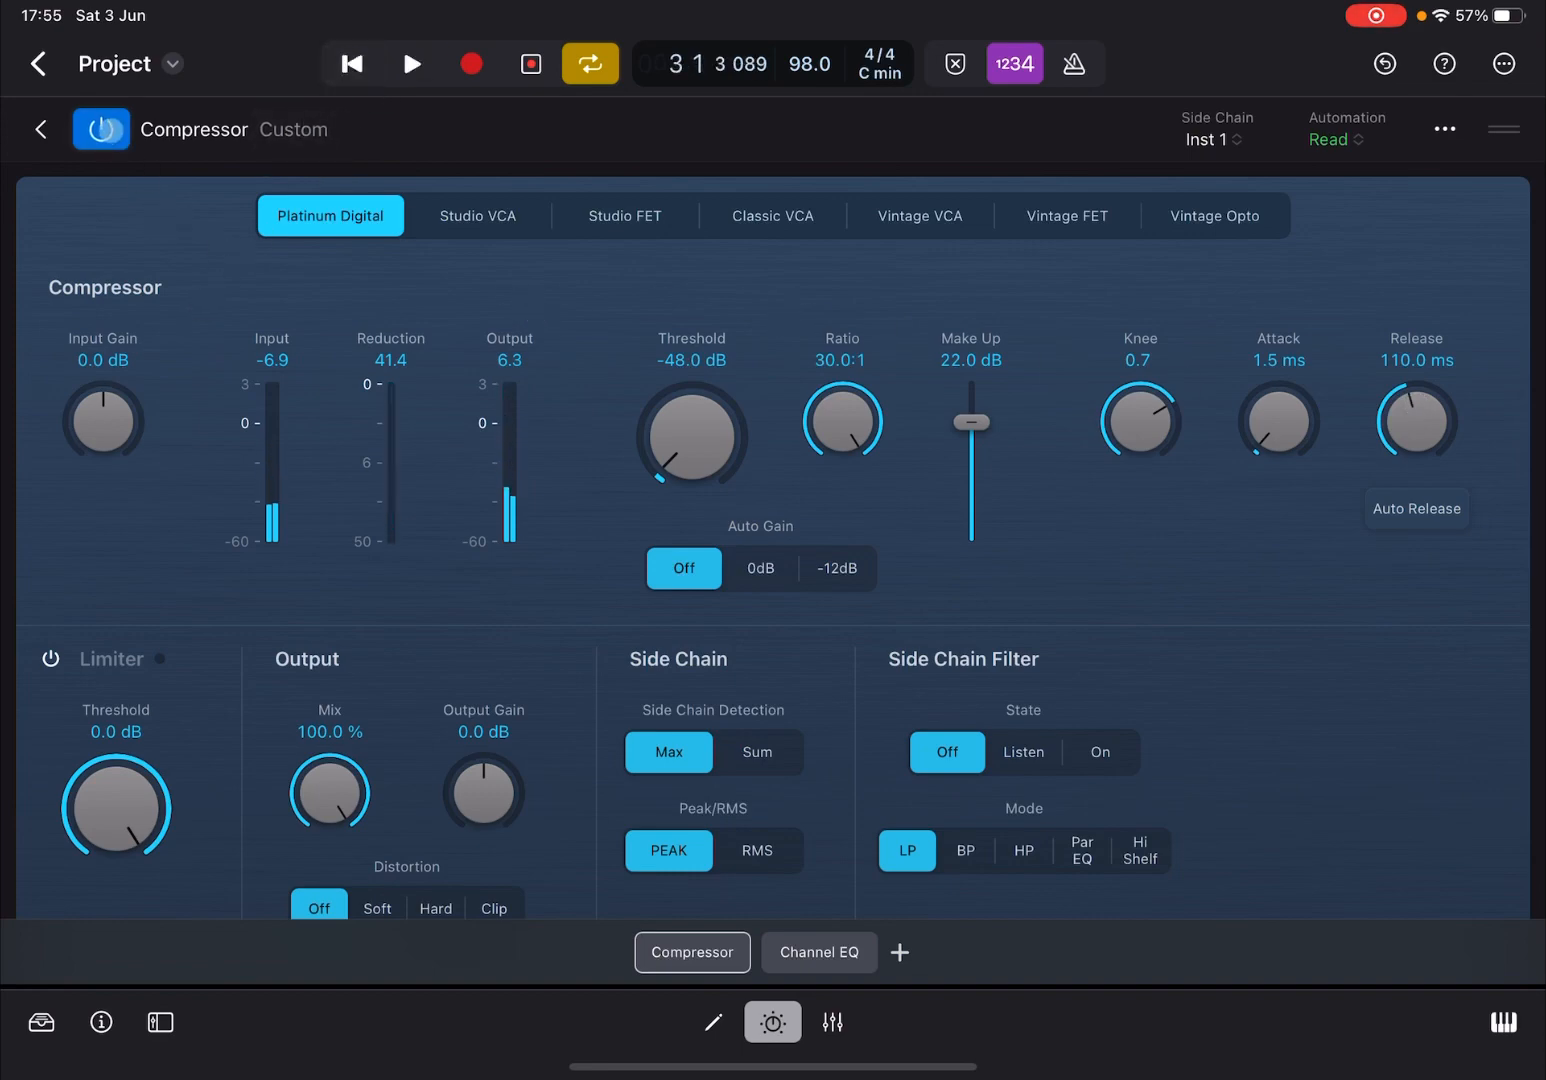
Step: Bypass the compressor and replay the project from the start to hear the dry pad
{"action": "left_click", "coordinate": [410, 63]}
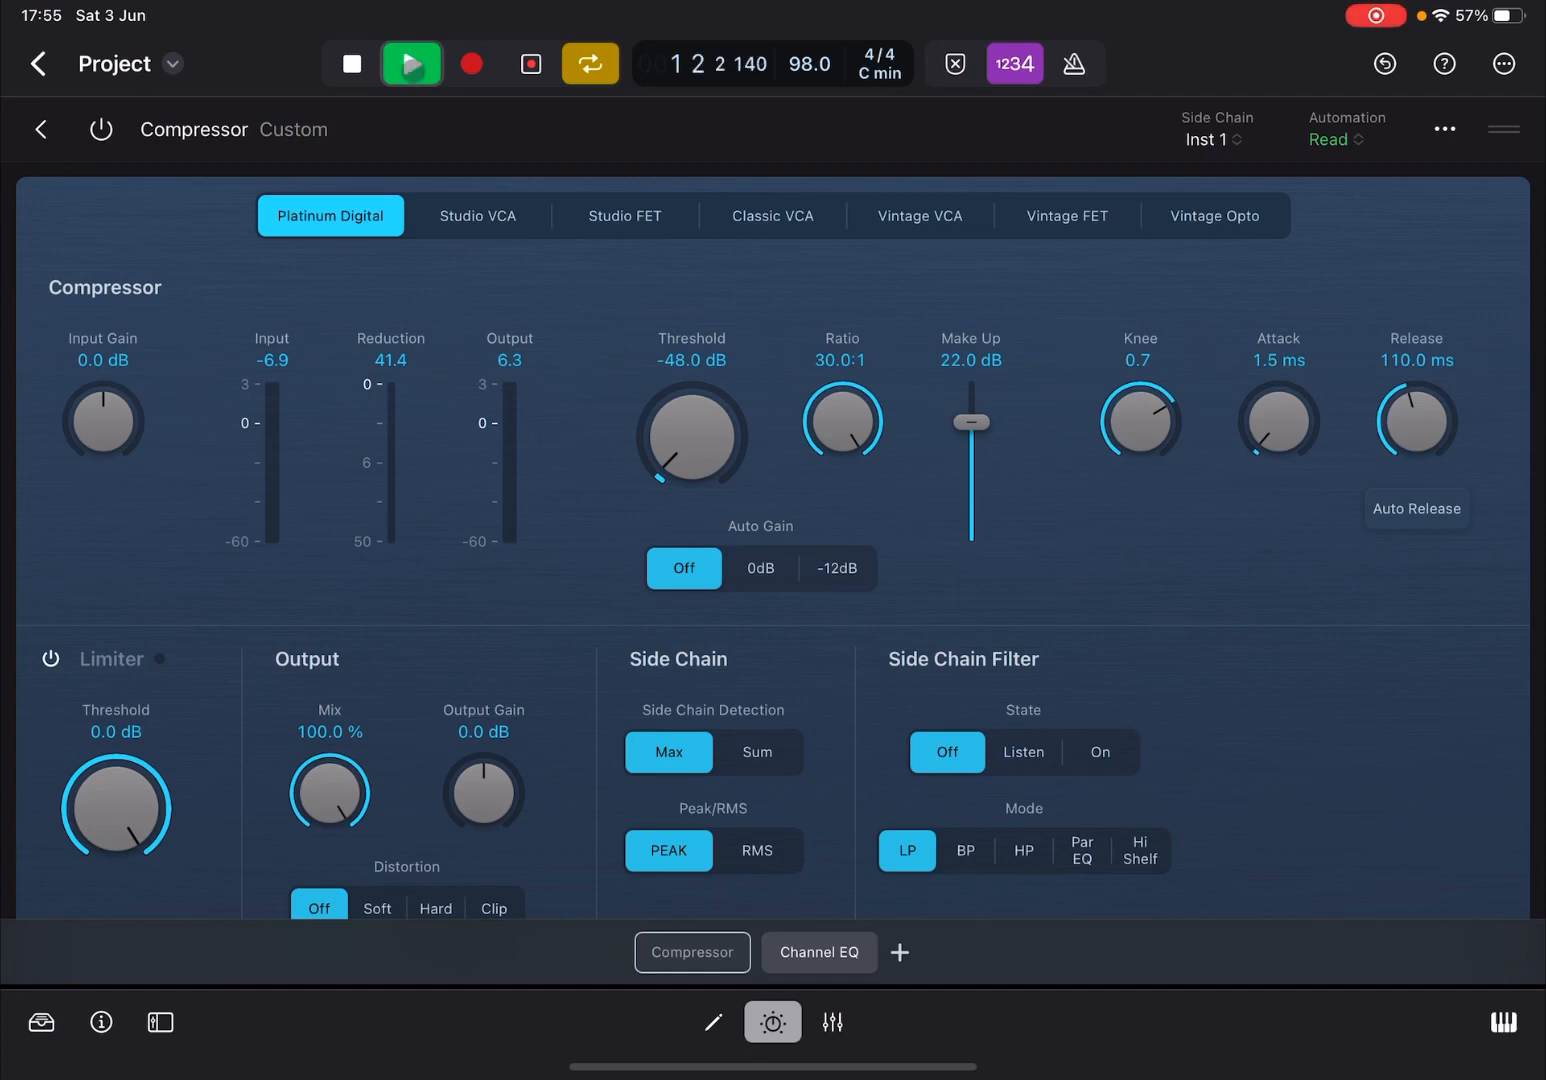
{"action": "left_click", "coordinate": [411, 63]}
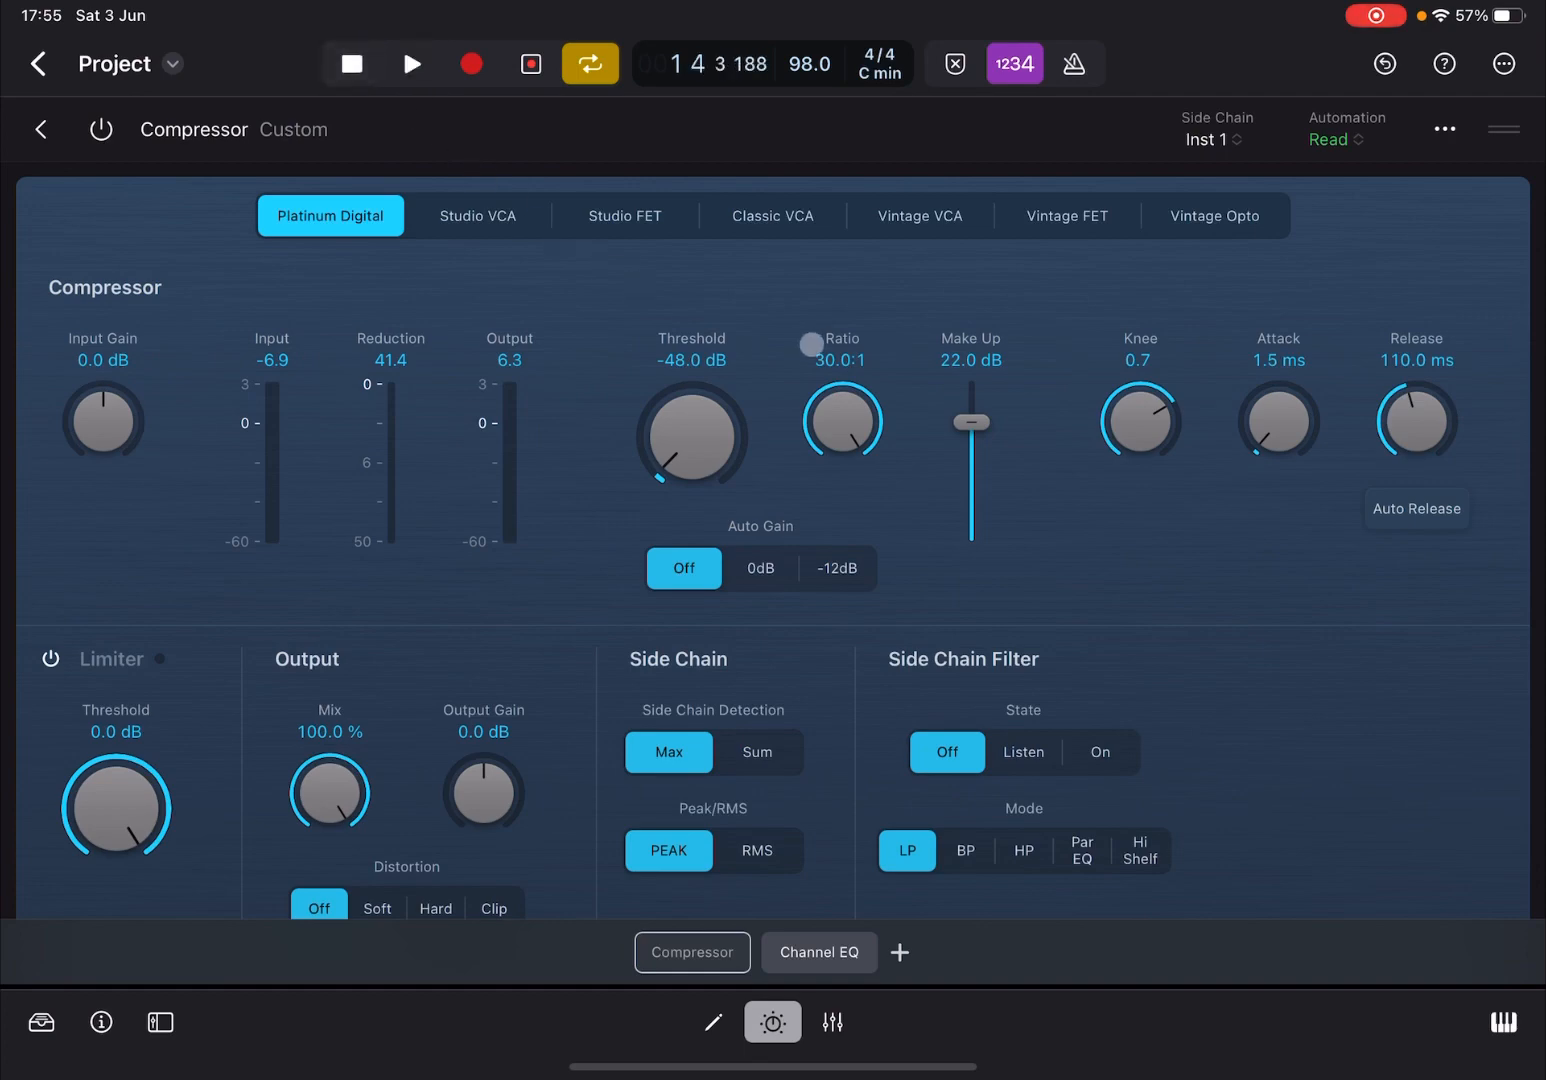
{"action": "left_click", "coordinate": [351, 63]}
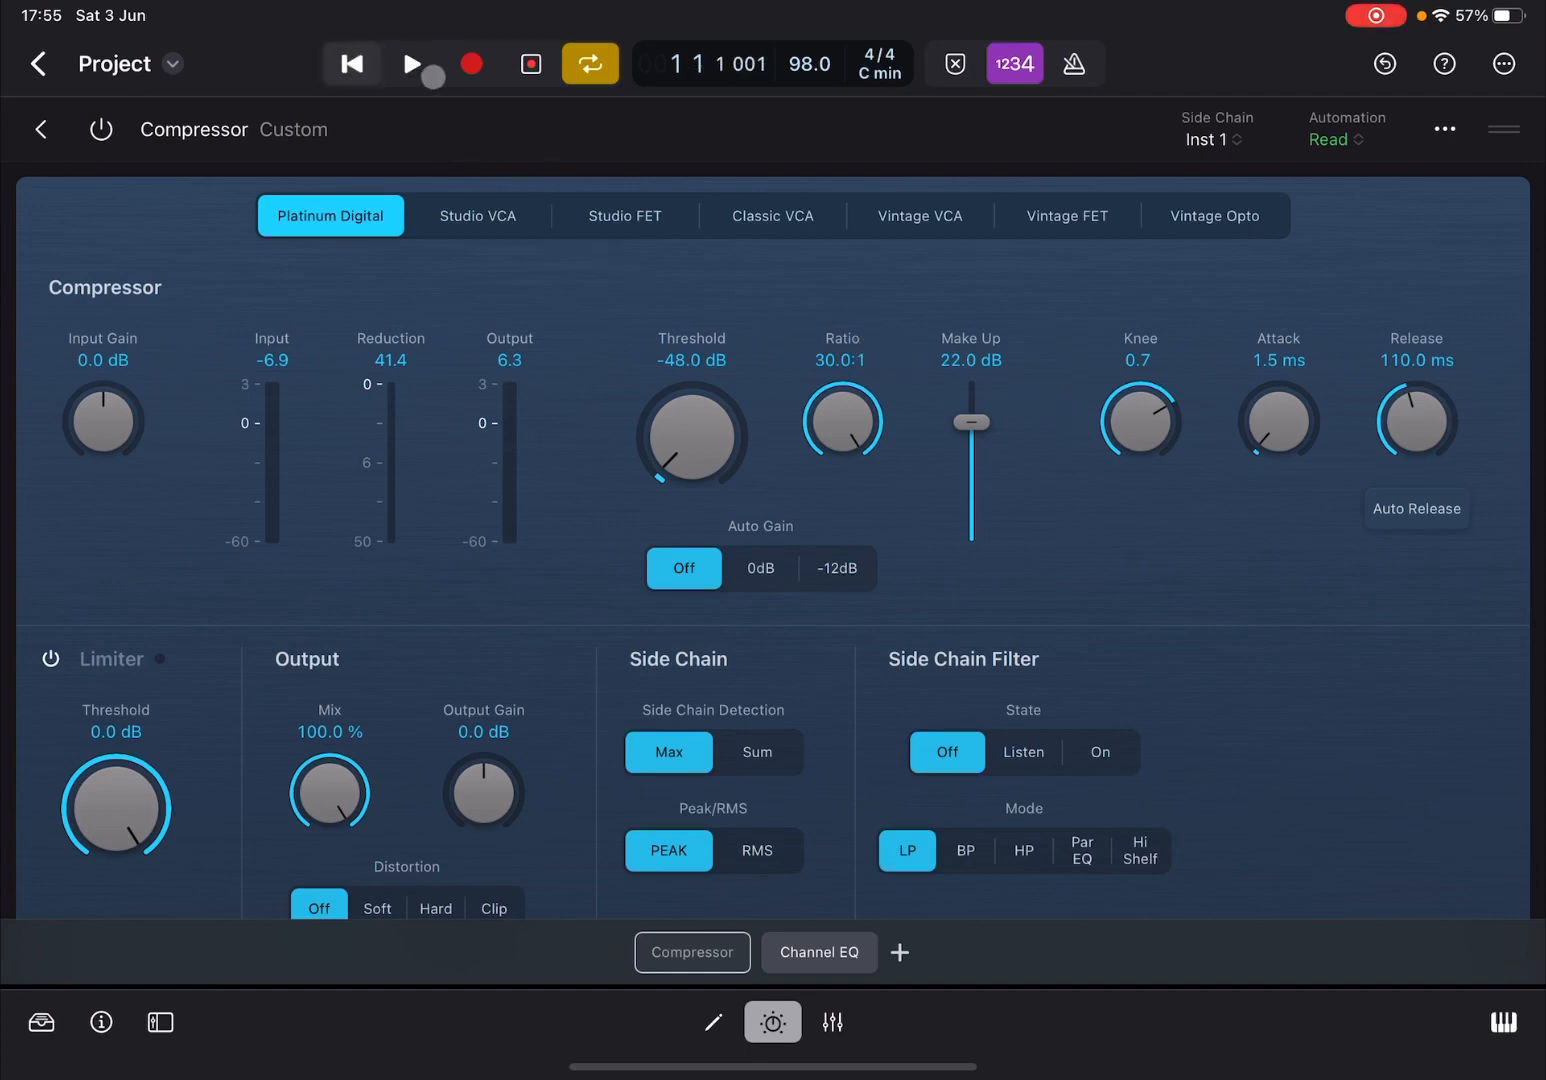
{"action": "left_click", "coordinate": [411, 64]}
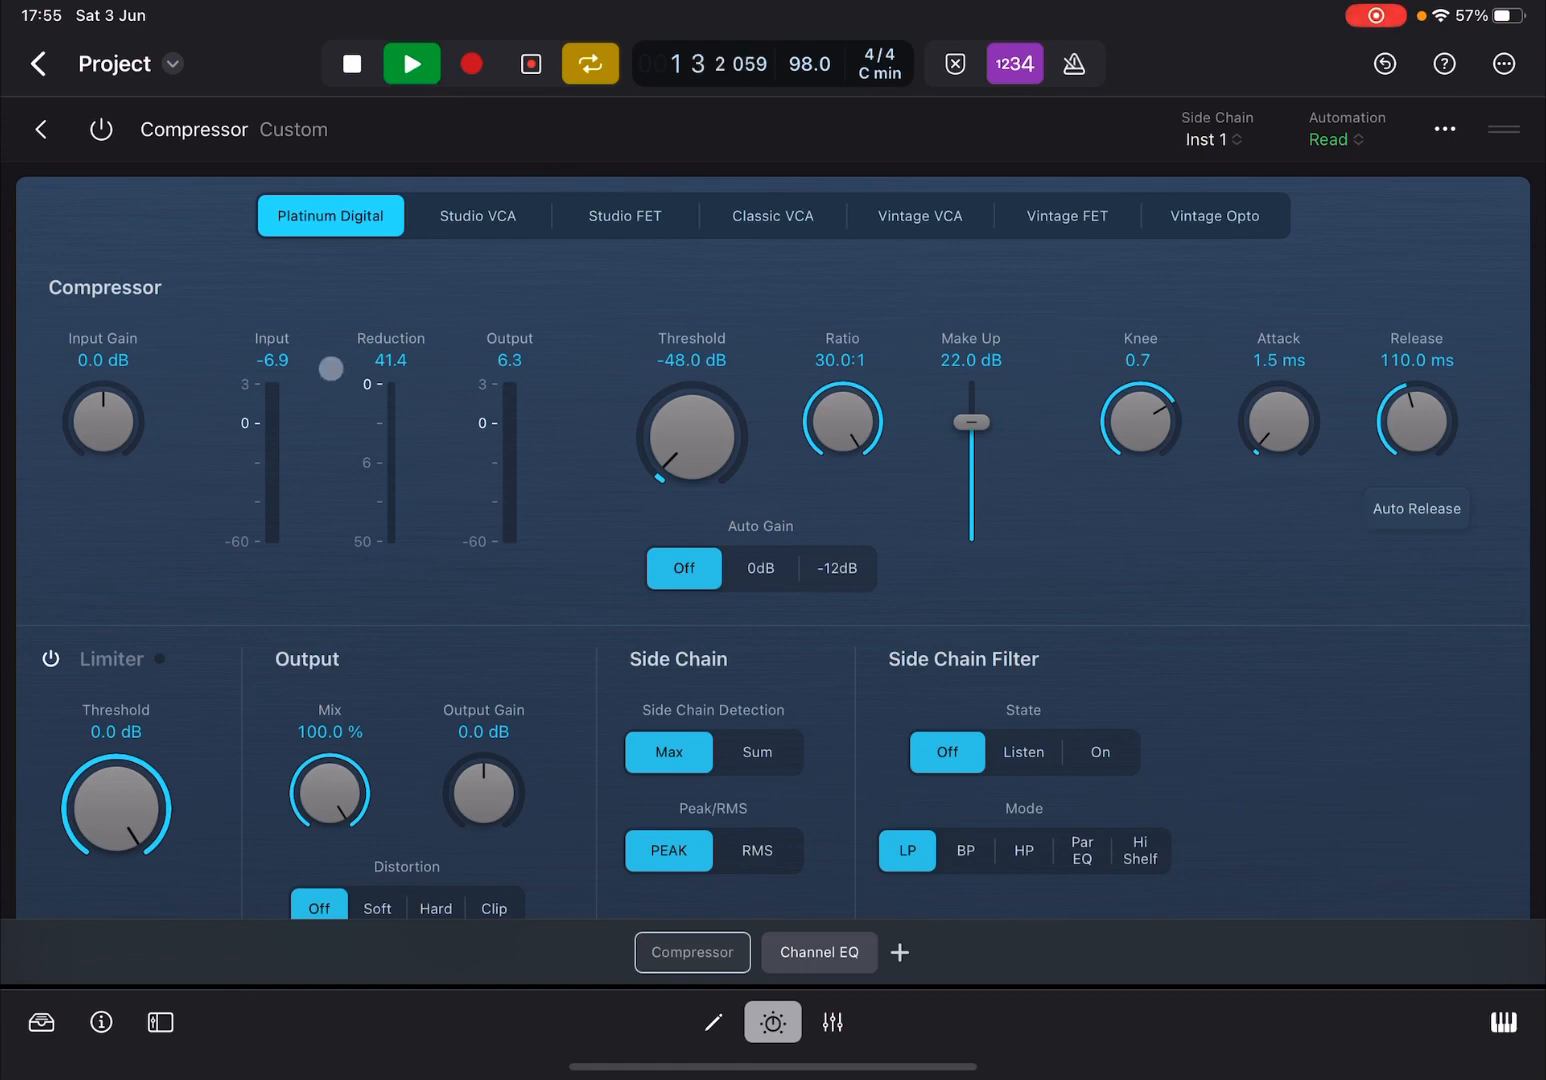
Step: Re-enable the compressor, switch the side-chain filter on, stop playback and close the view
{"action": "left_click", "coordinate": [100, 128]}
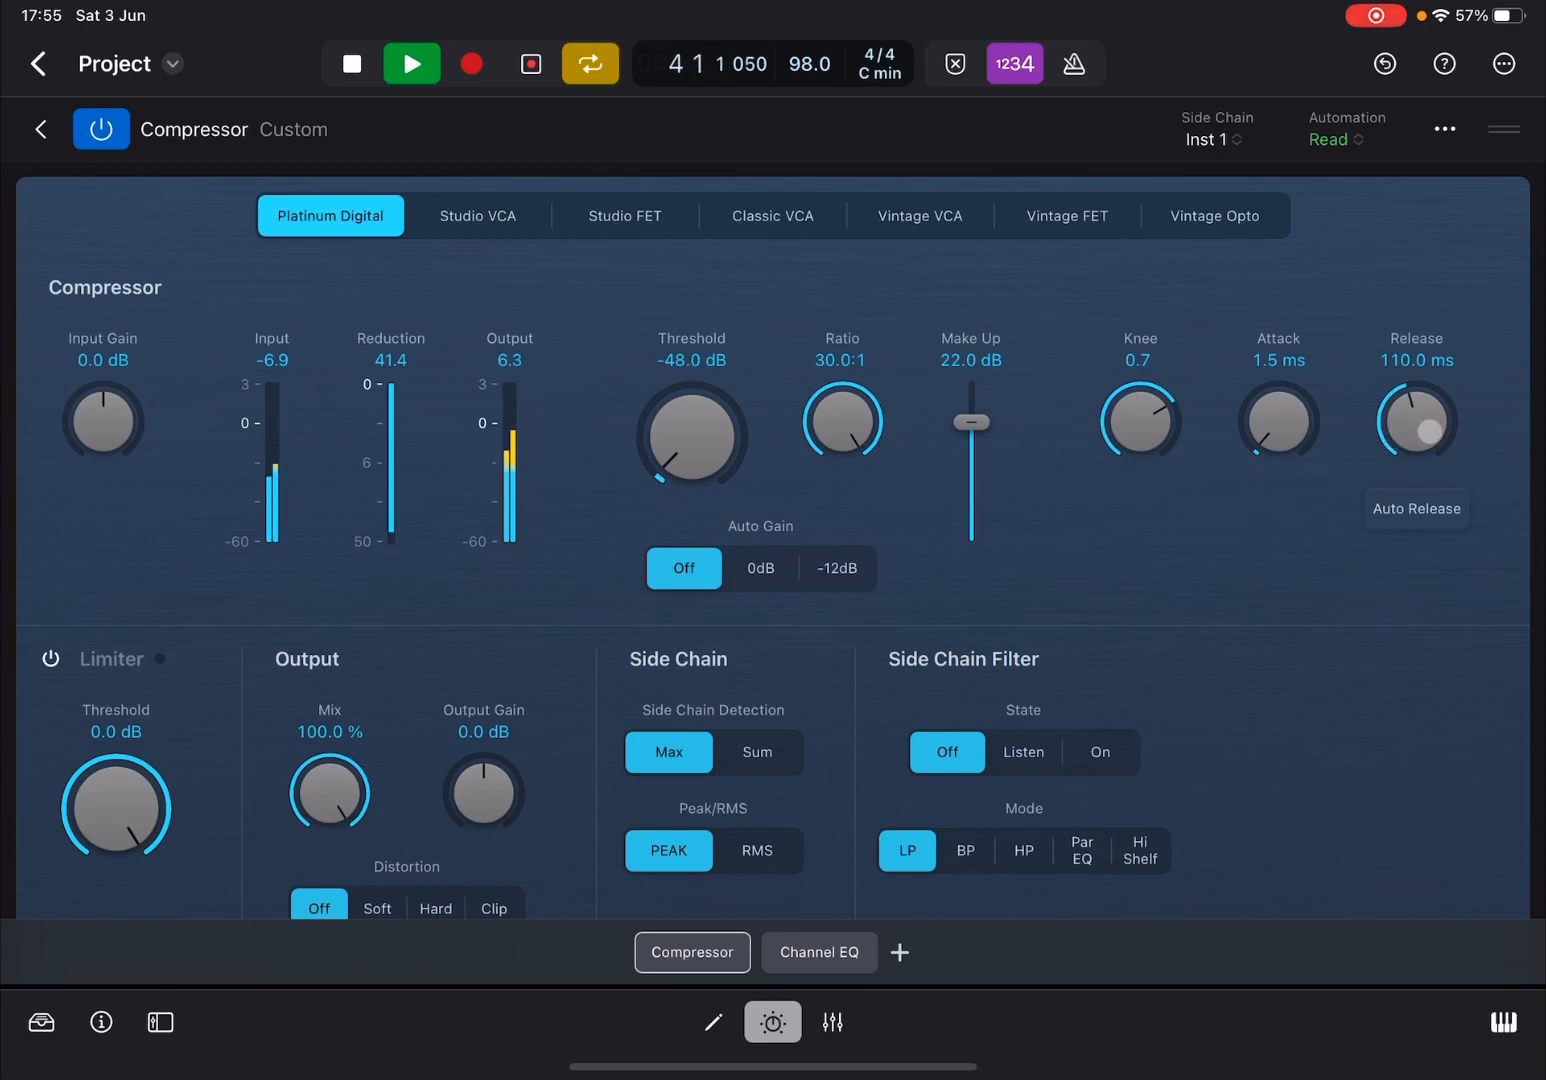
{"action": "left_click", "coordinate": [1098, 751]}
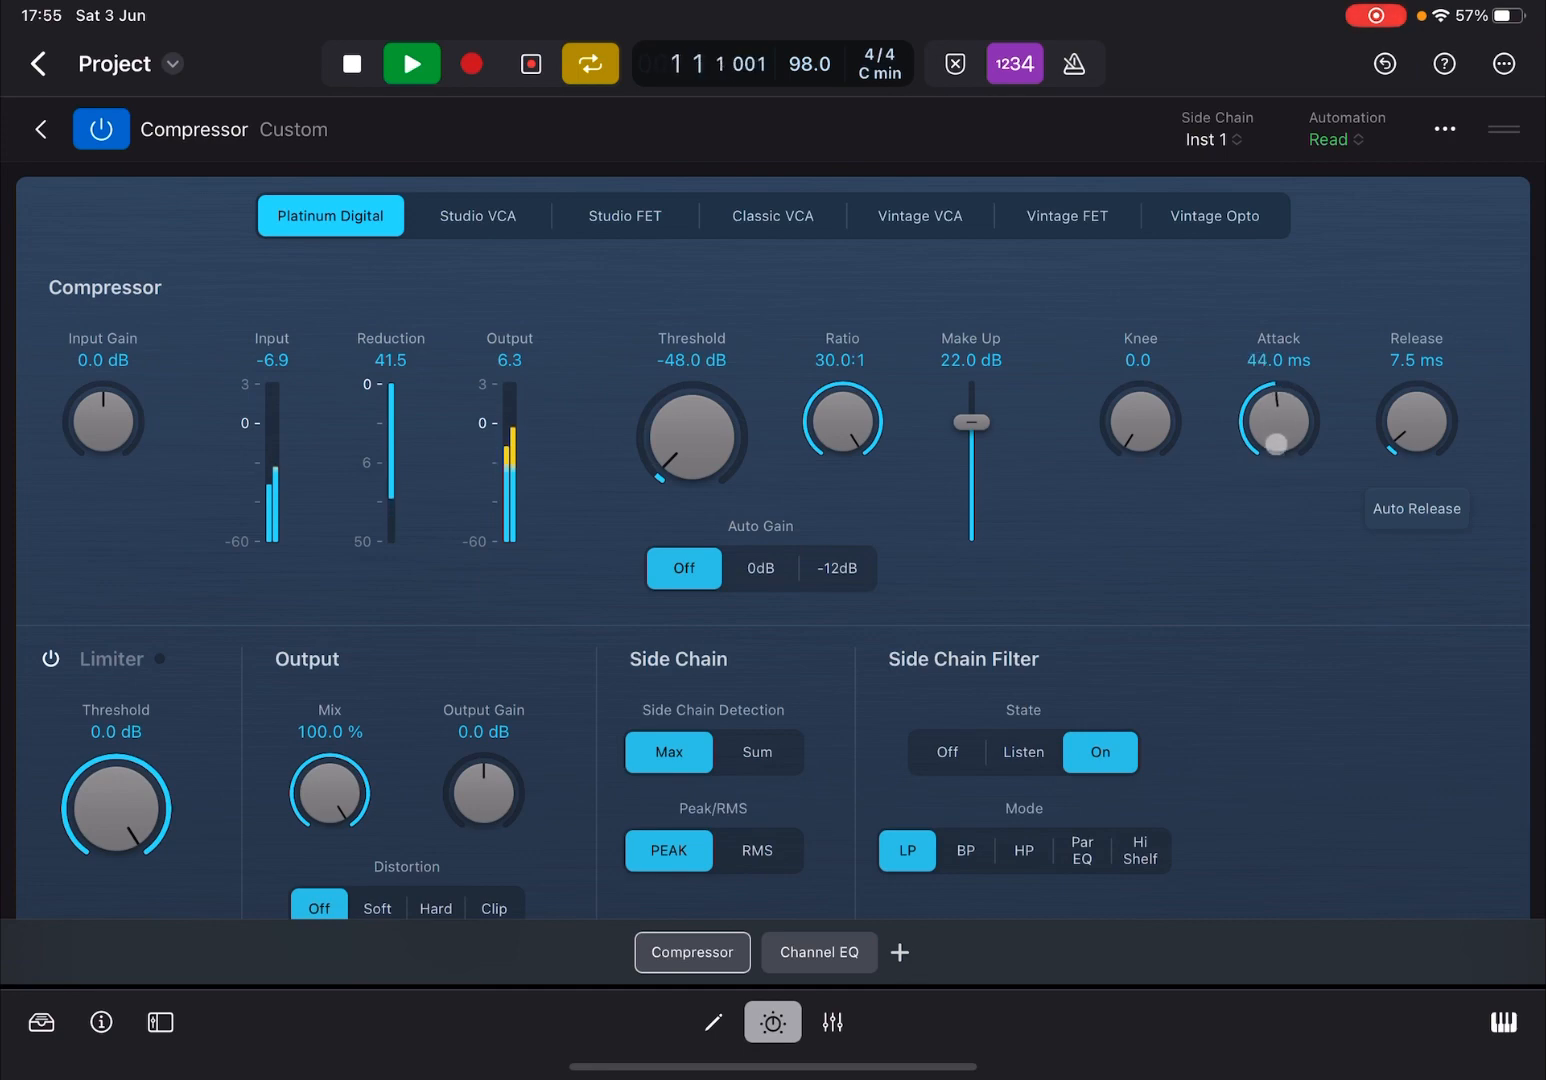
{"action": "left_click", "coordinate": [351, 63]}
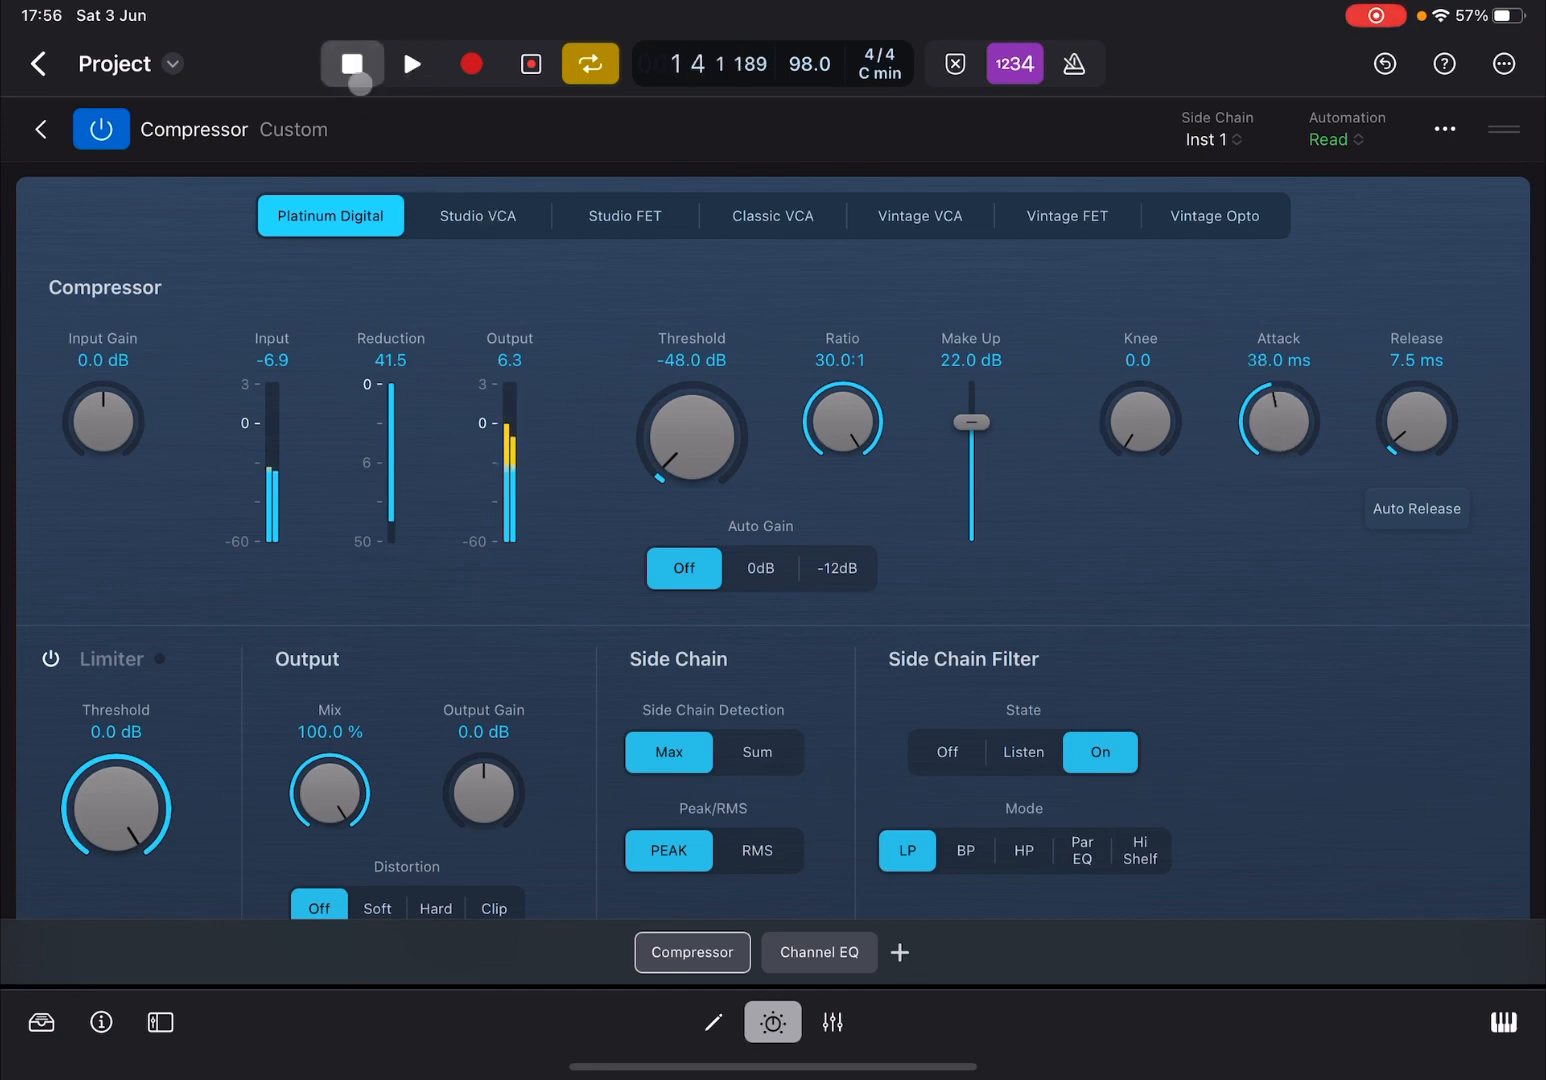
{"action": "left_click", "coordinate": [351, 64]}
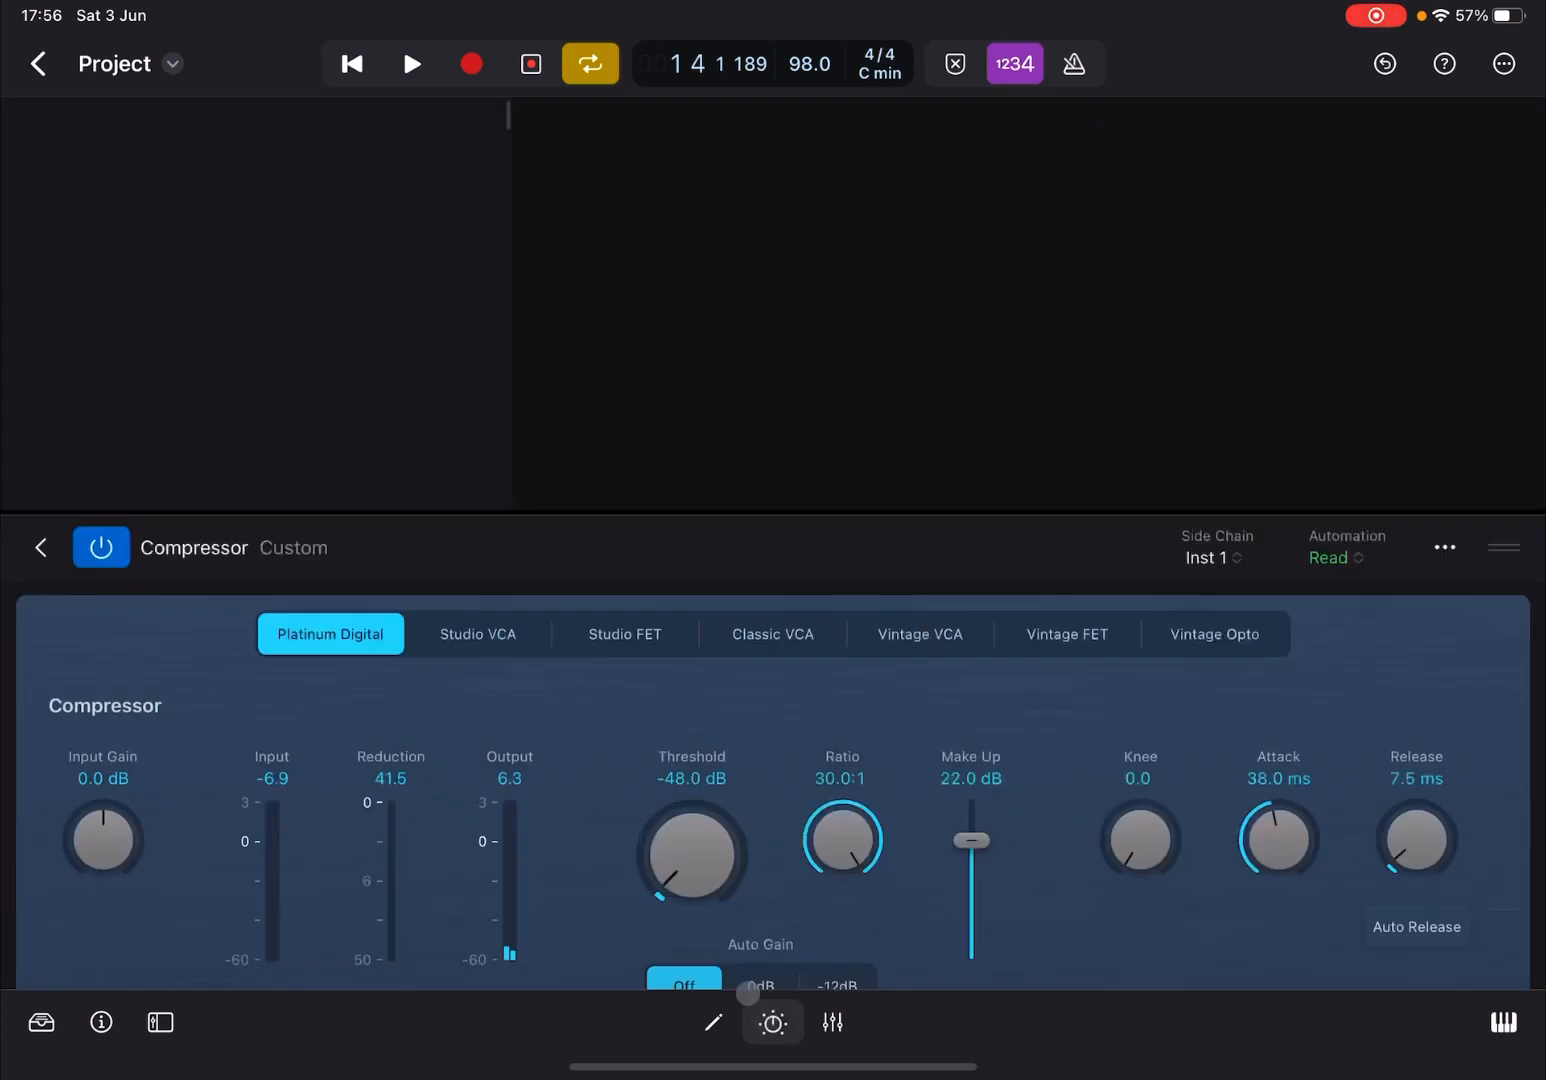
Step: Pencil in a run of quicker C2 notes in Inst 1's region, then show Afloat Pad's effects
{"action": "left_click", "coordinate": [40, 547]}
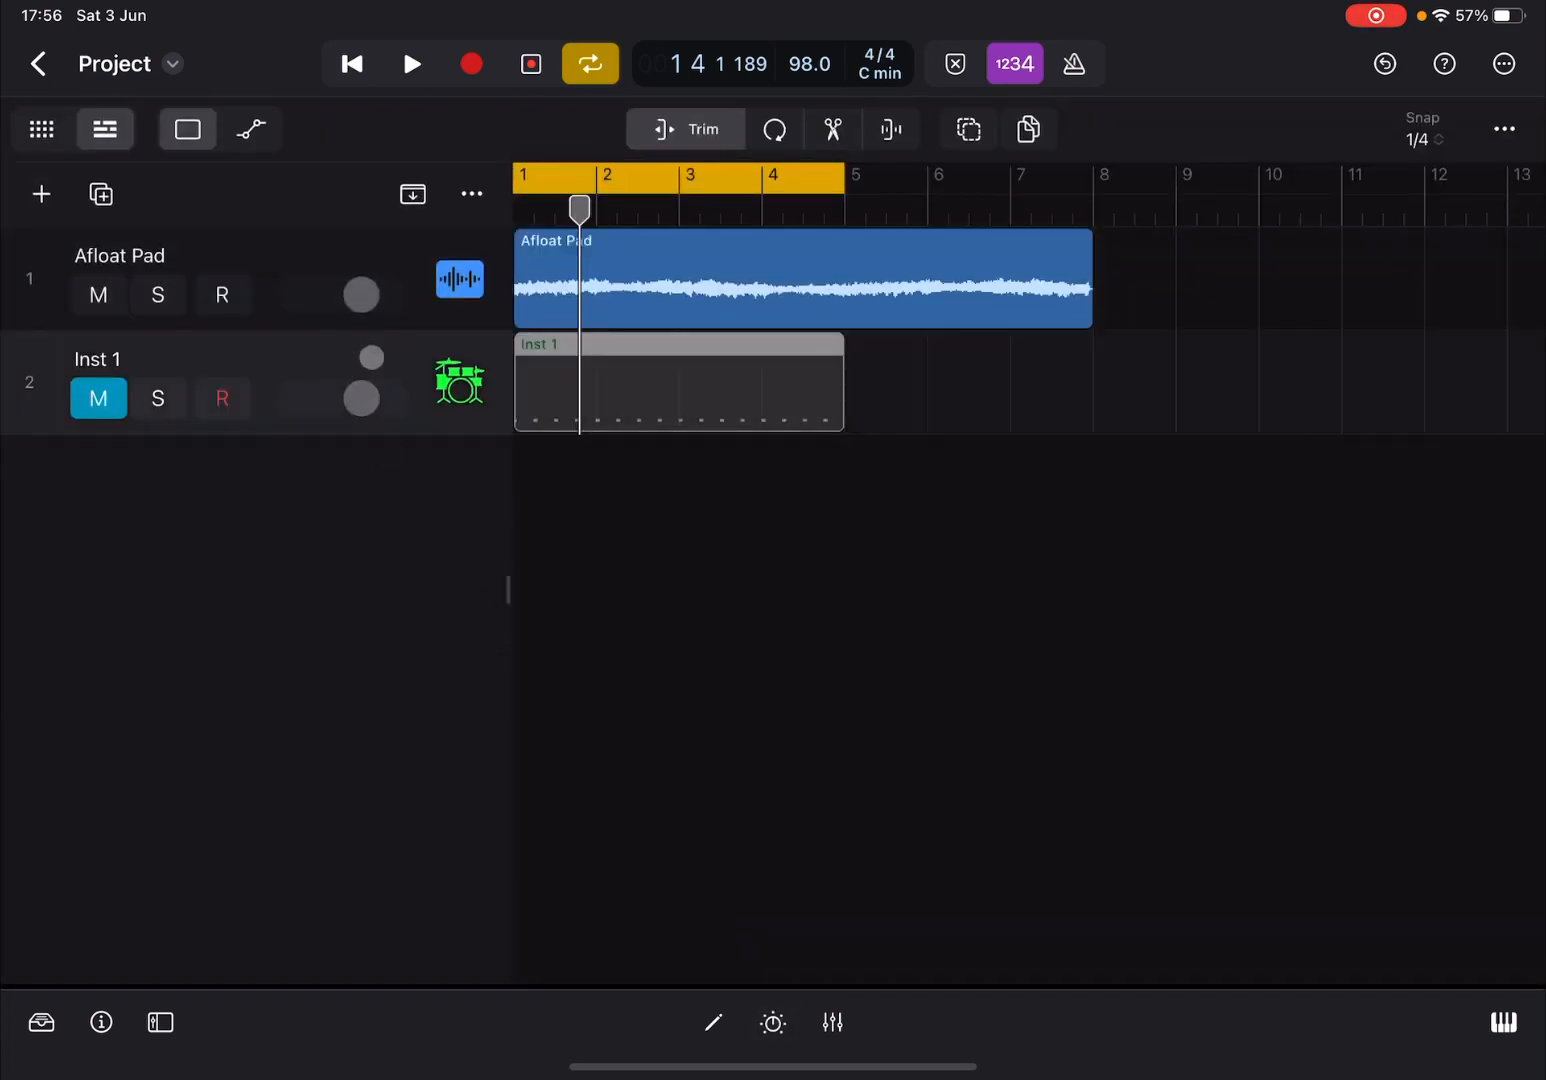
{"action": "double_click", "coordinate": [678, 382]}
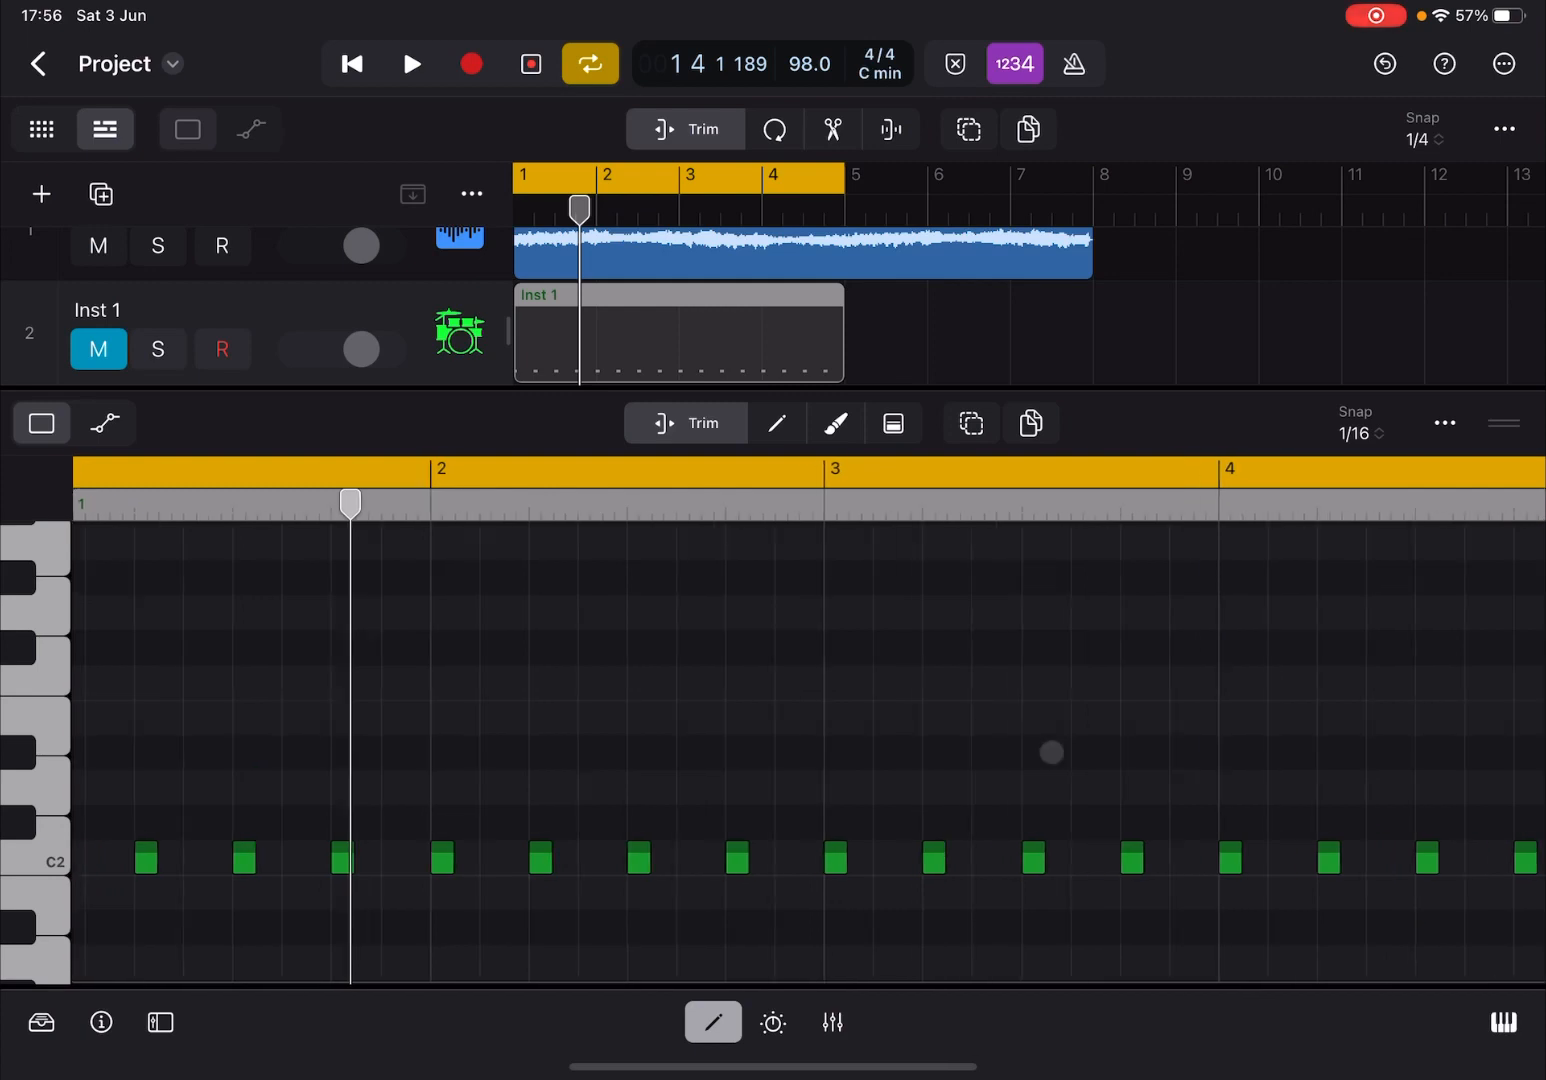
{"action": "left_click", "coordinate": [1357, 423]}
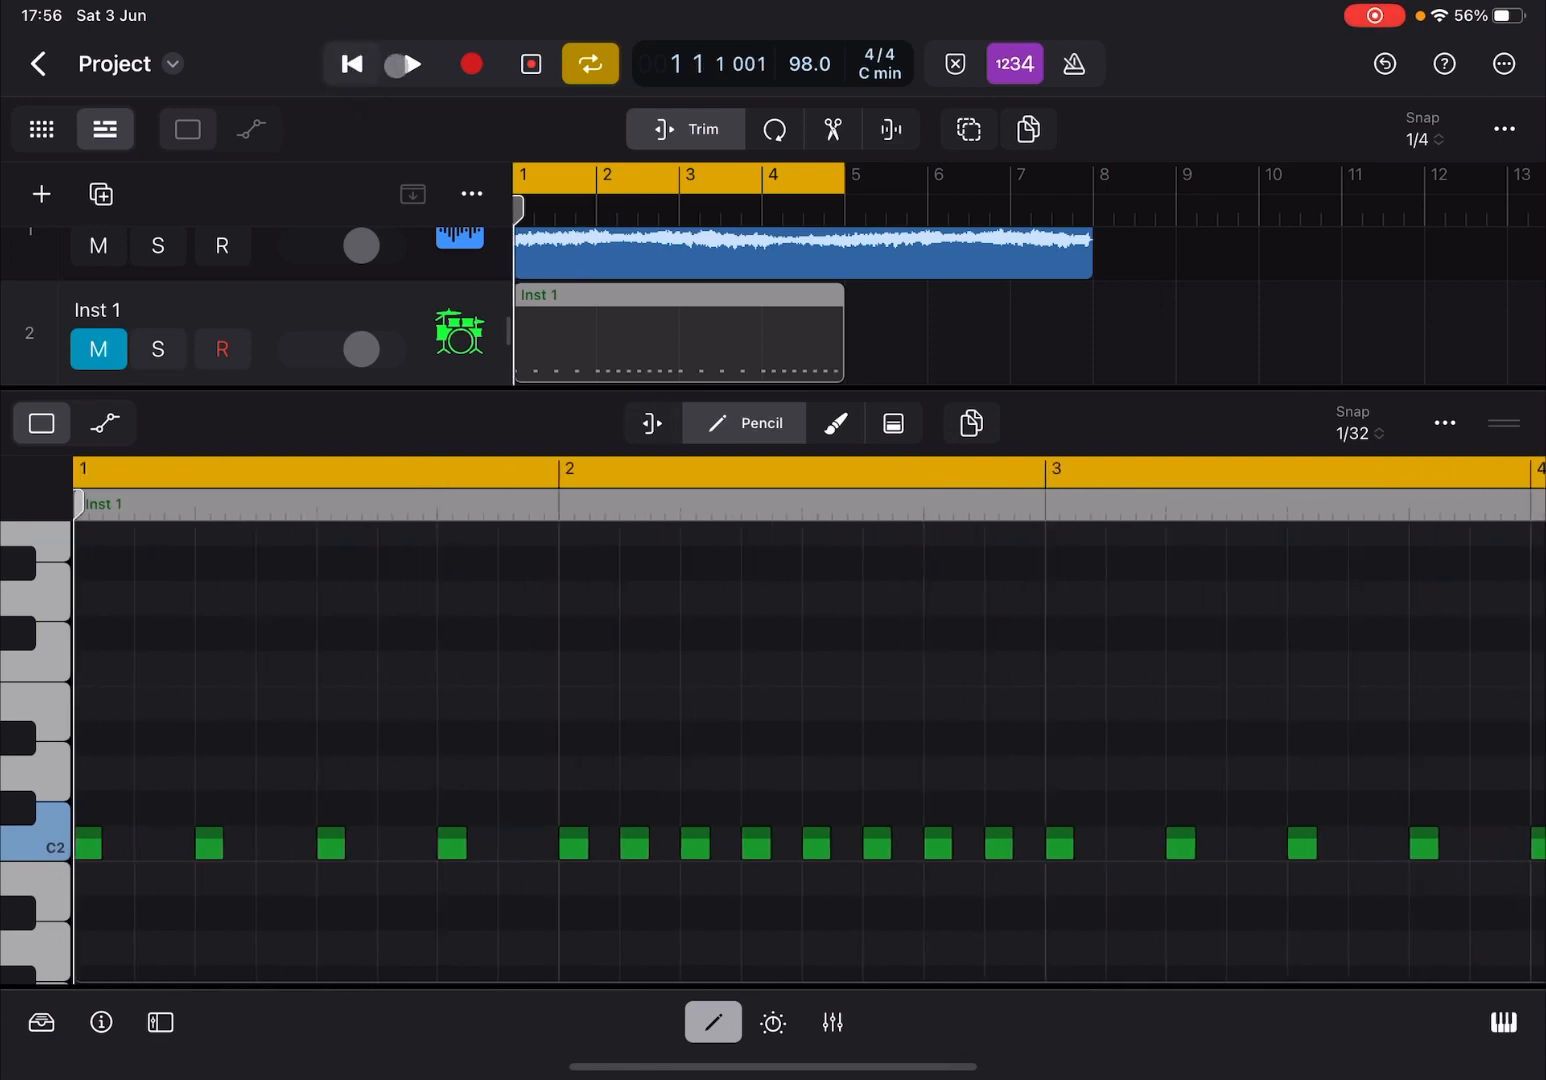
{"action": "left_click", "coordinate": [411, 63]}
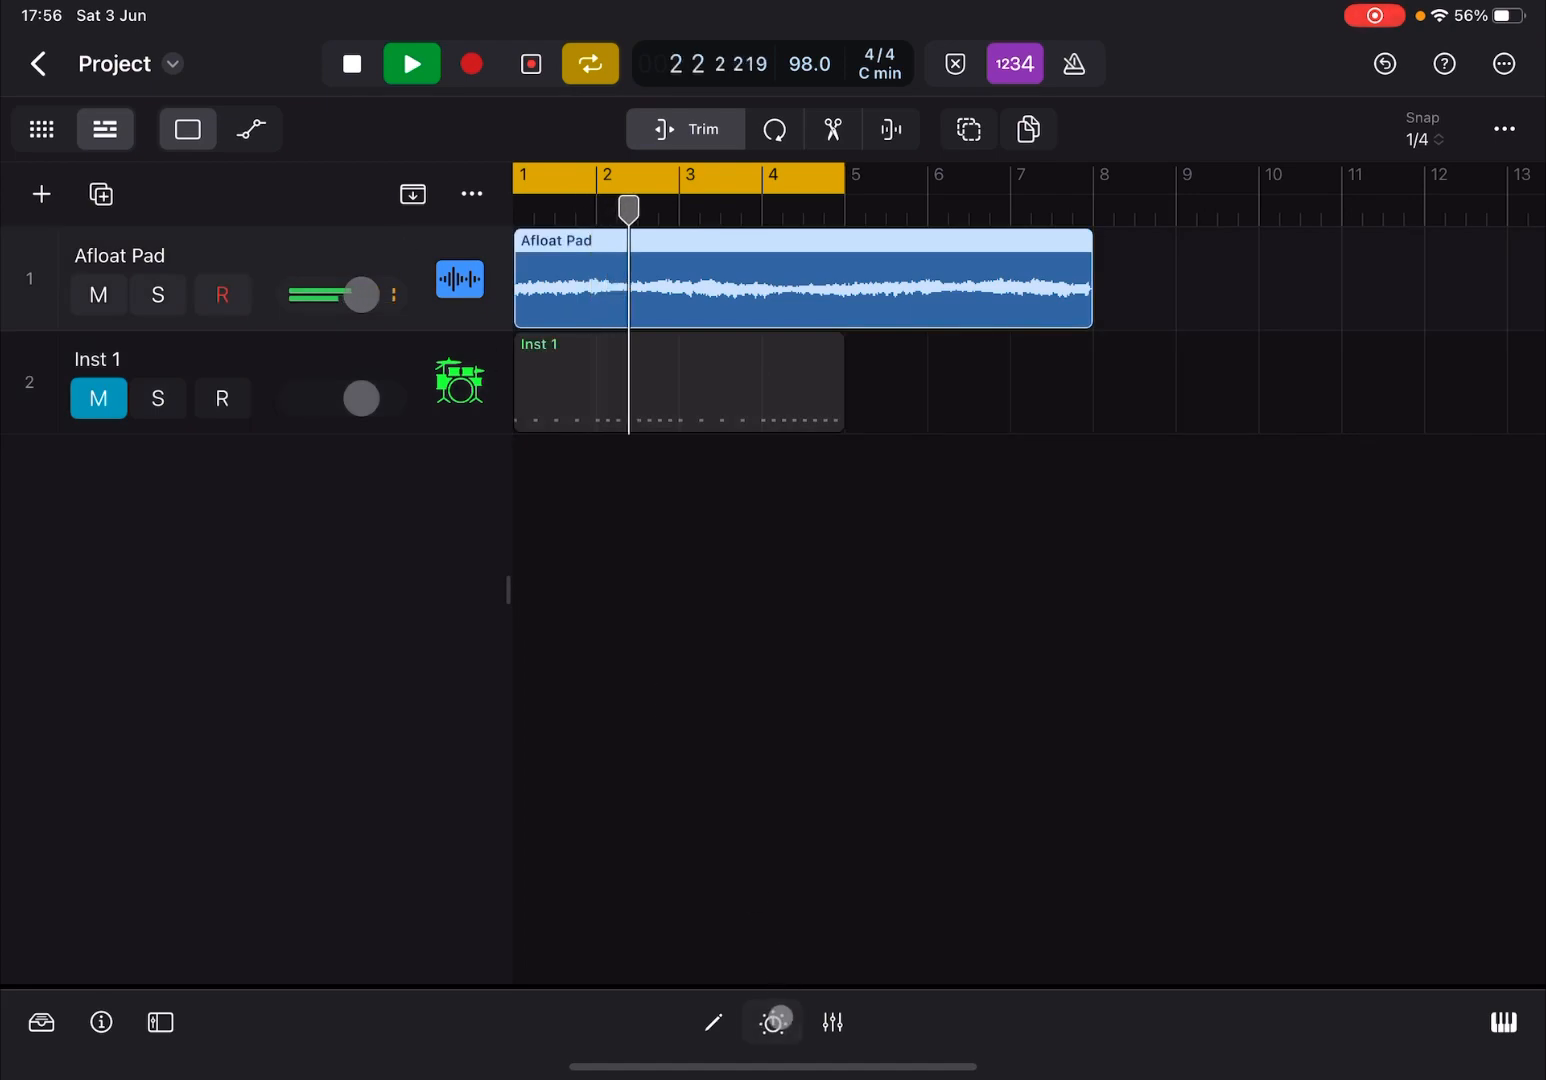
{"action": "left_click", "coordinate": [772, 1022]}
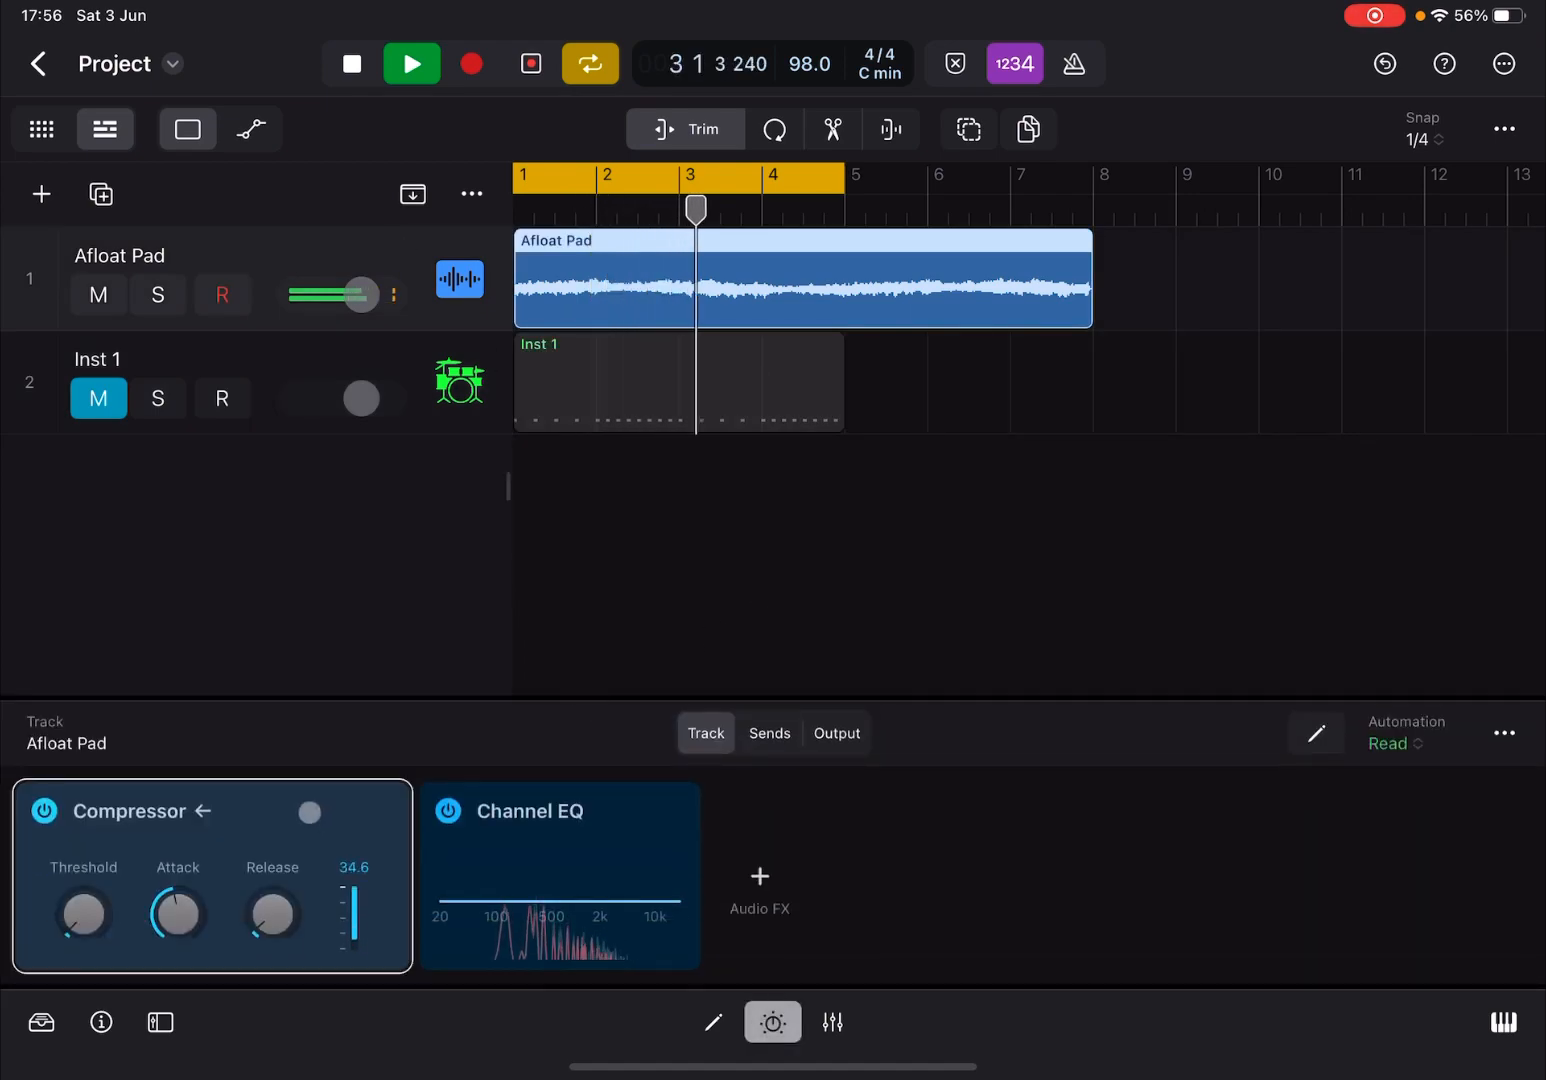